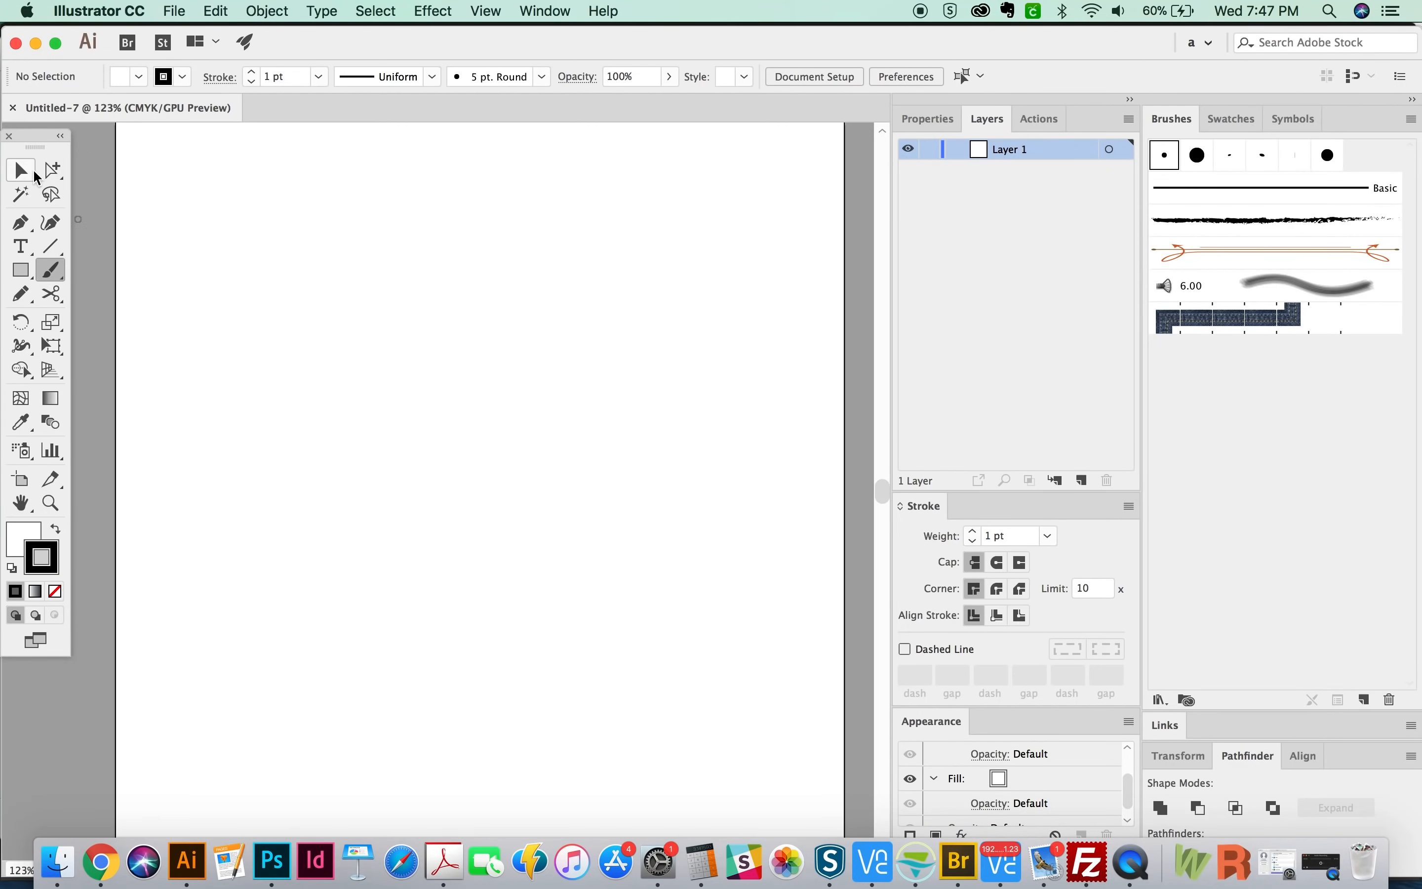
mouse_move(21, 170)
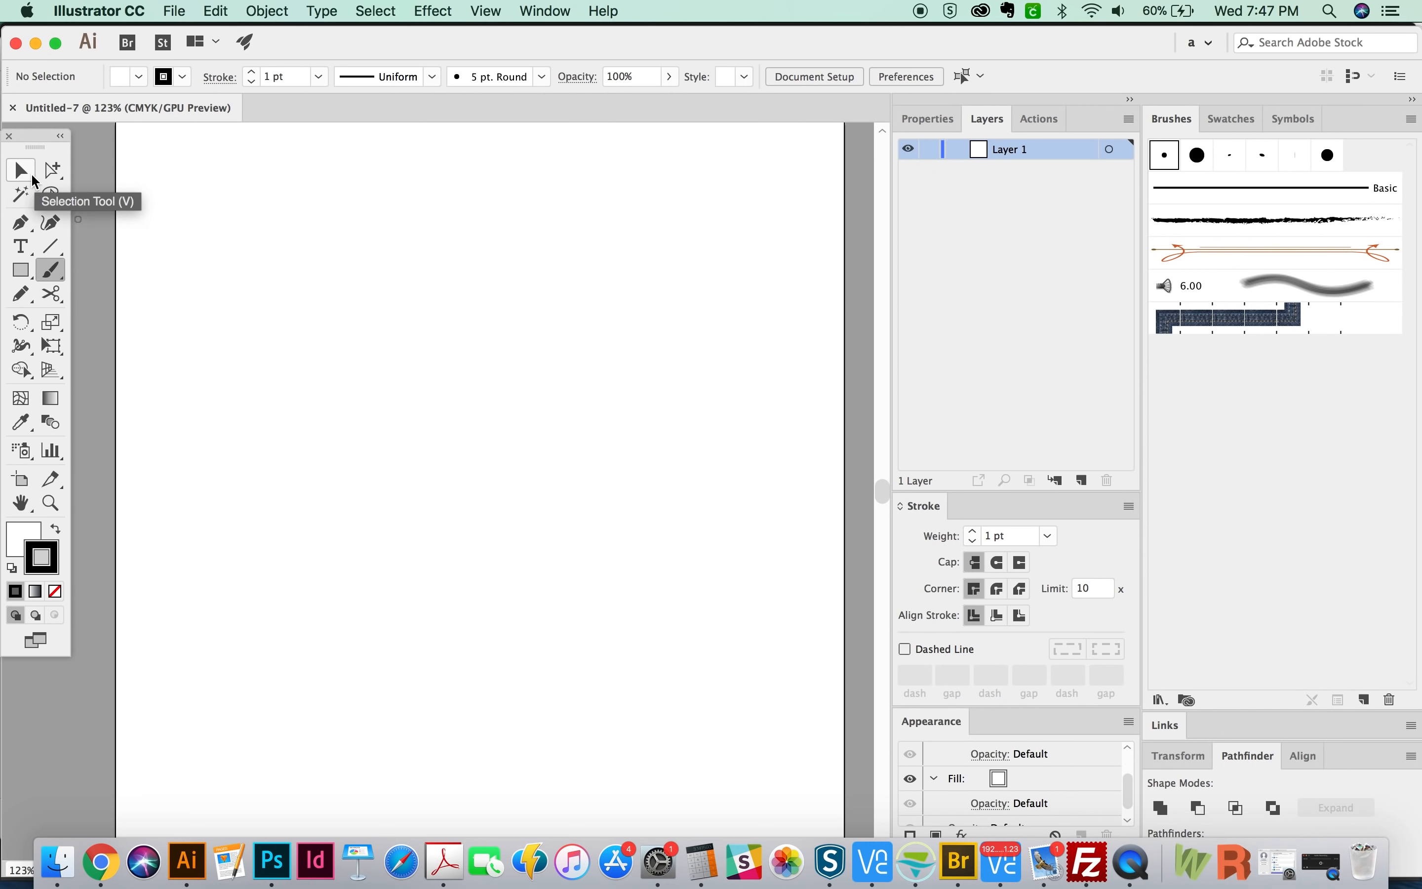
mouse_move(62, 247)
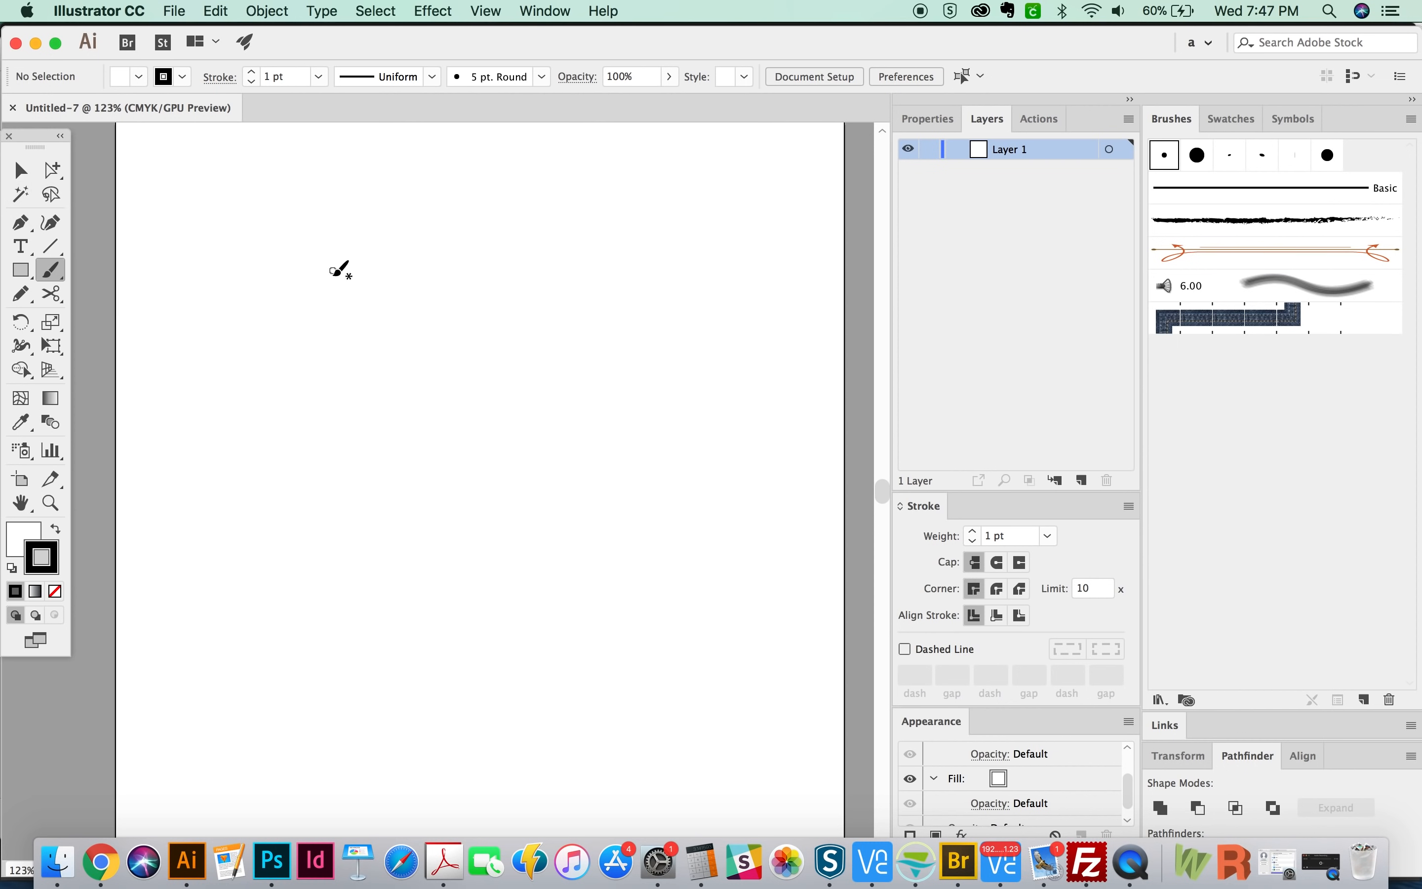
mouse_move(154, 260)
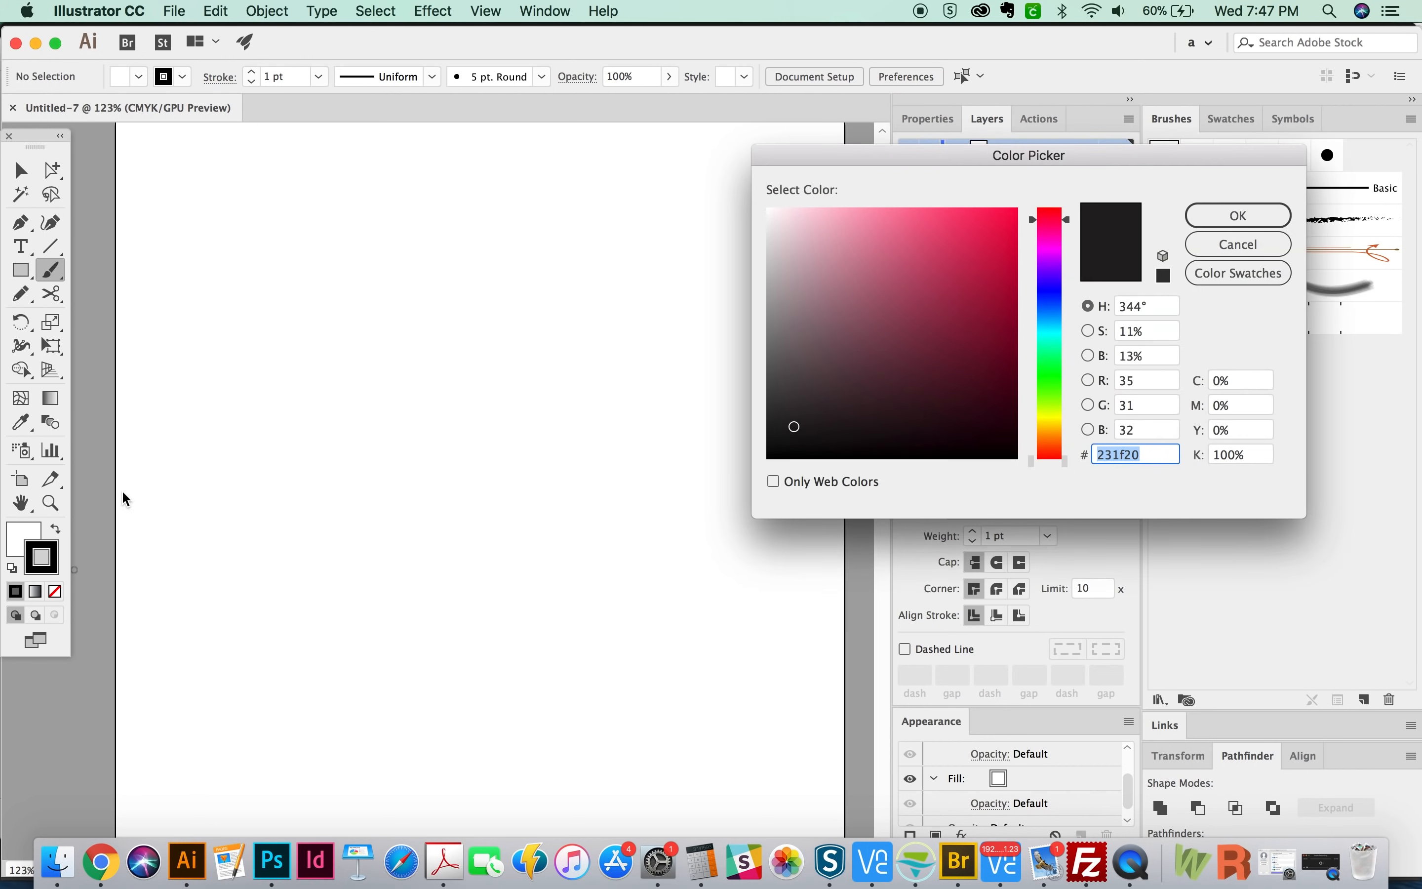
Confirm the red stroke colour and paint a long swirl plus a small curled squiggle at upper left.
left_click(1237, 215)
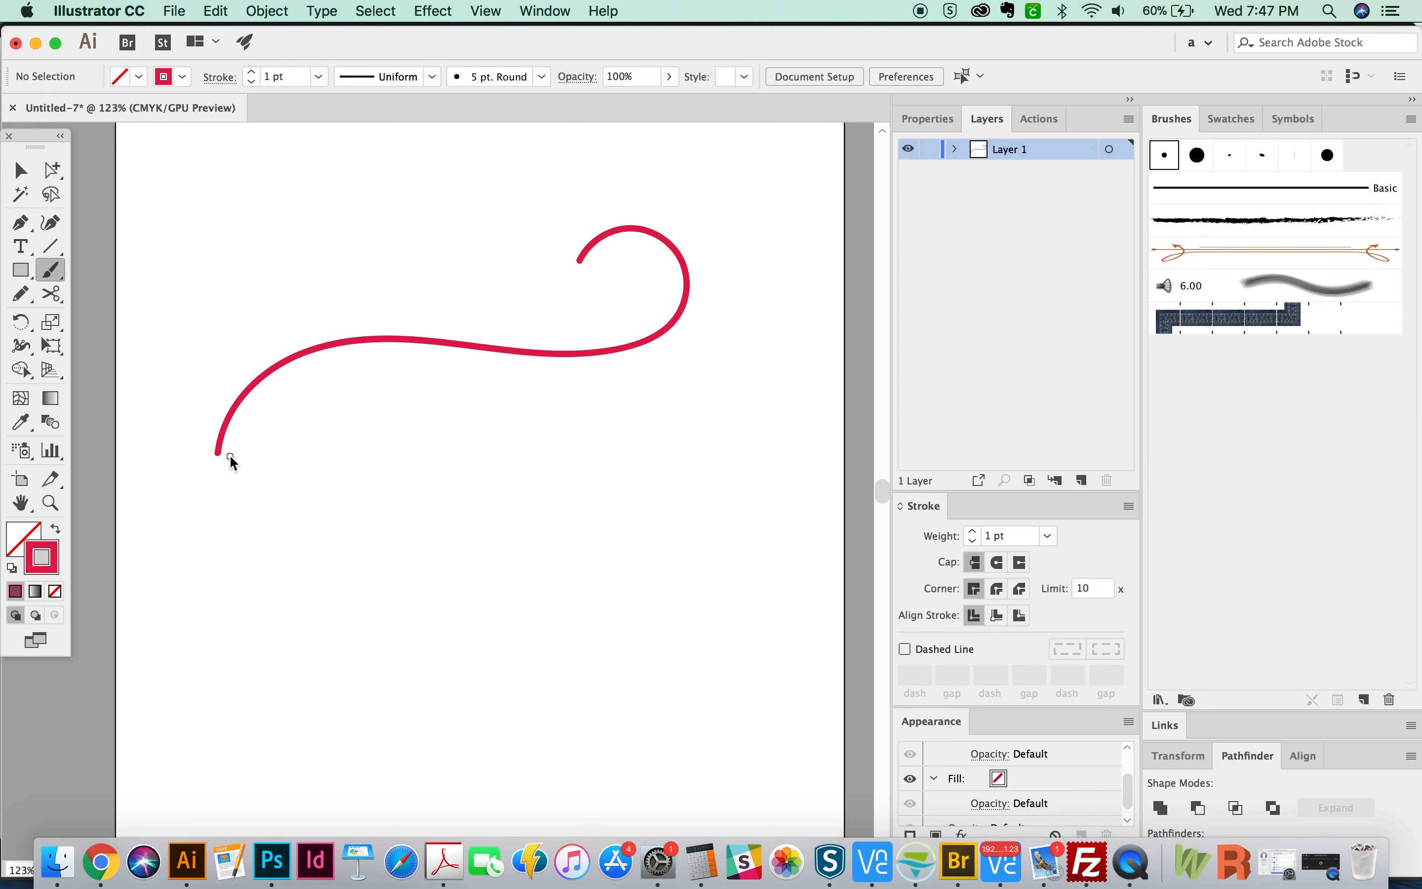
left_click_drag(232, 458, 494, 353)
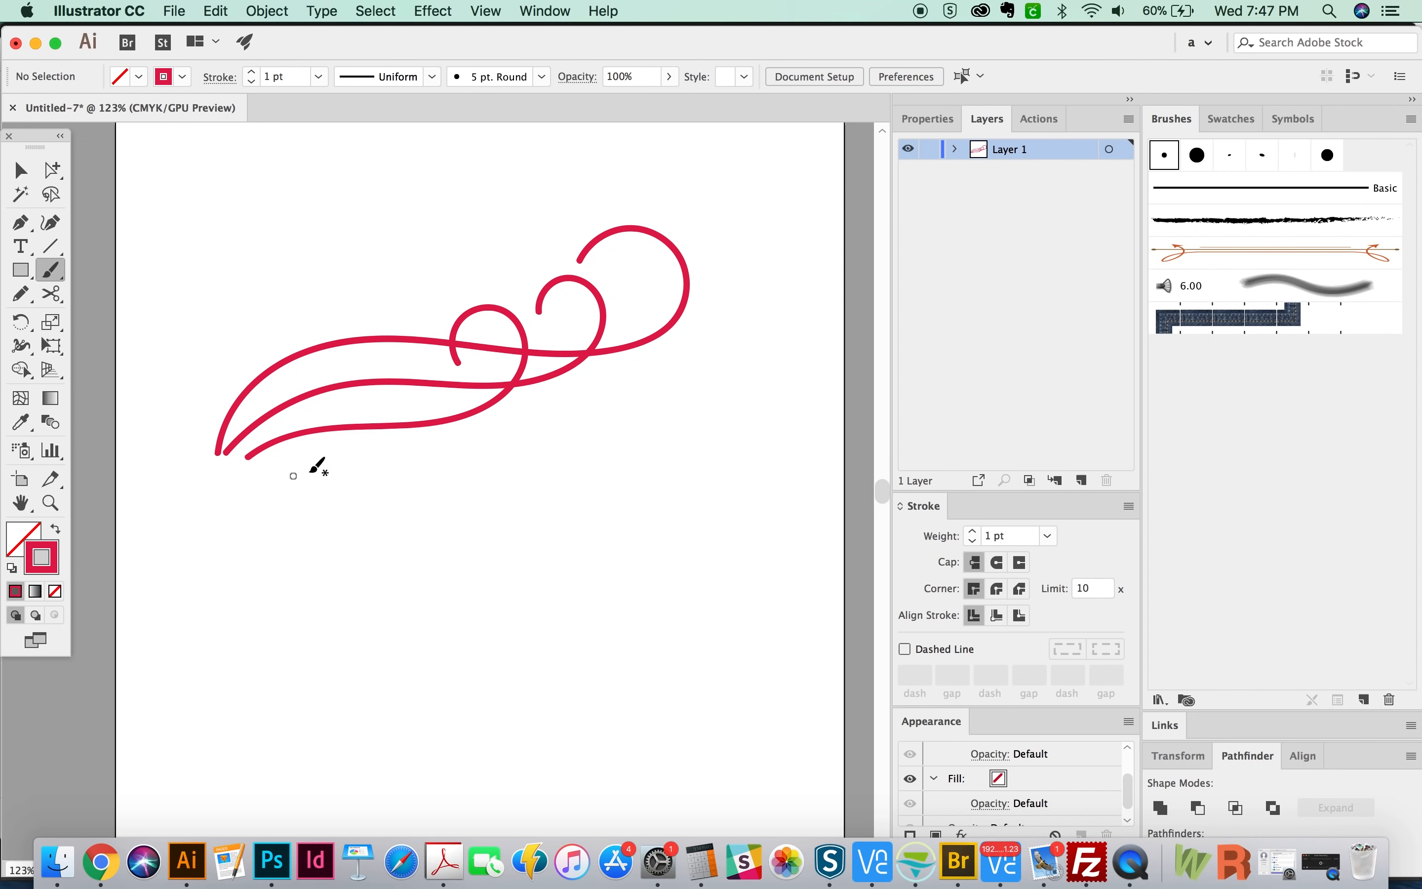
mouse_move(63, 269)
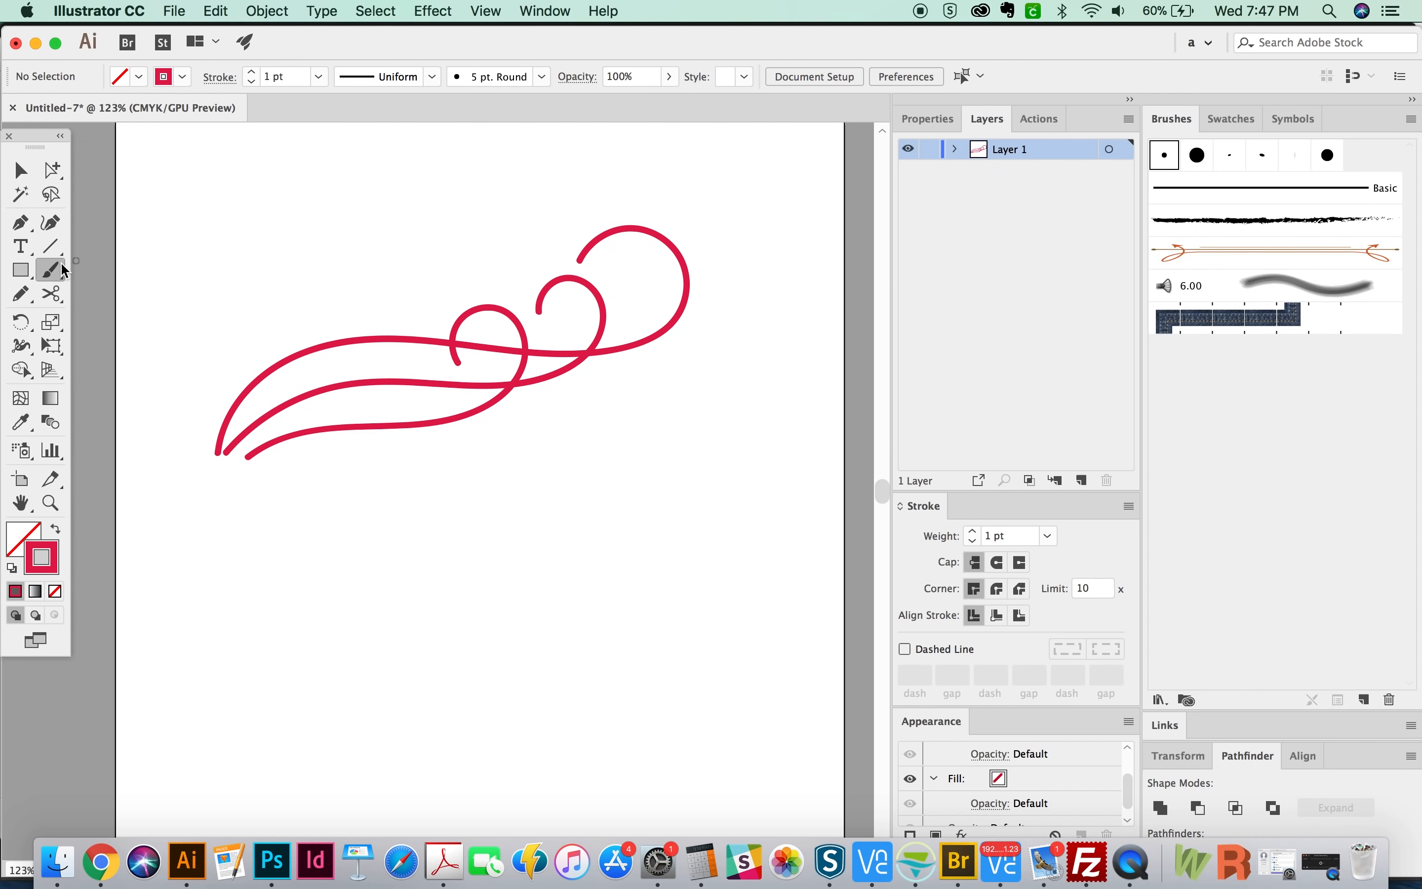
left_click_drag(225, 302, 276, 325)
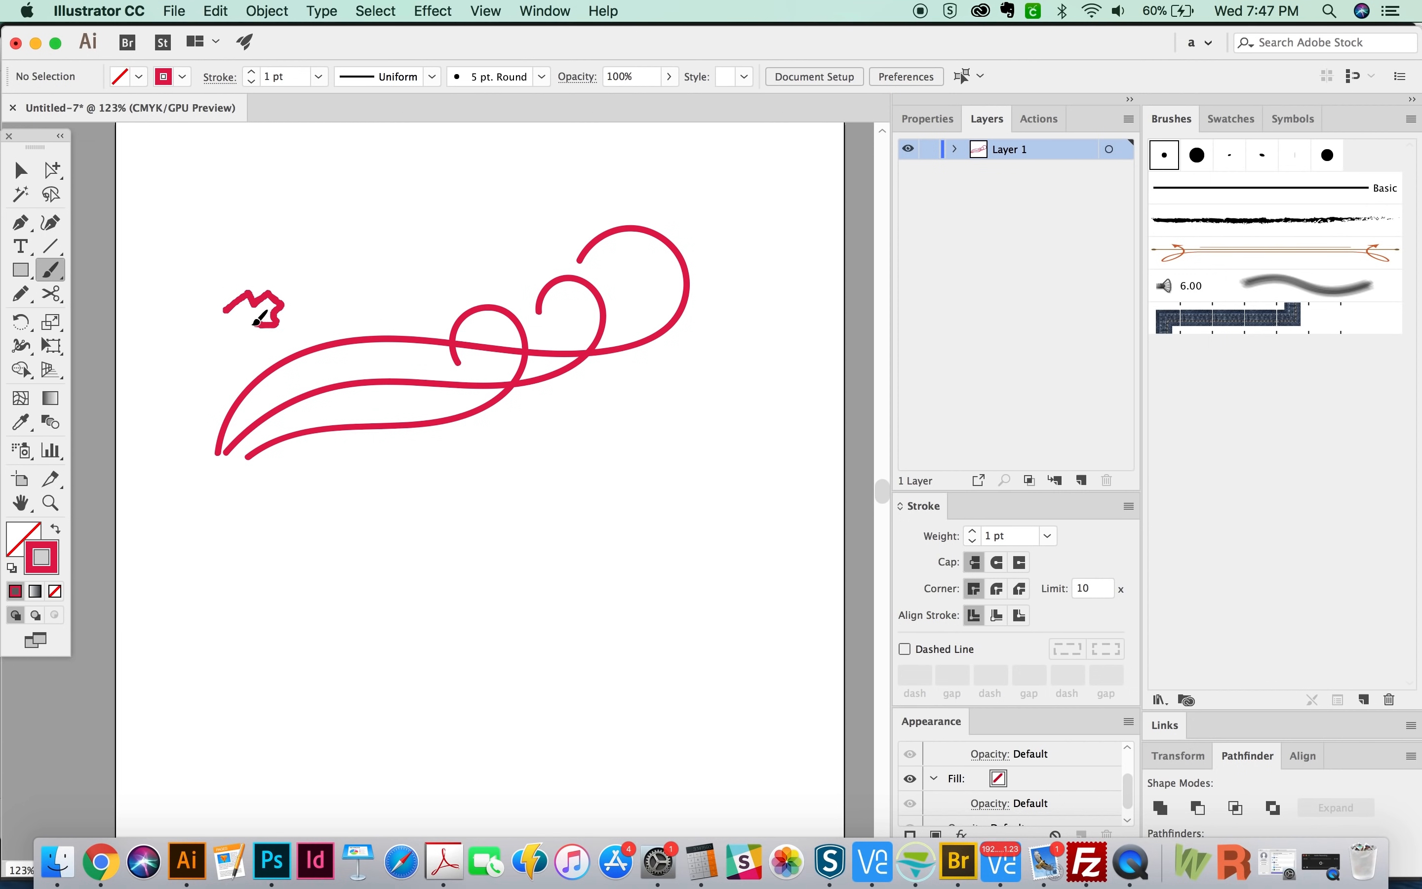
left_click_drag(256, 317, 245, 353)
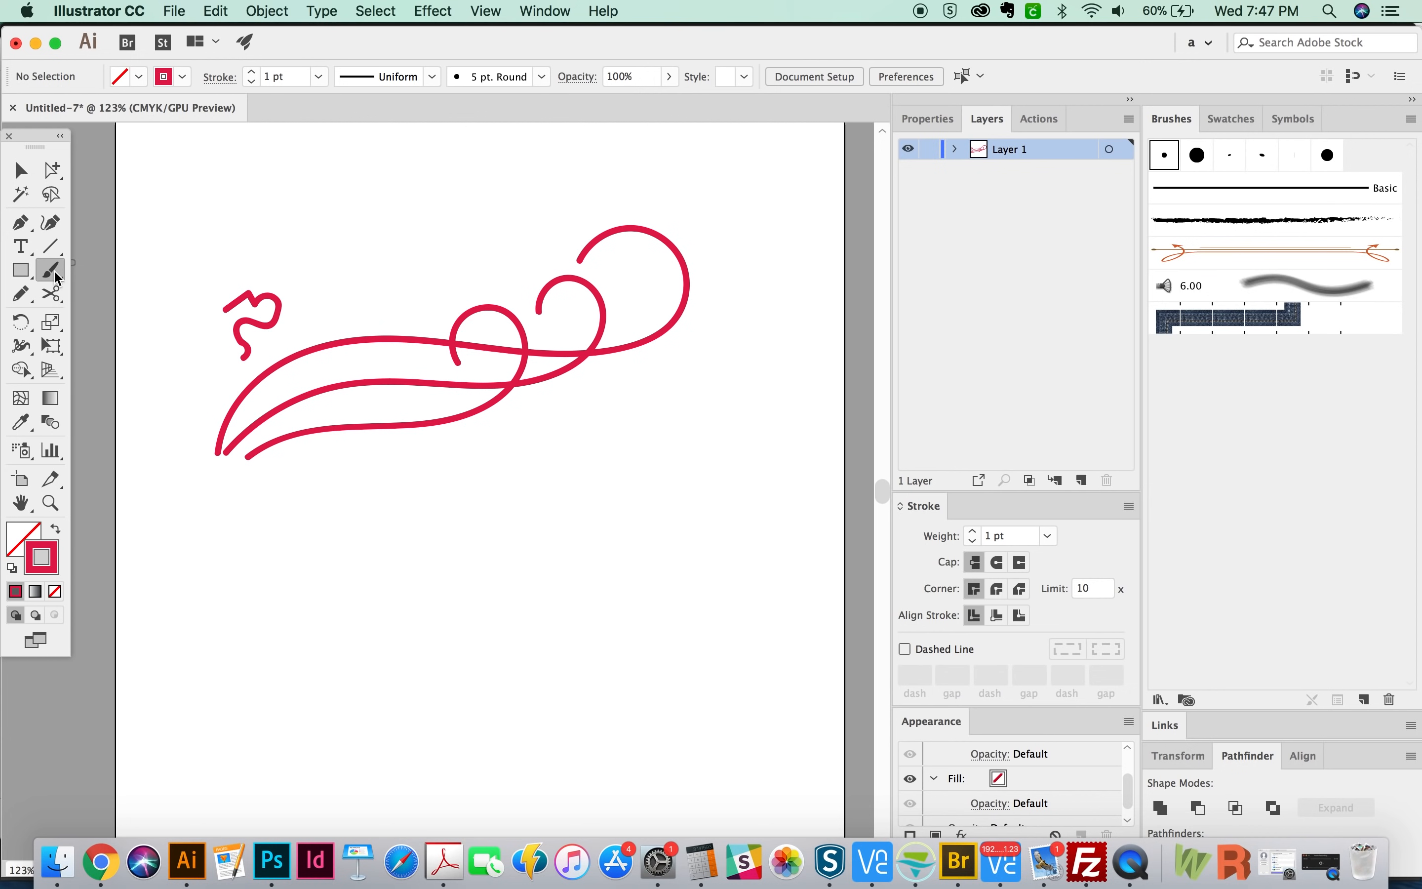
Set Paintbrush fidelity to Accurate and paint a jagged red zigzag below the swirls.
double_click(51, 270)
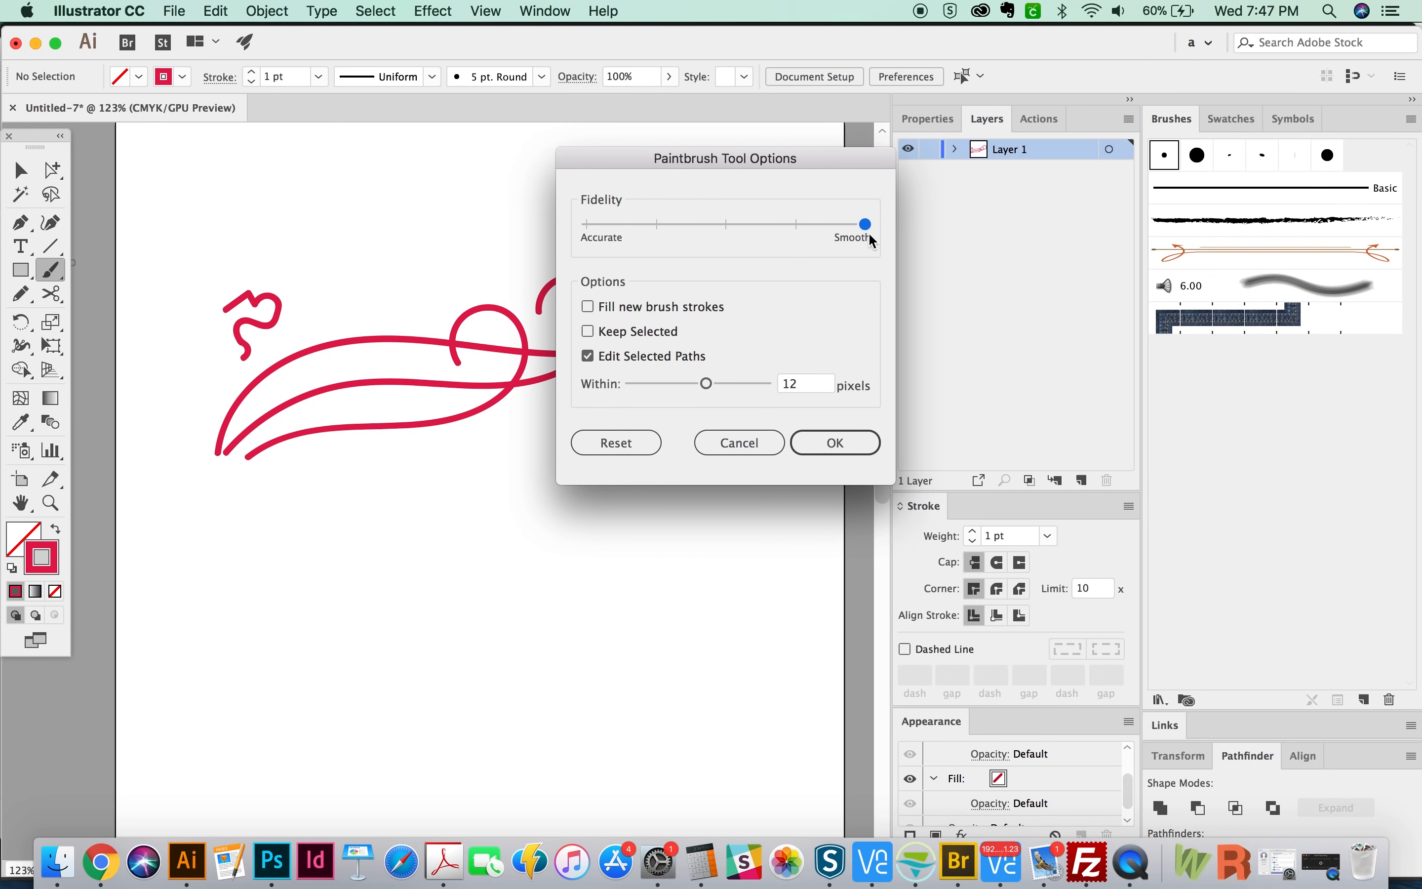
mouse_move(864, 239)
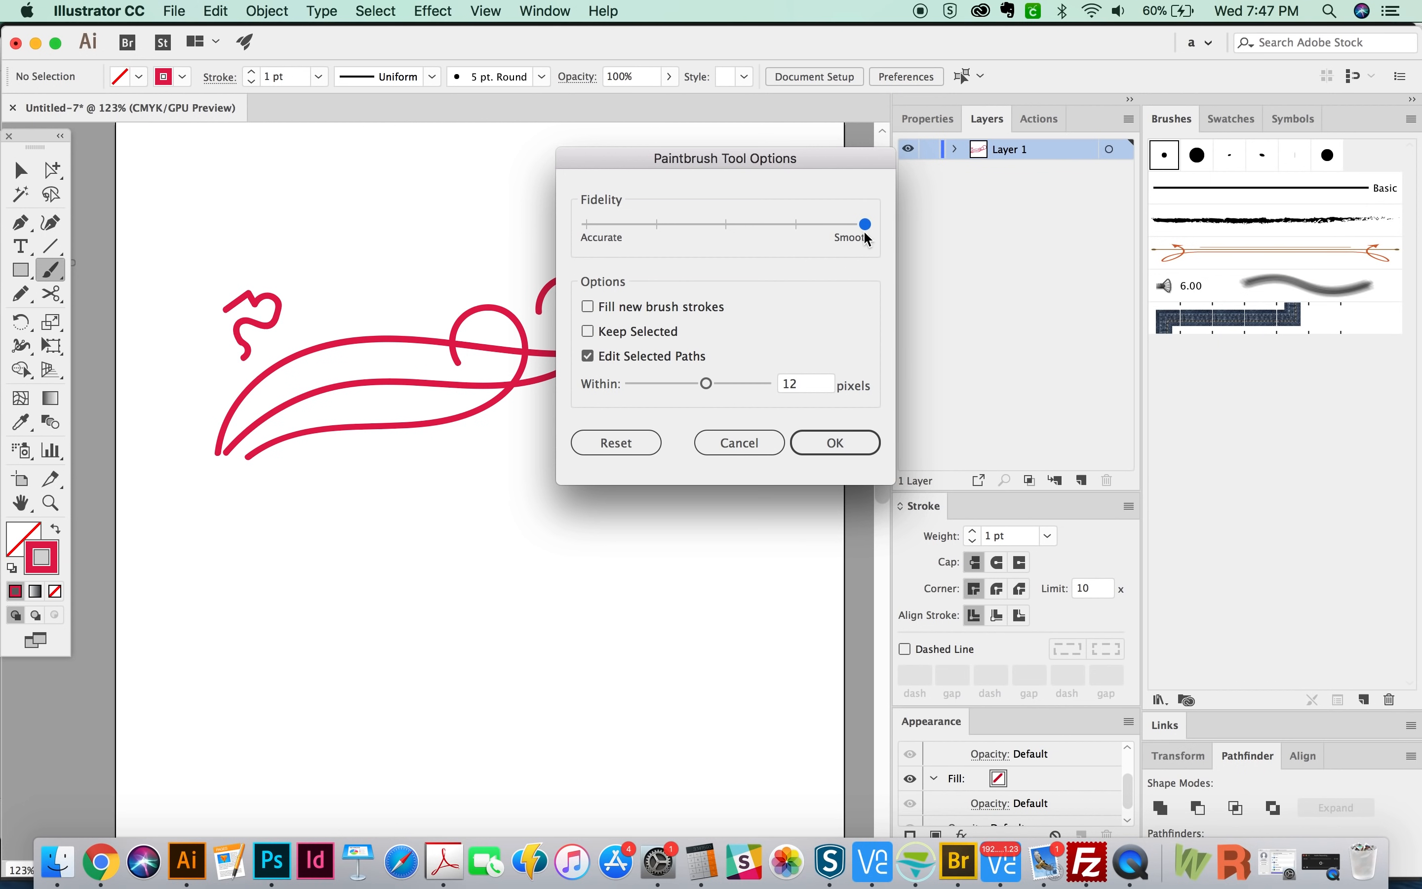
mouse_move(288, 316)
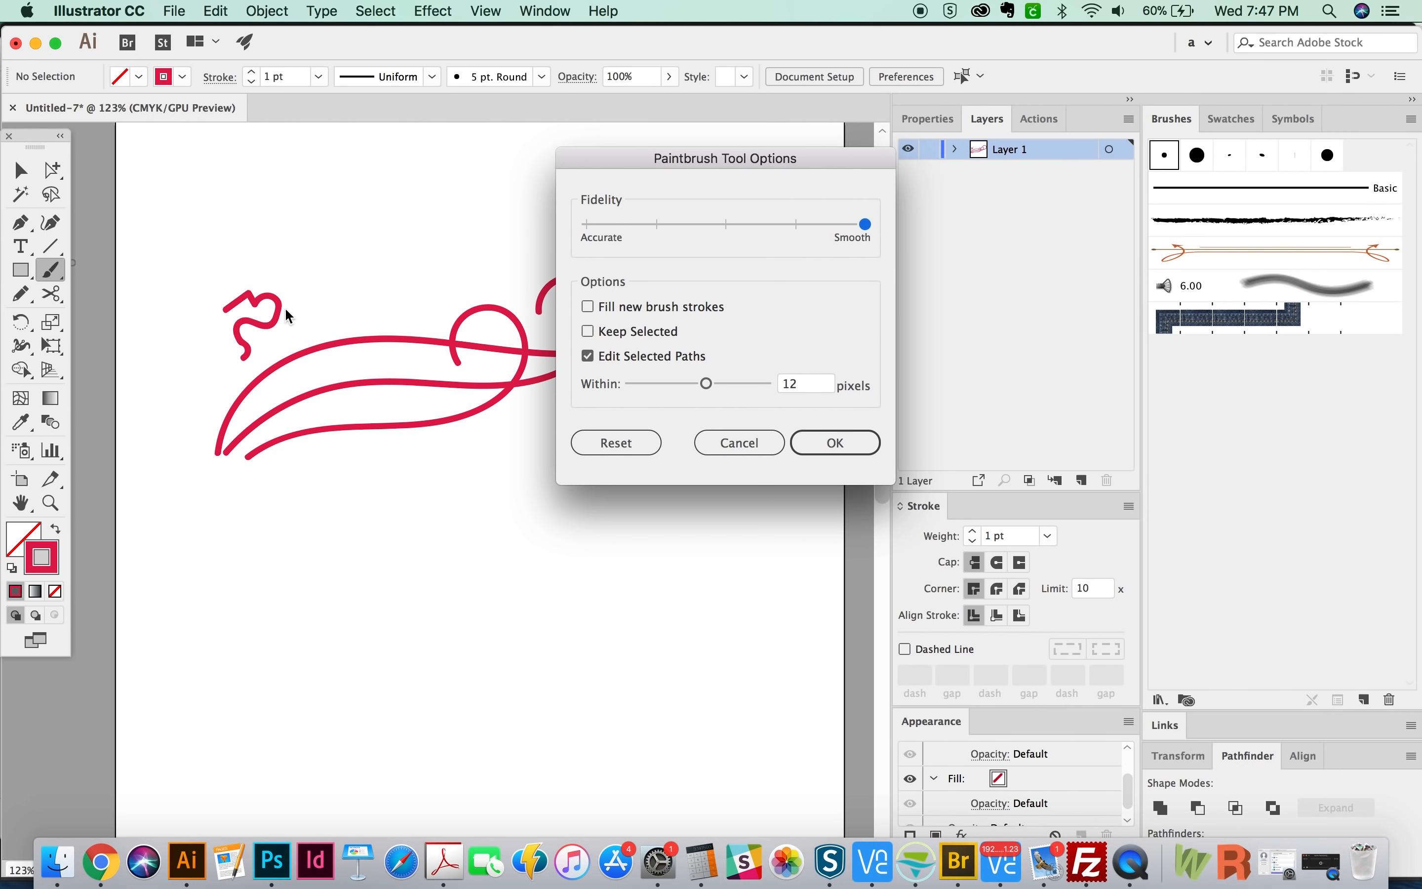
mouse_move(254, 342)
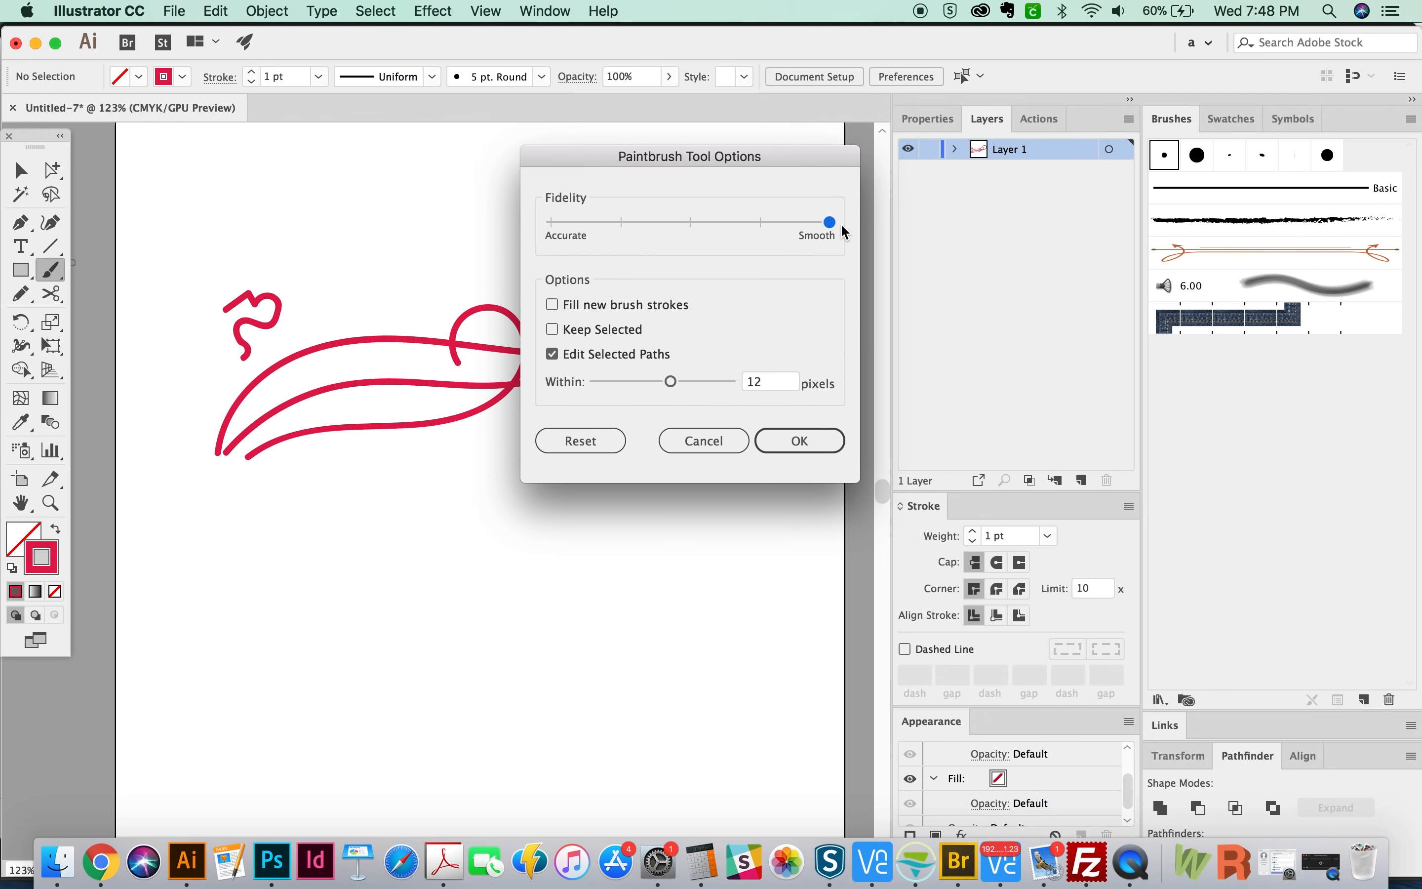
left_click_drag(828, 222, 550, 221)
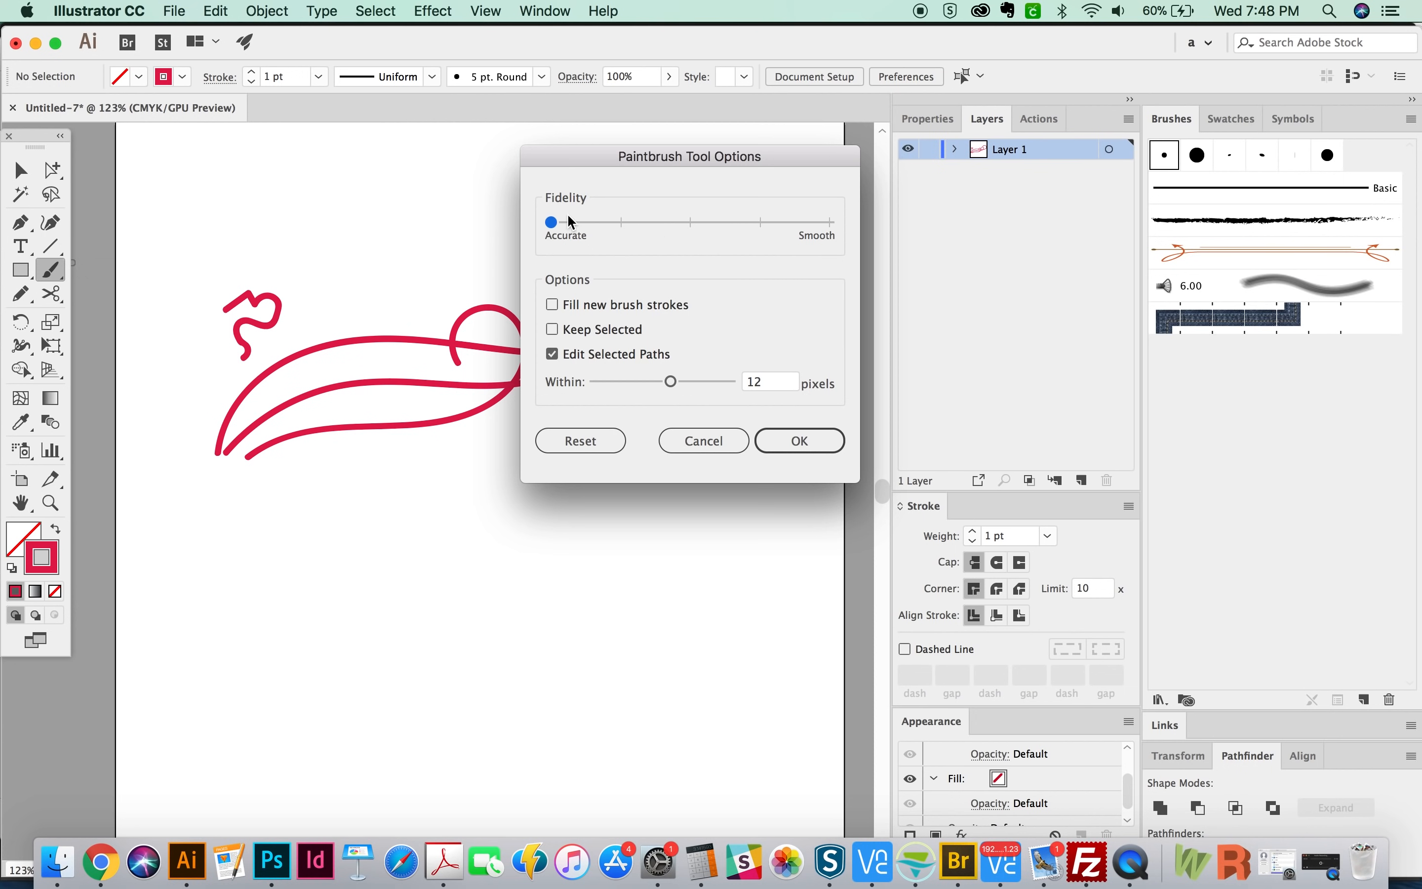
left_click(797, 440)
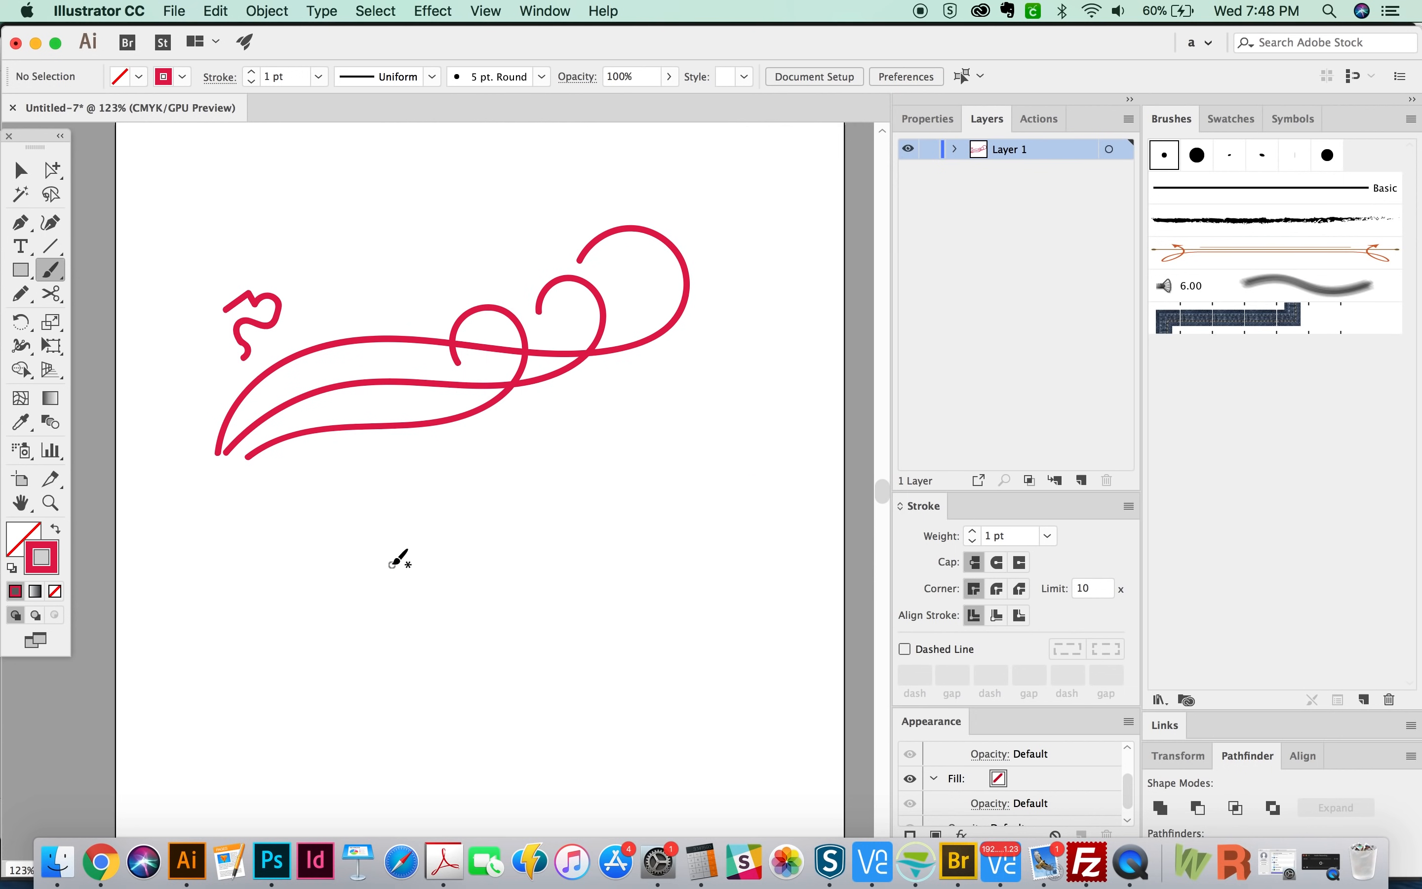
left_click_drag(392, 562, 489, 504)
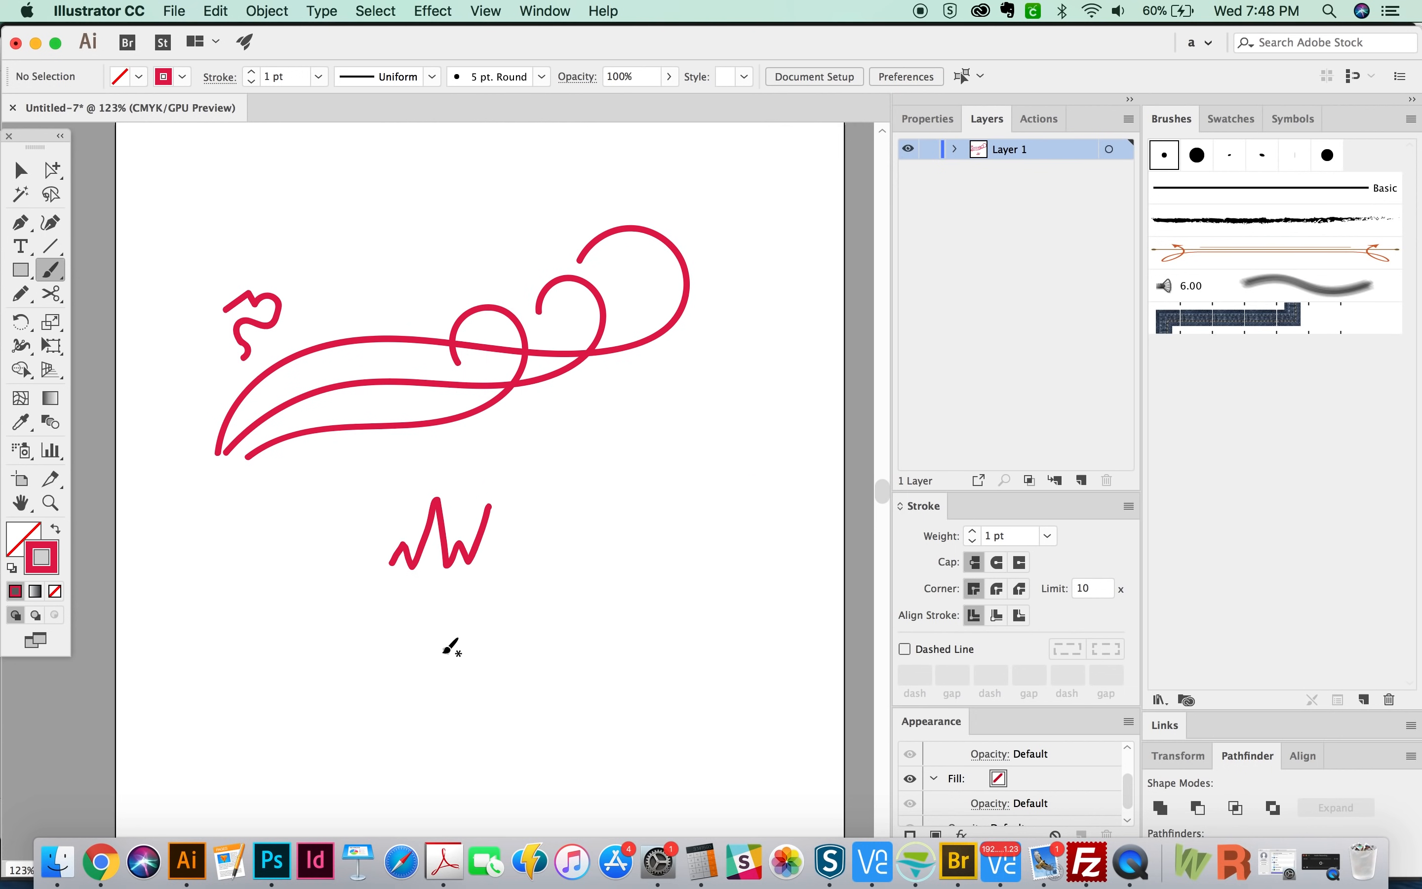
Reopen Paintbrush options and return fidelity to Smooth.
double_click(52, 270)
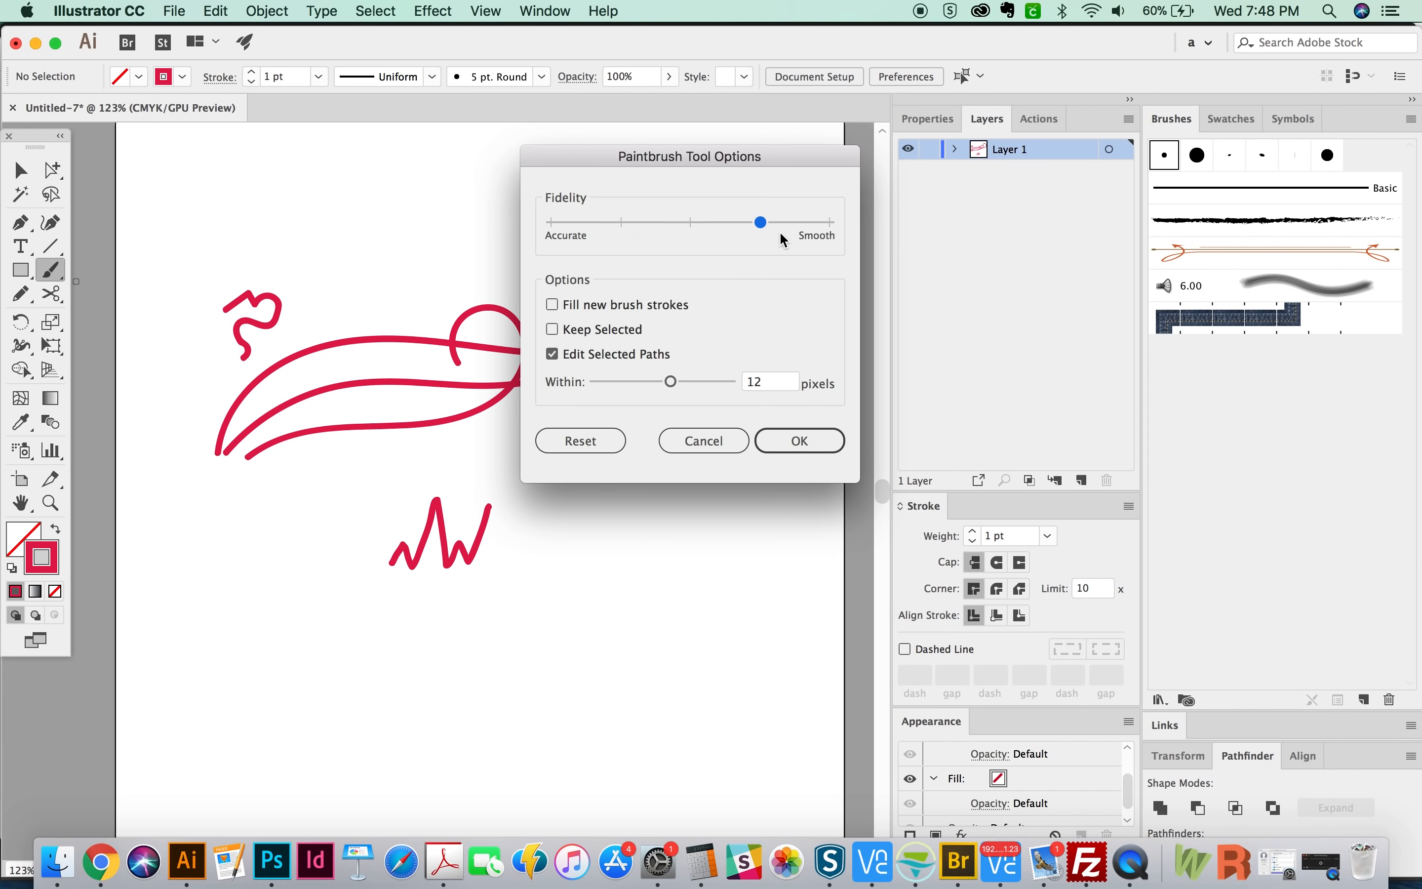
left_click_drag(761, 222, 827, 223)
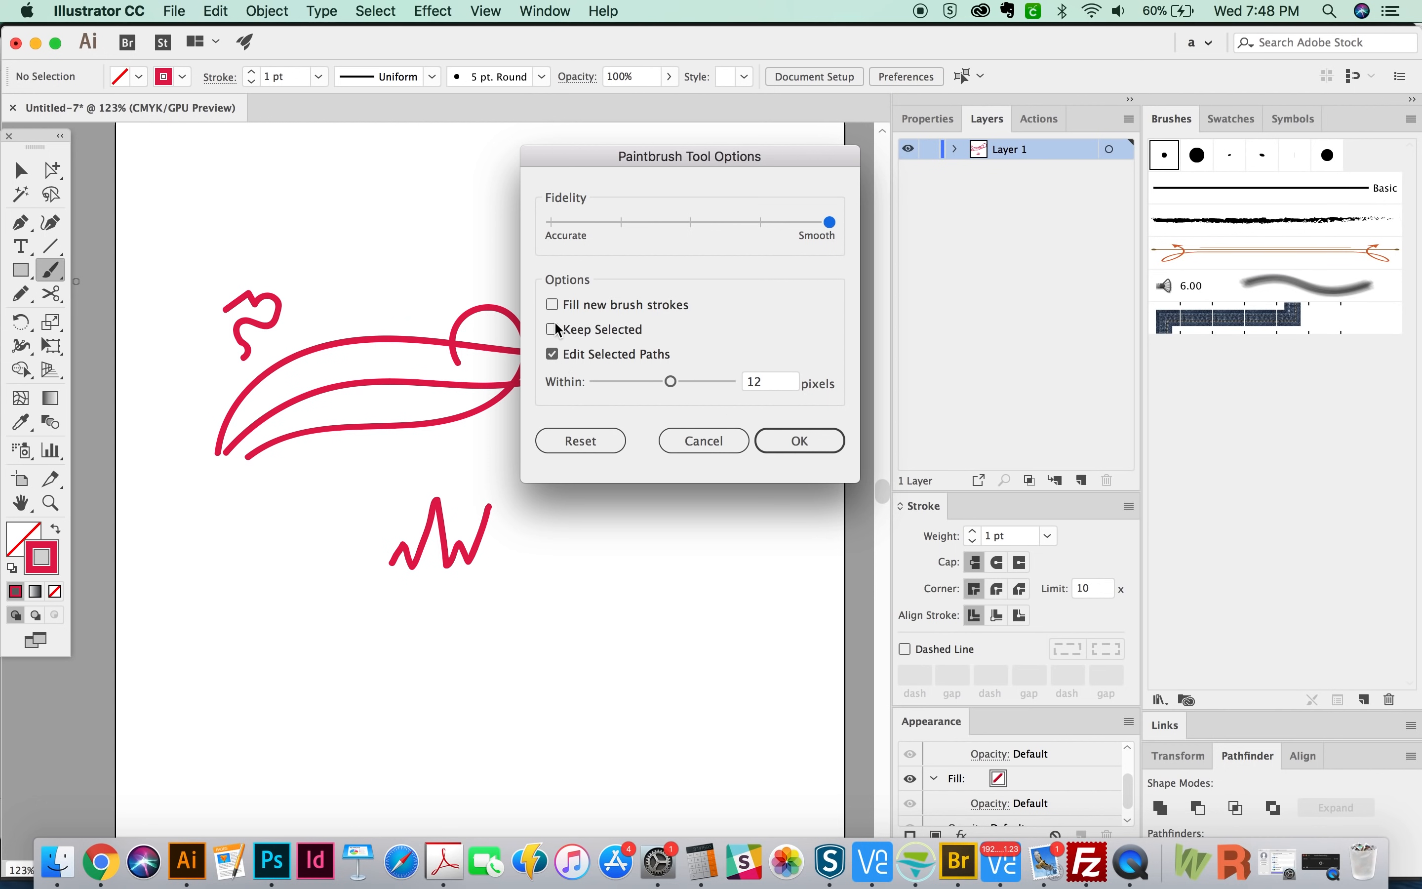
Confirm settings, select the lower swirl and reshape it with an S-shaped loop, toggling outline view.
left_click(797, 439)
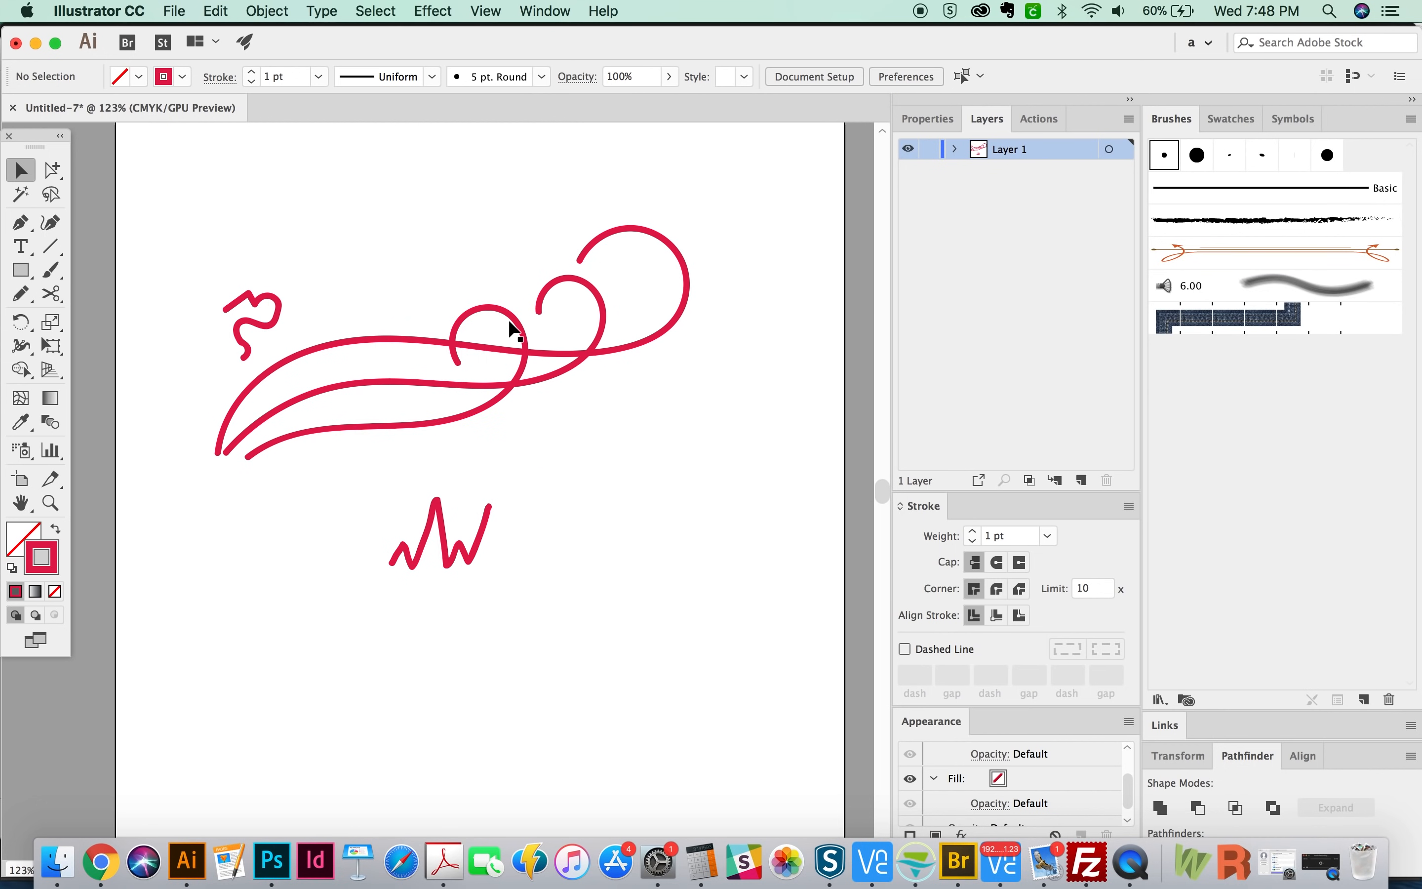
left_click(508, 345)
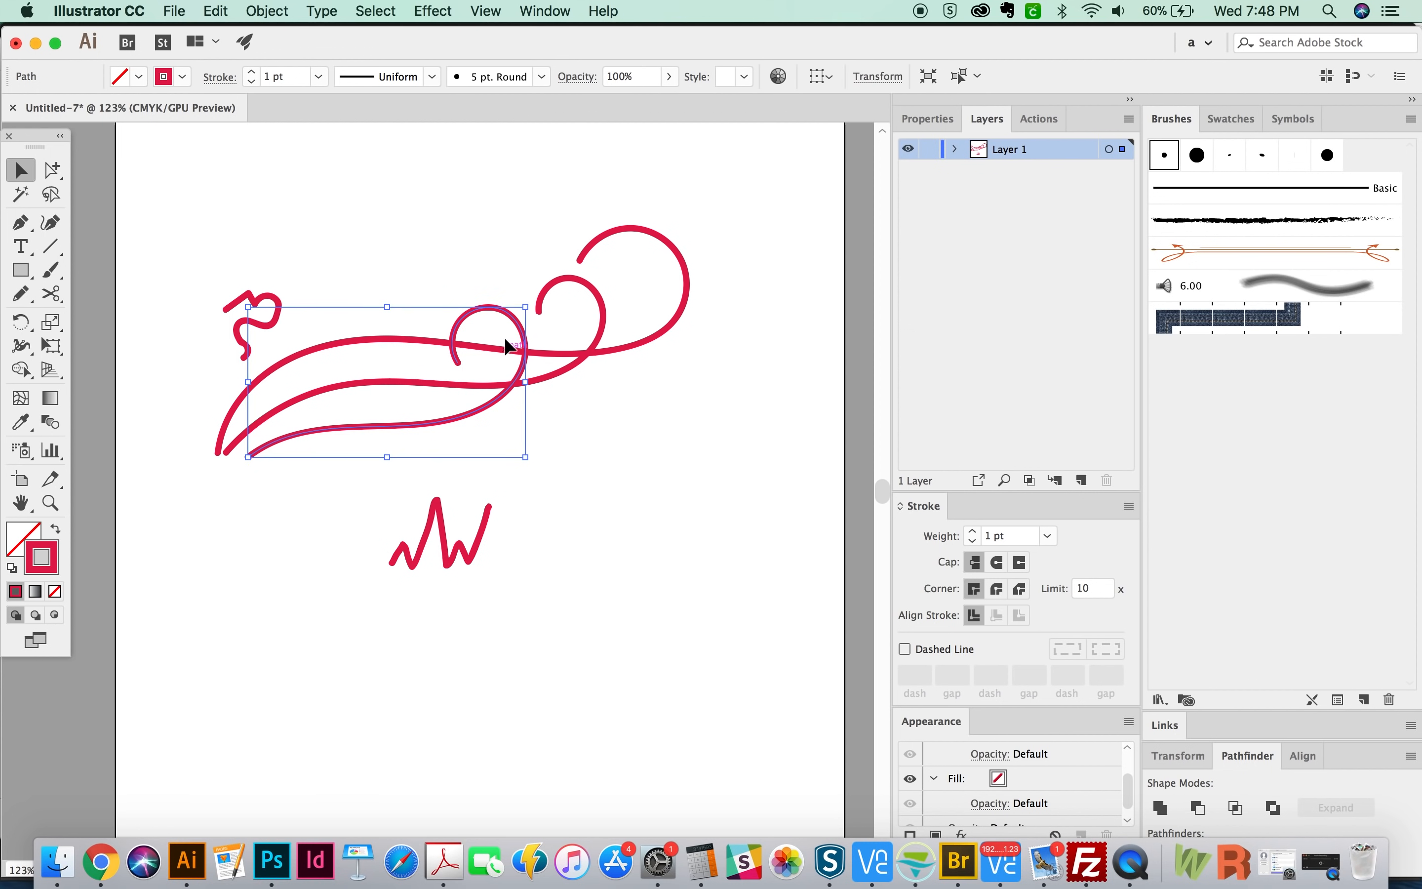
mouse_move(494, 306)
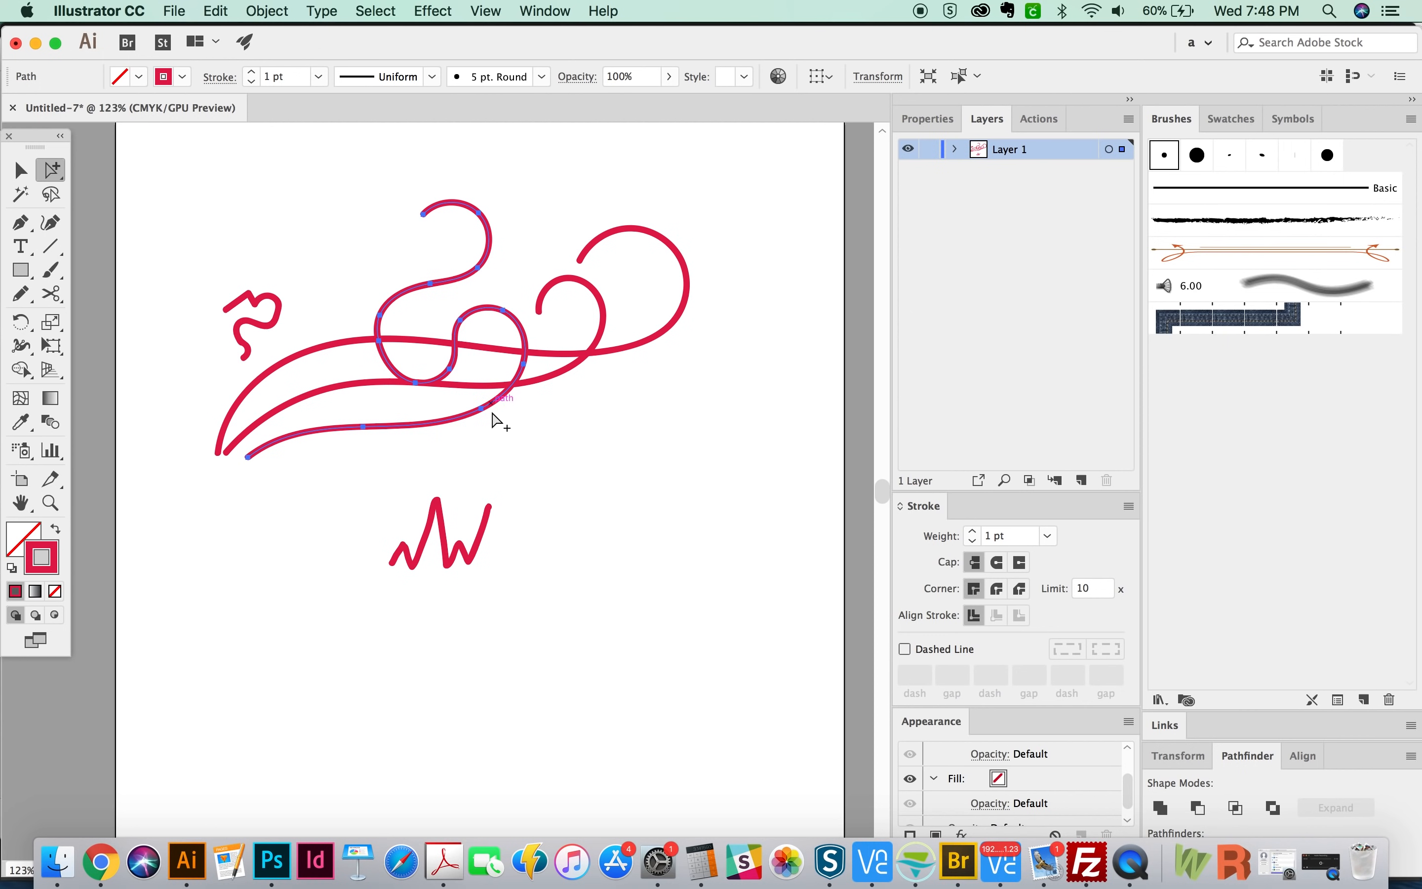
key("cmd+y")
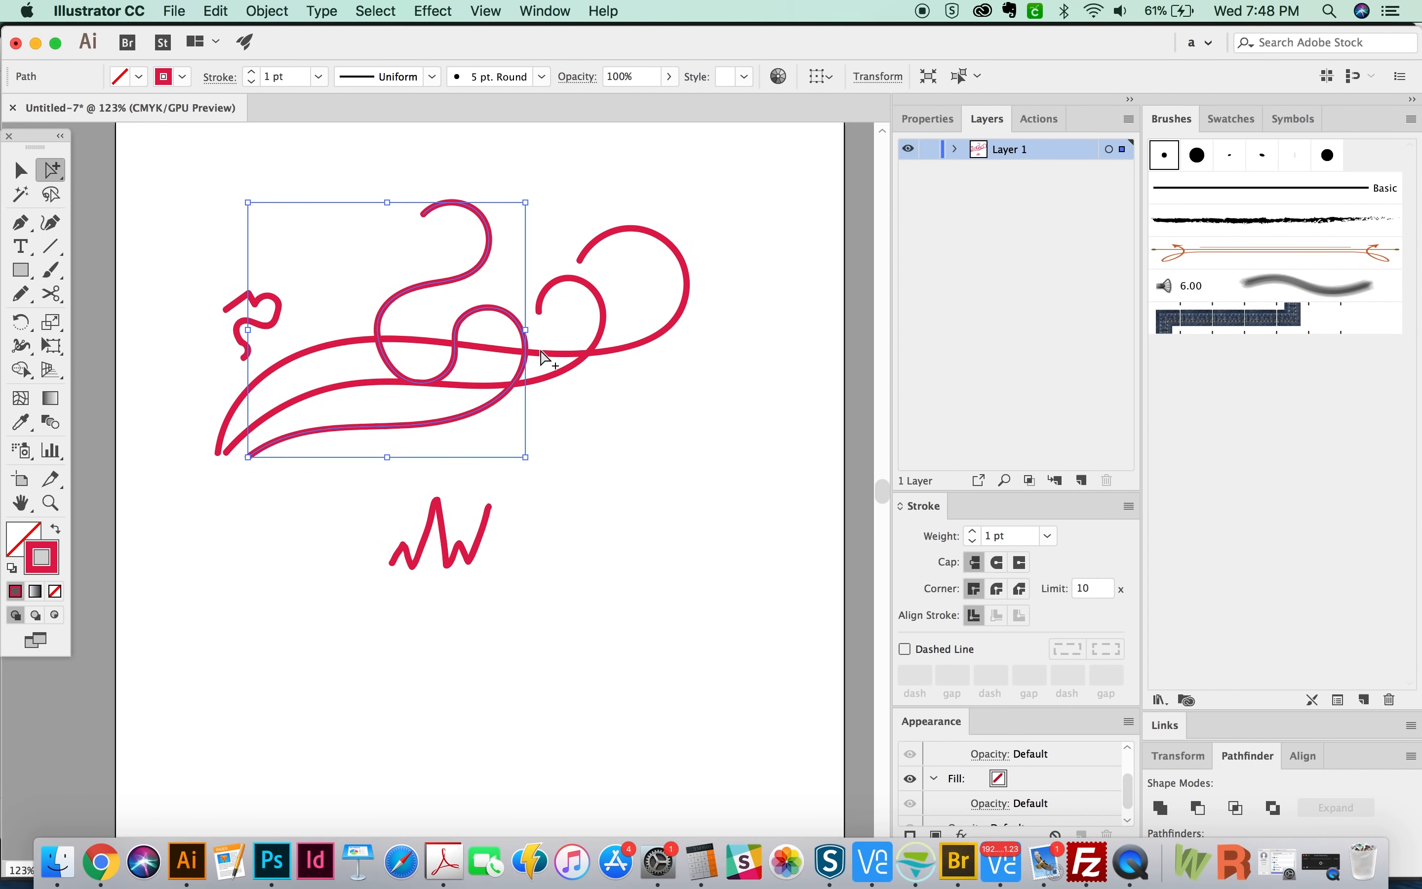
left_click(555, 489)
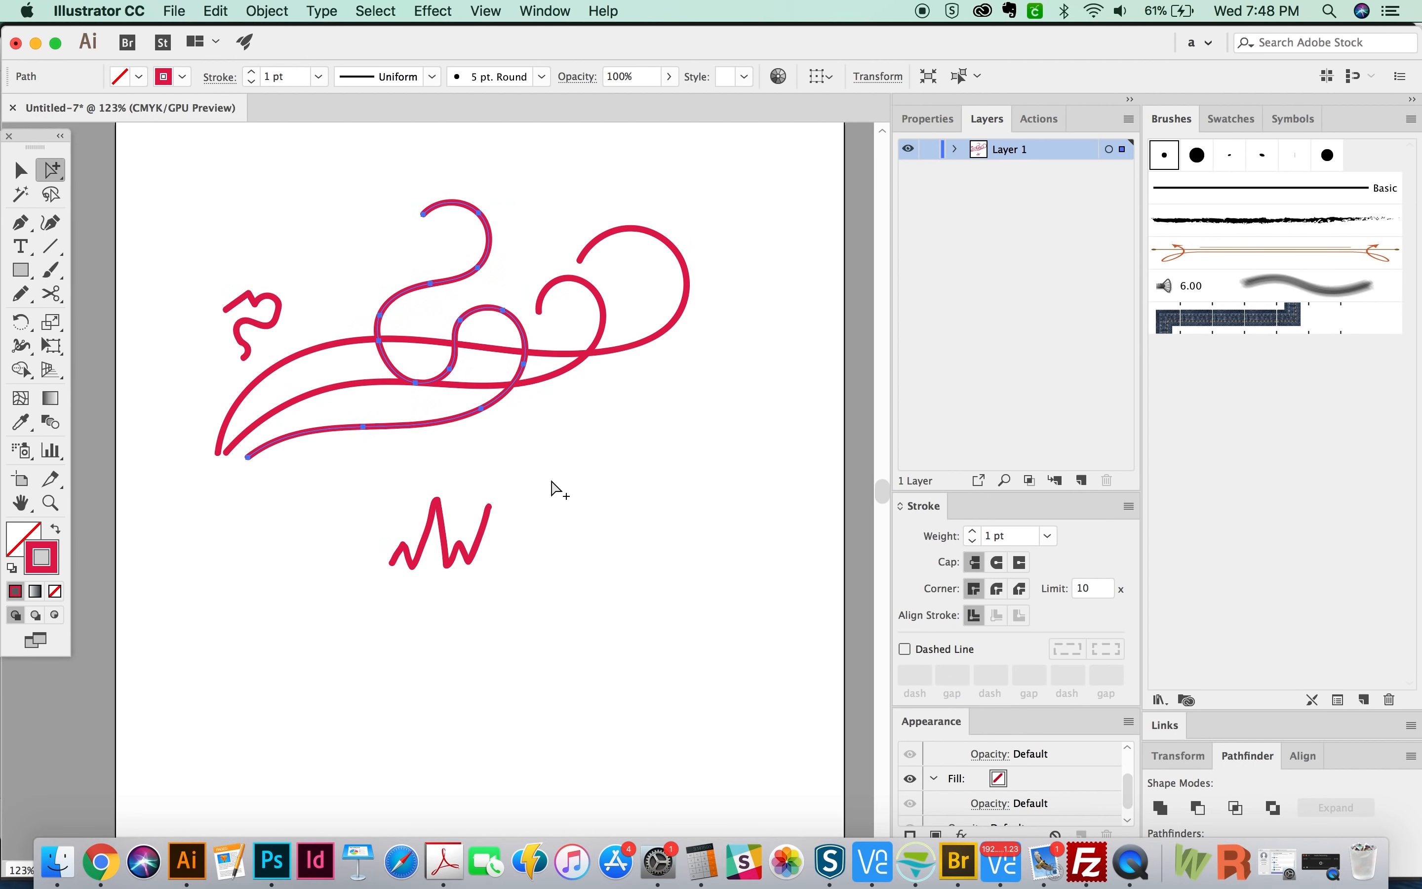
mouse_move(570, 530)
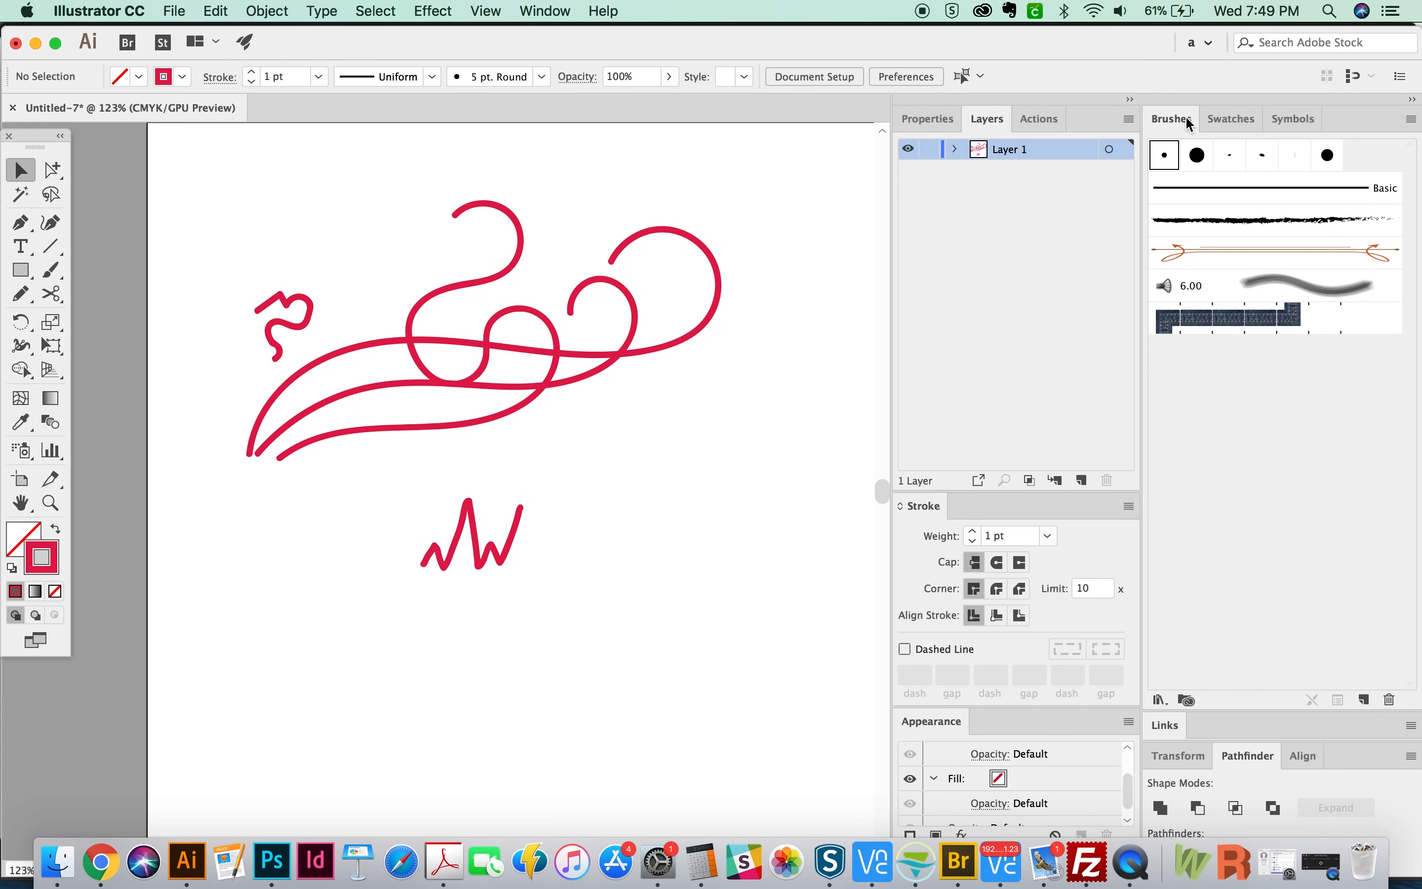
mouse_move(1190, 134)
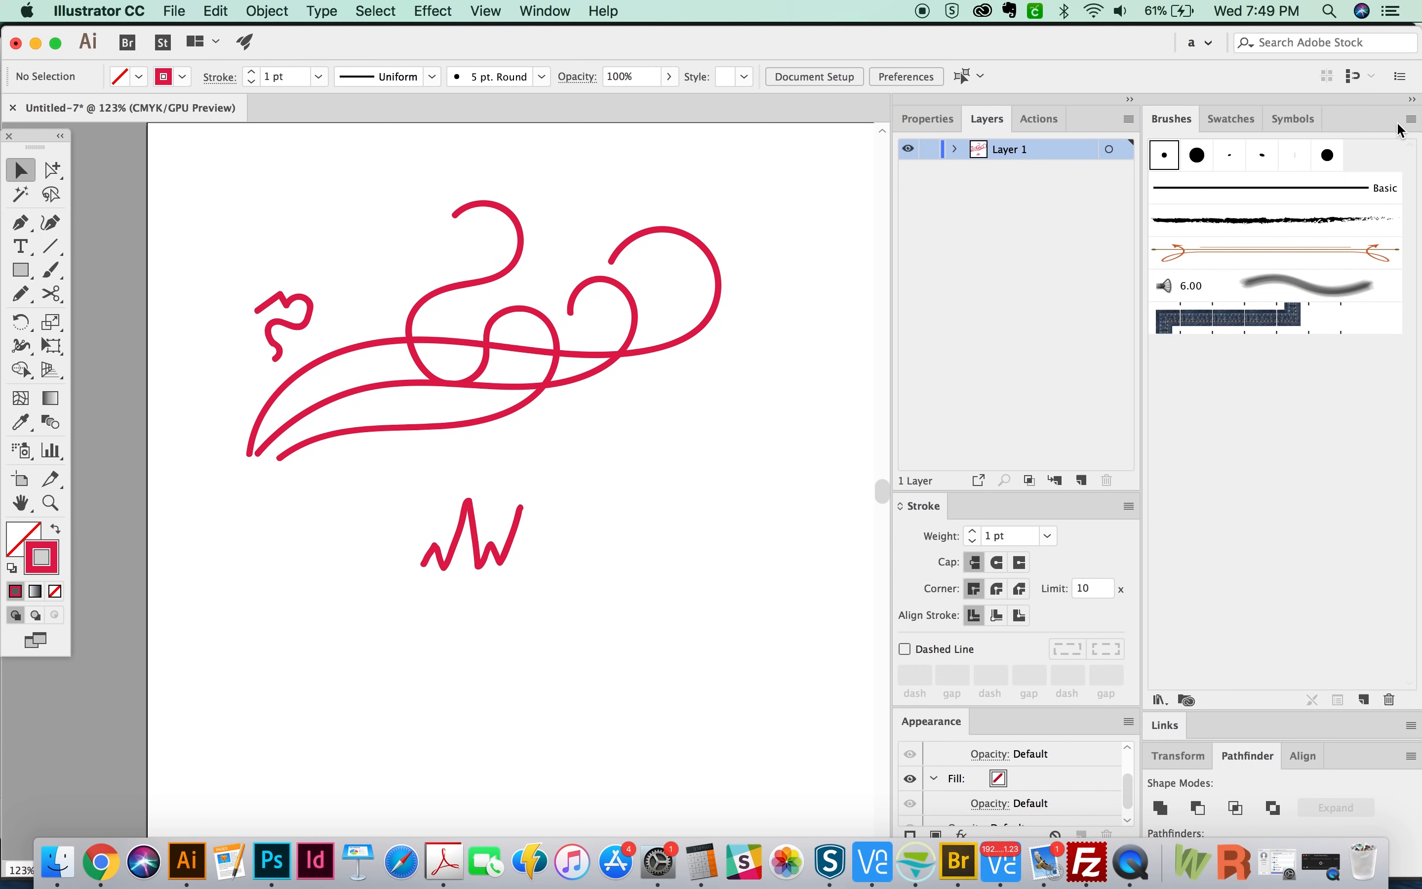
mouse_move(543, 20)
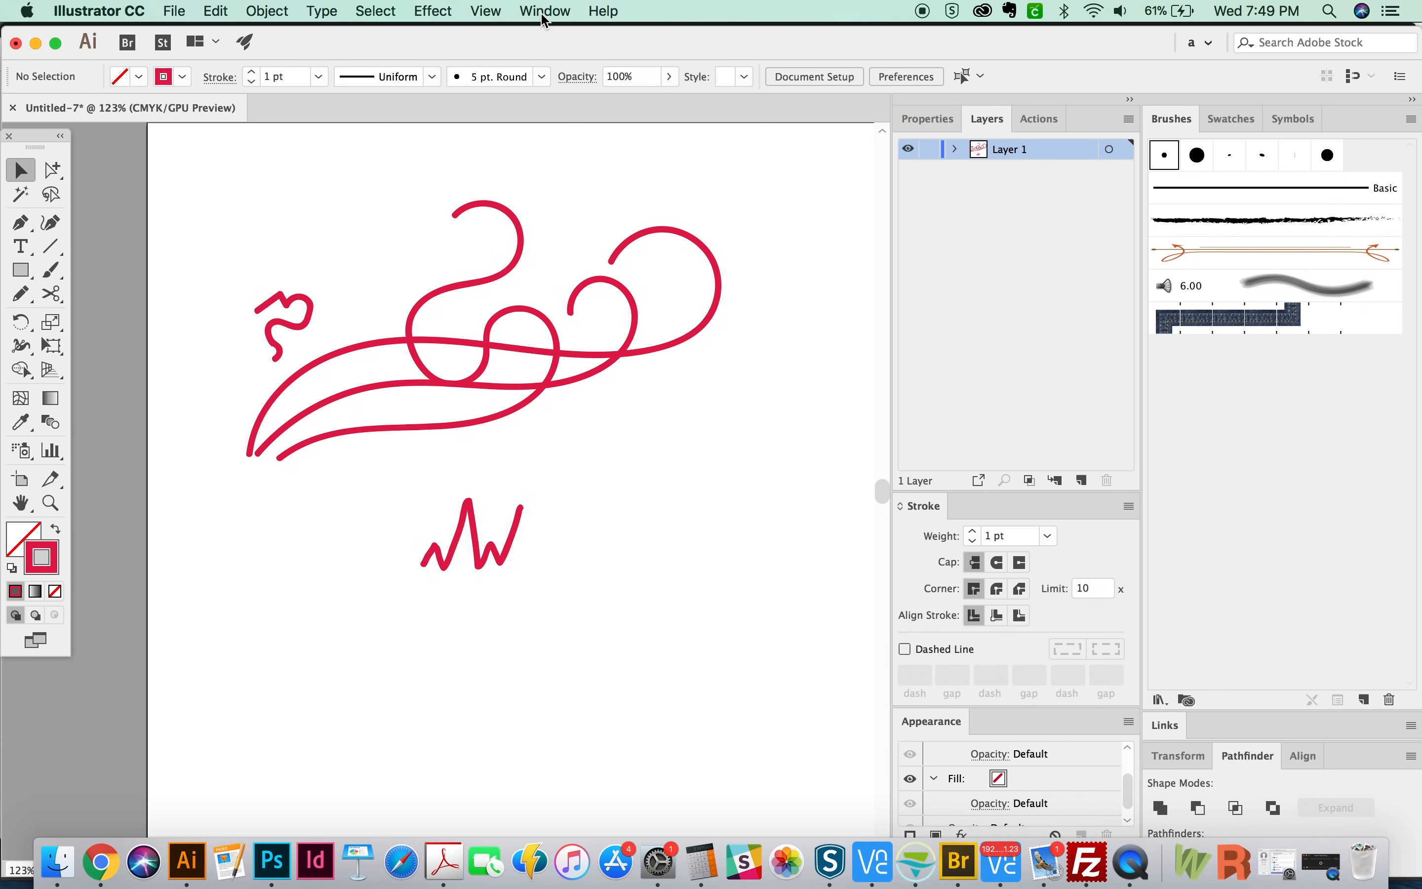
Bring up the Window menu's list of panels.
left_click(544, 11)
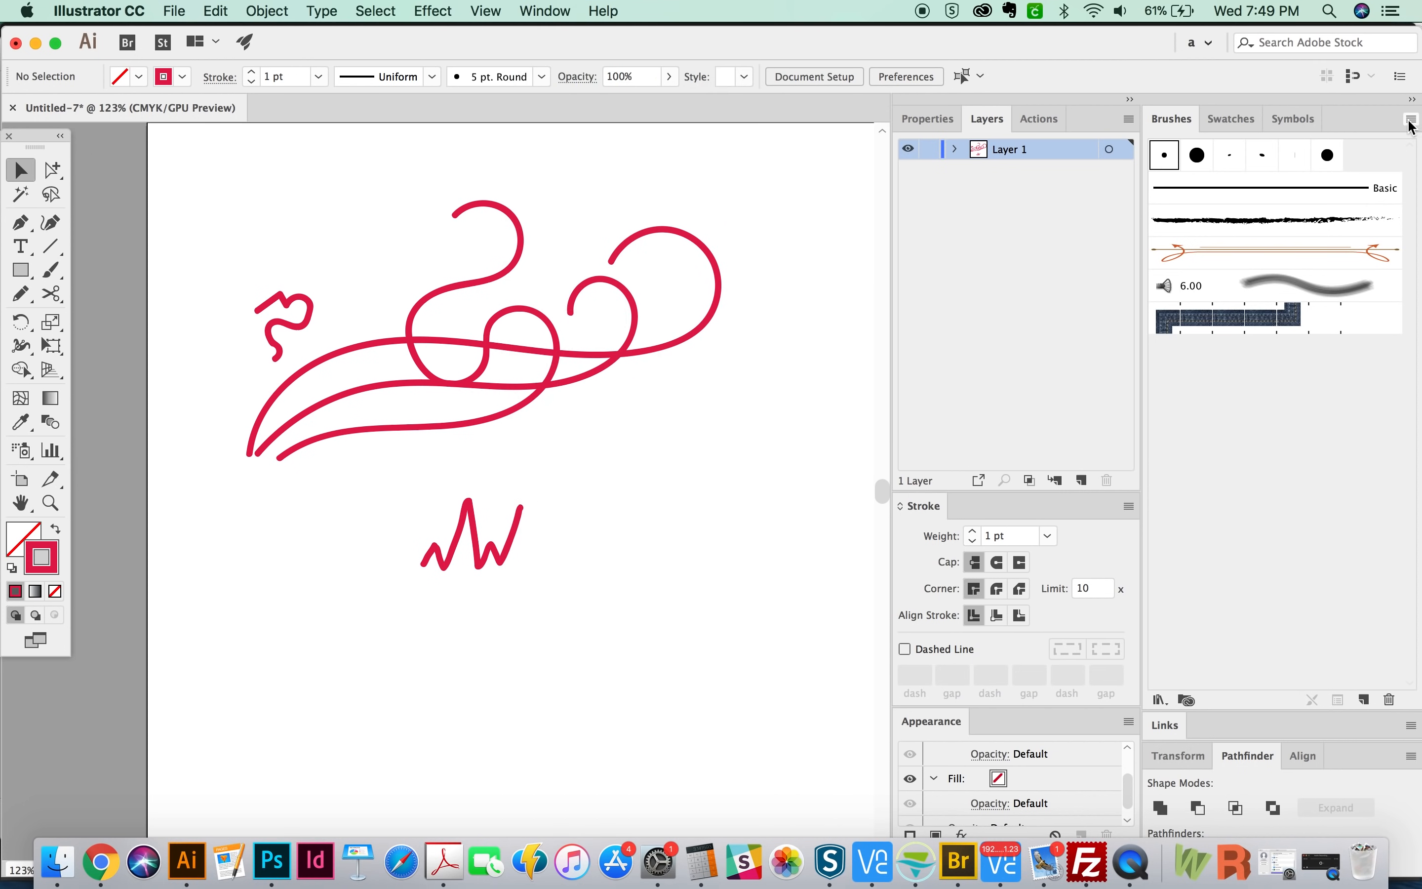
Load the Artistic_Calligraphic brush library from the Brushes panel menu.
left_click(1408, 119)
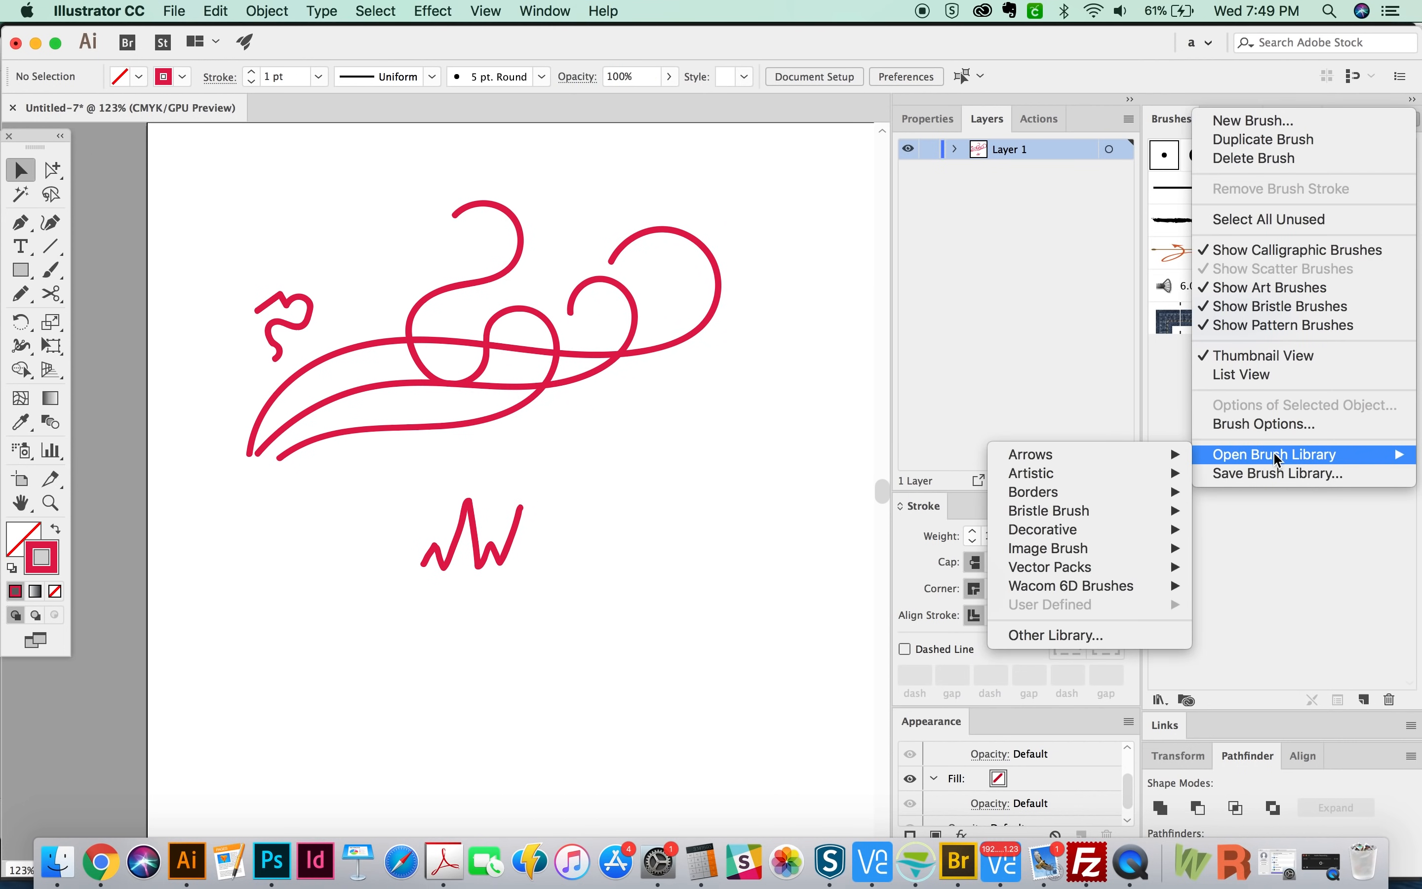
mouse_move(1039, 492)
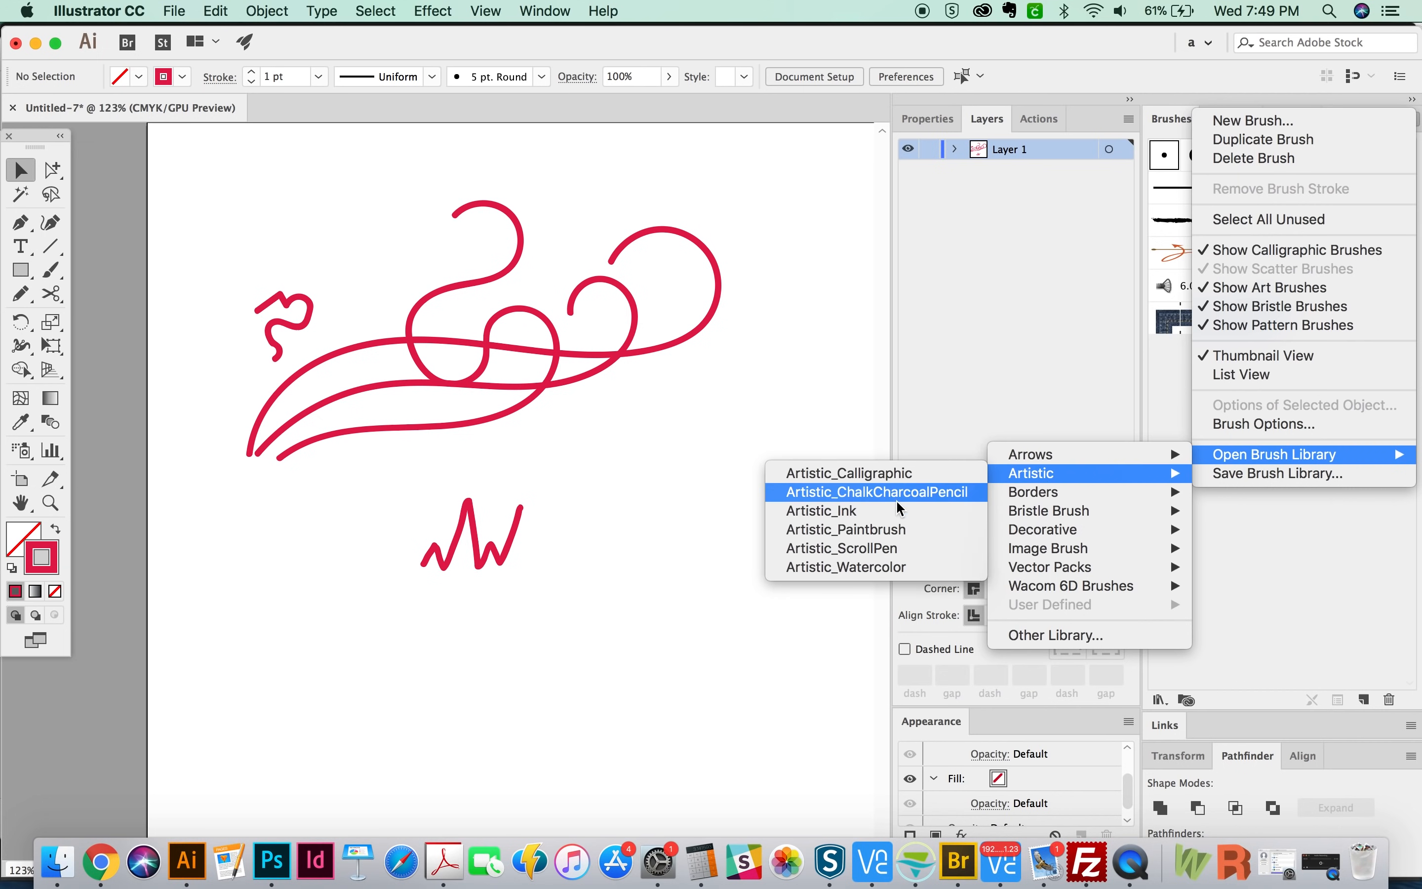
left_click(848, 472)
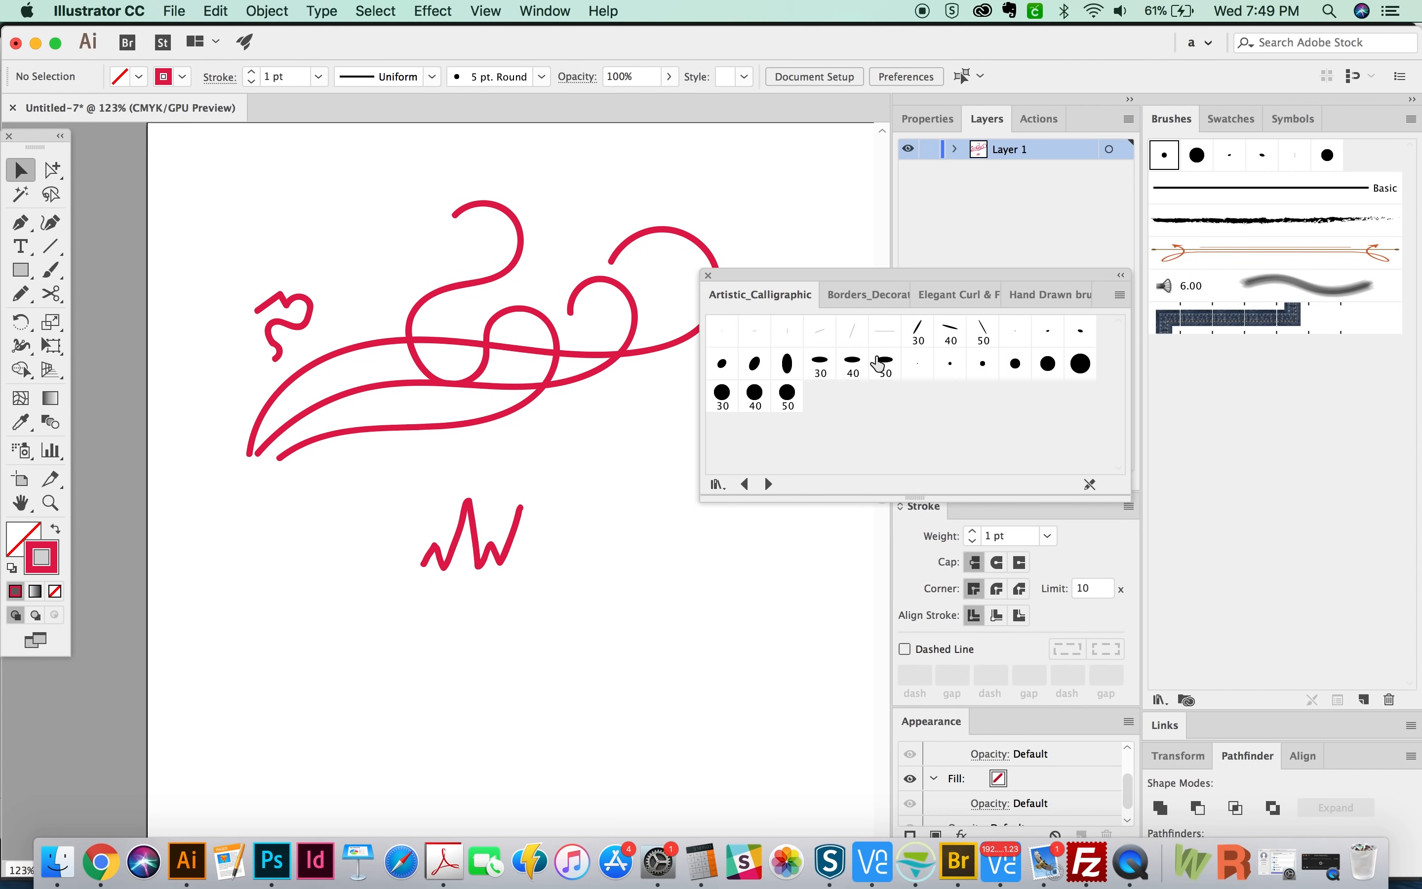
Paint a bold red stroke below the zigzag with the 30 pt Flat calligraphic brush.
left_click(916, 329)
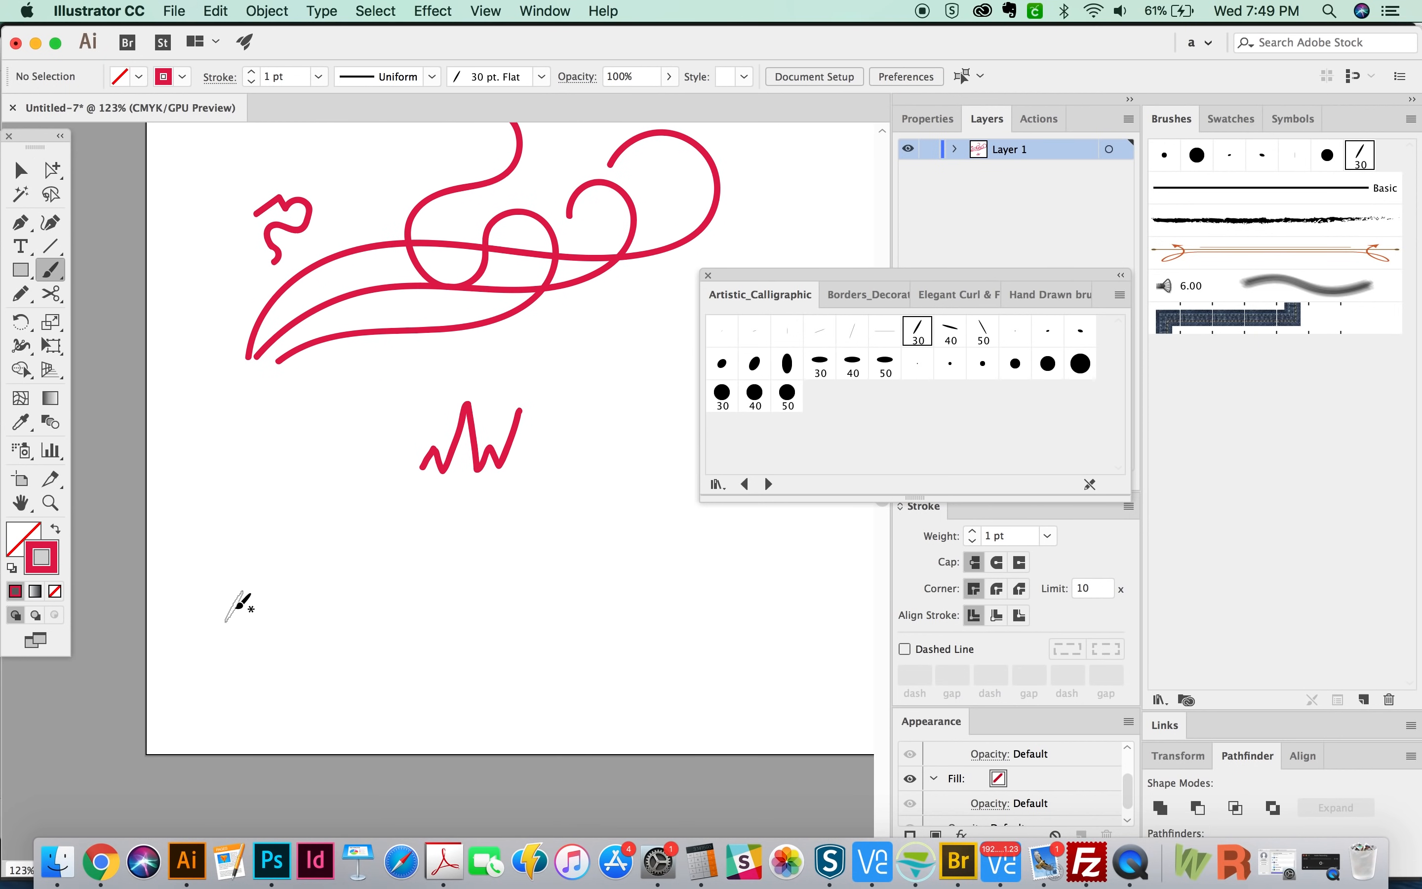
left_click_drag(236, 626, 422, 558)
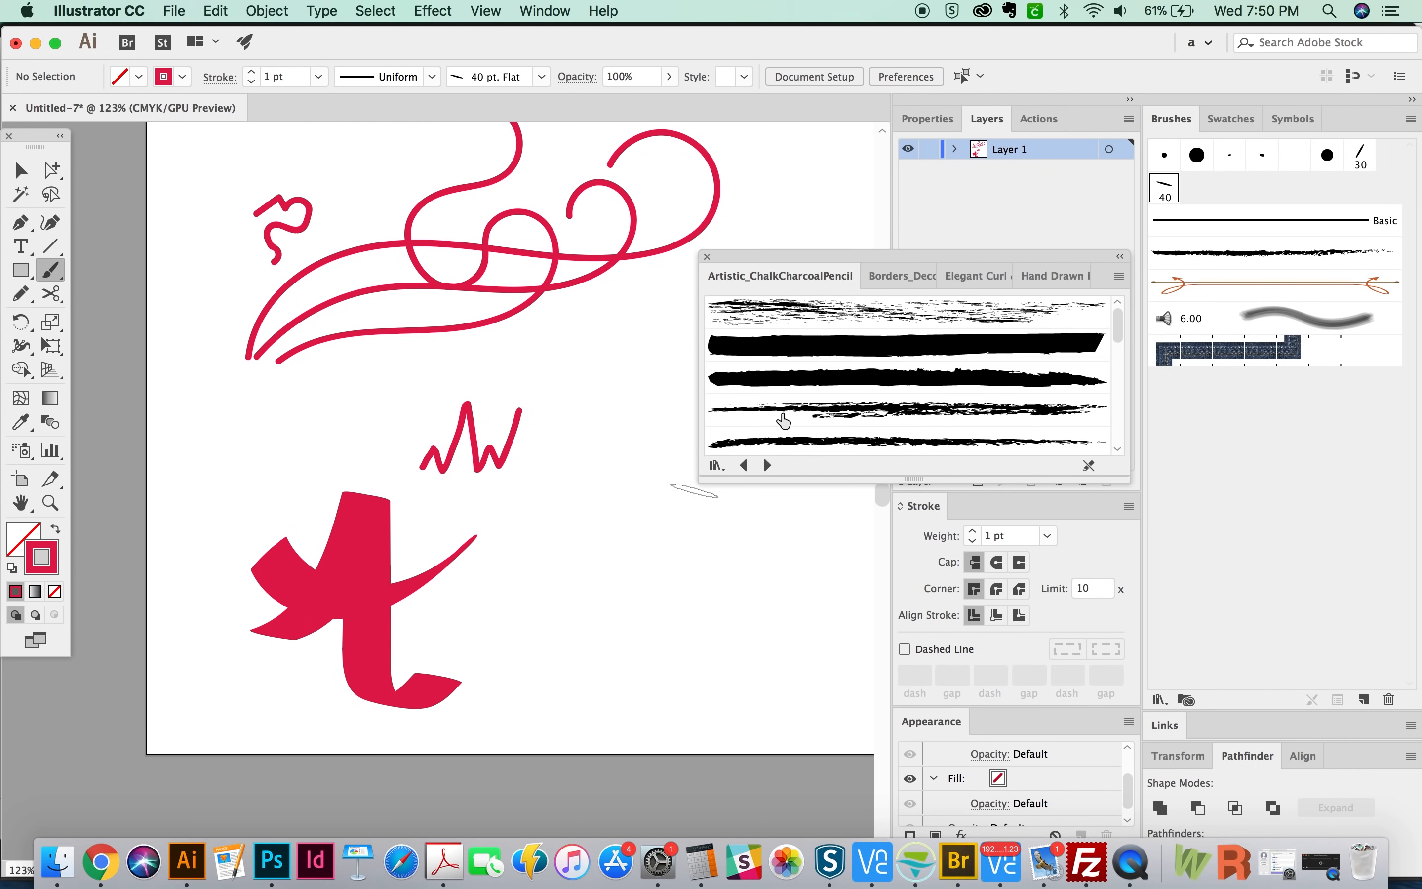
Draw a ChalkCharcoalPencil loop right of the t shape at 0.1 pt weight and reselect it.
left_click(907, 313)
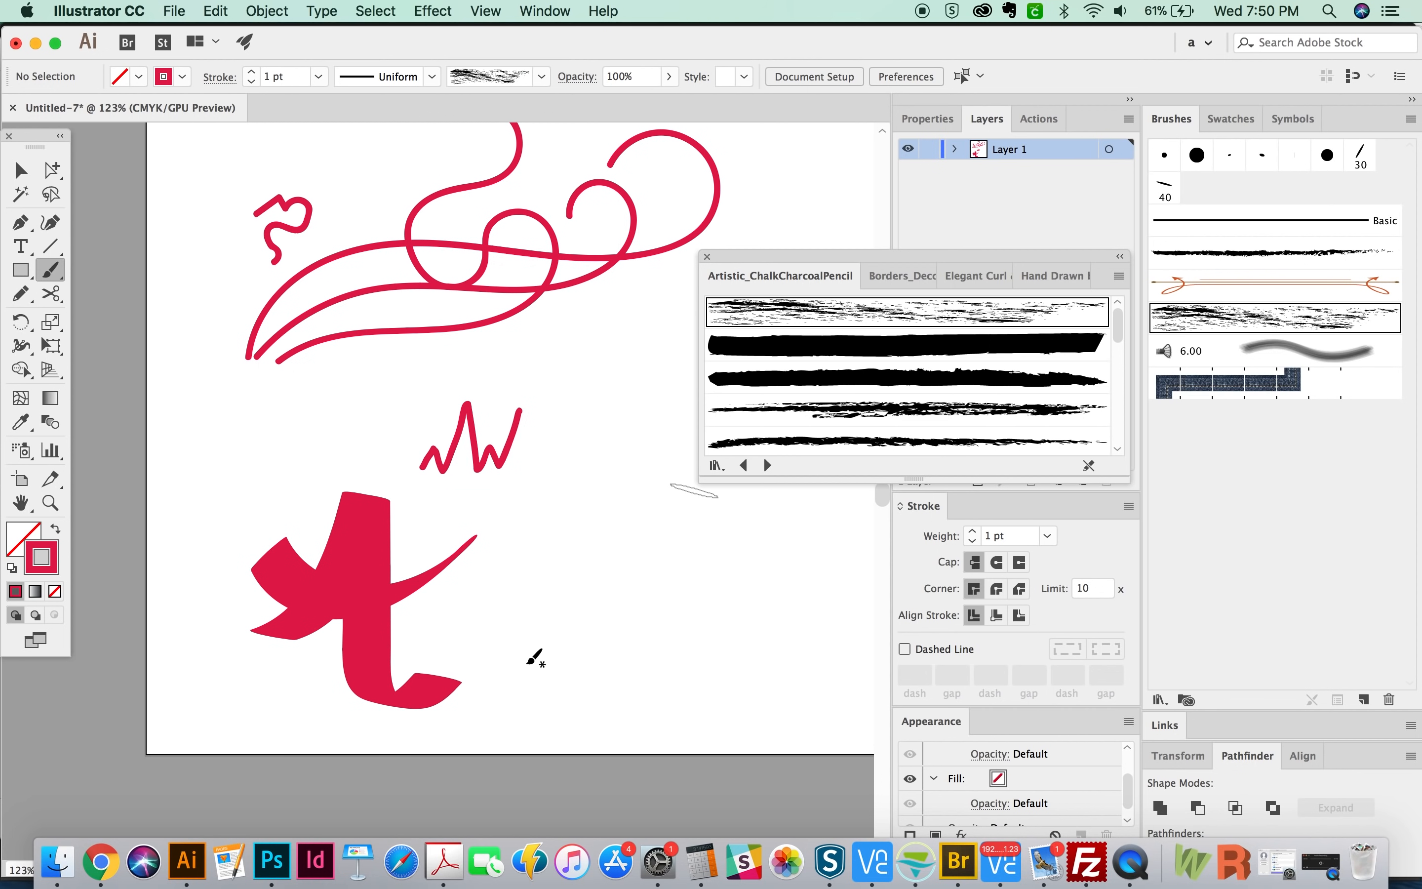
left_click_drag(528, 656, 635, 653)
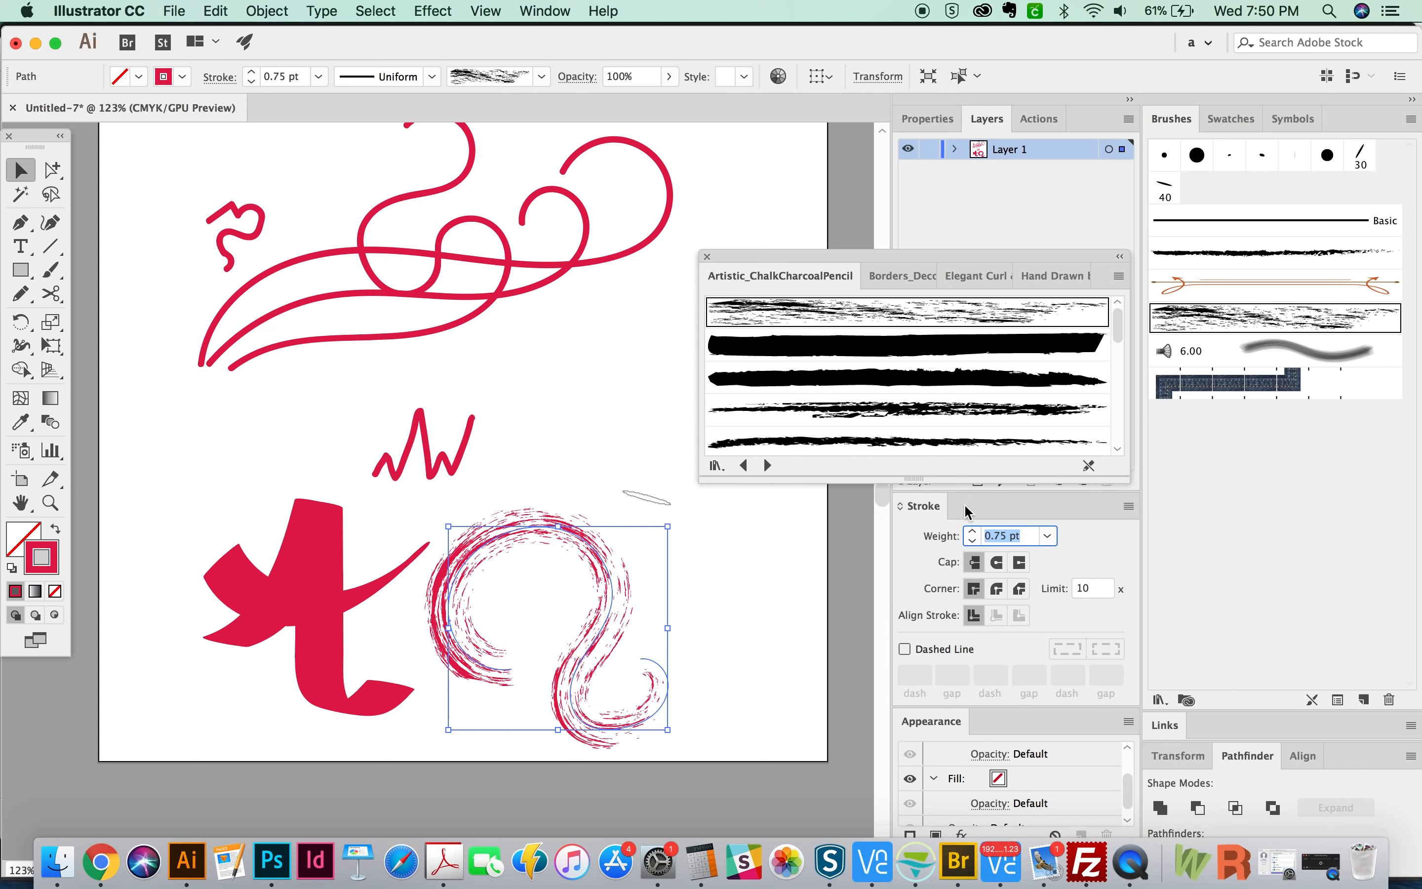
type("0.1")
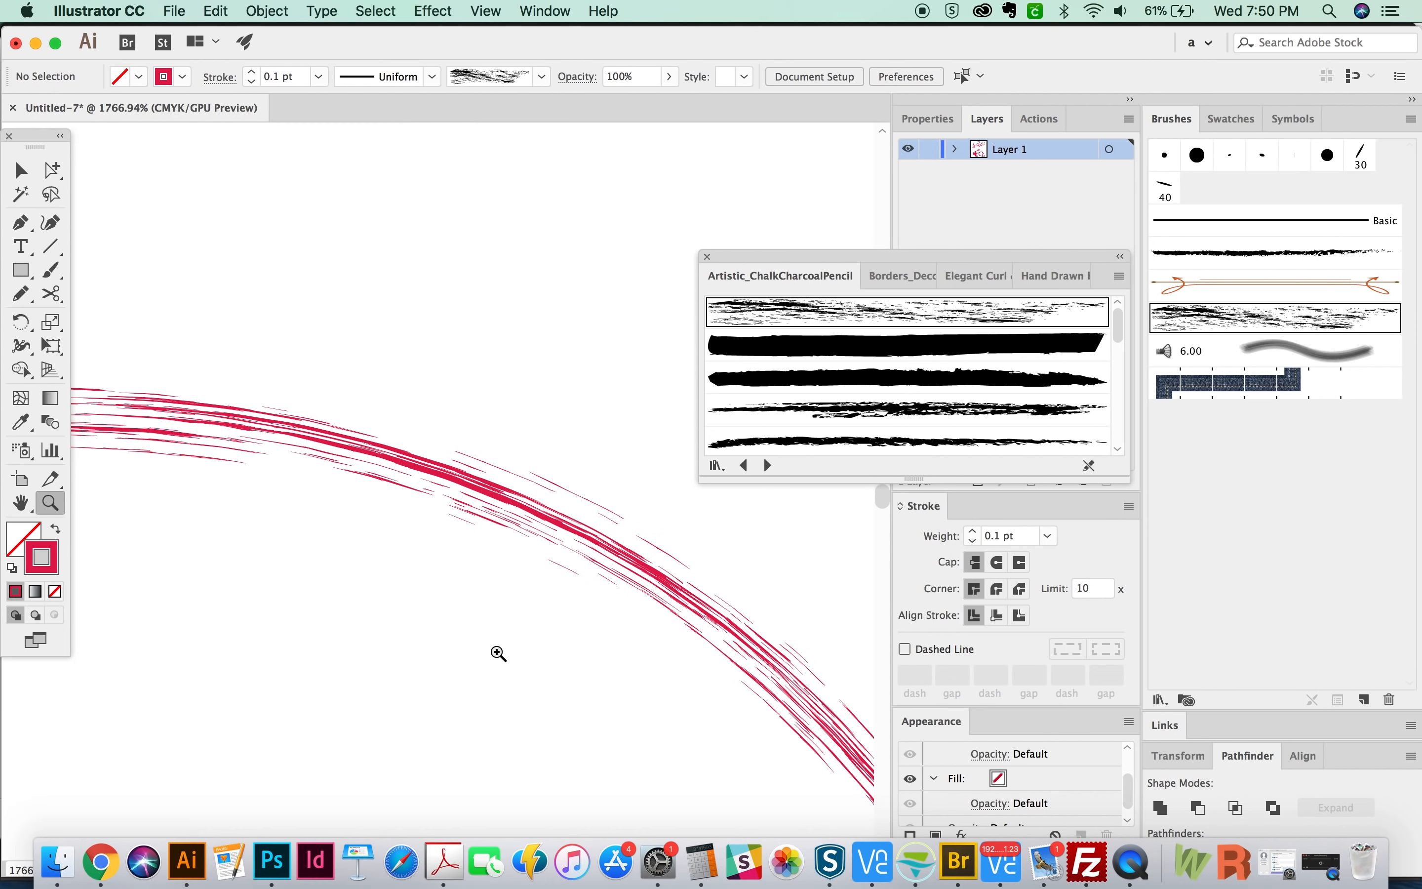
left_click(498, 654)
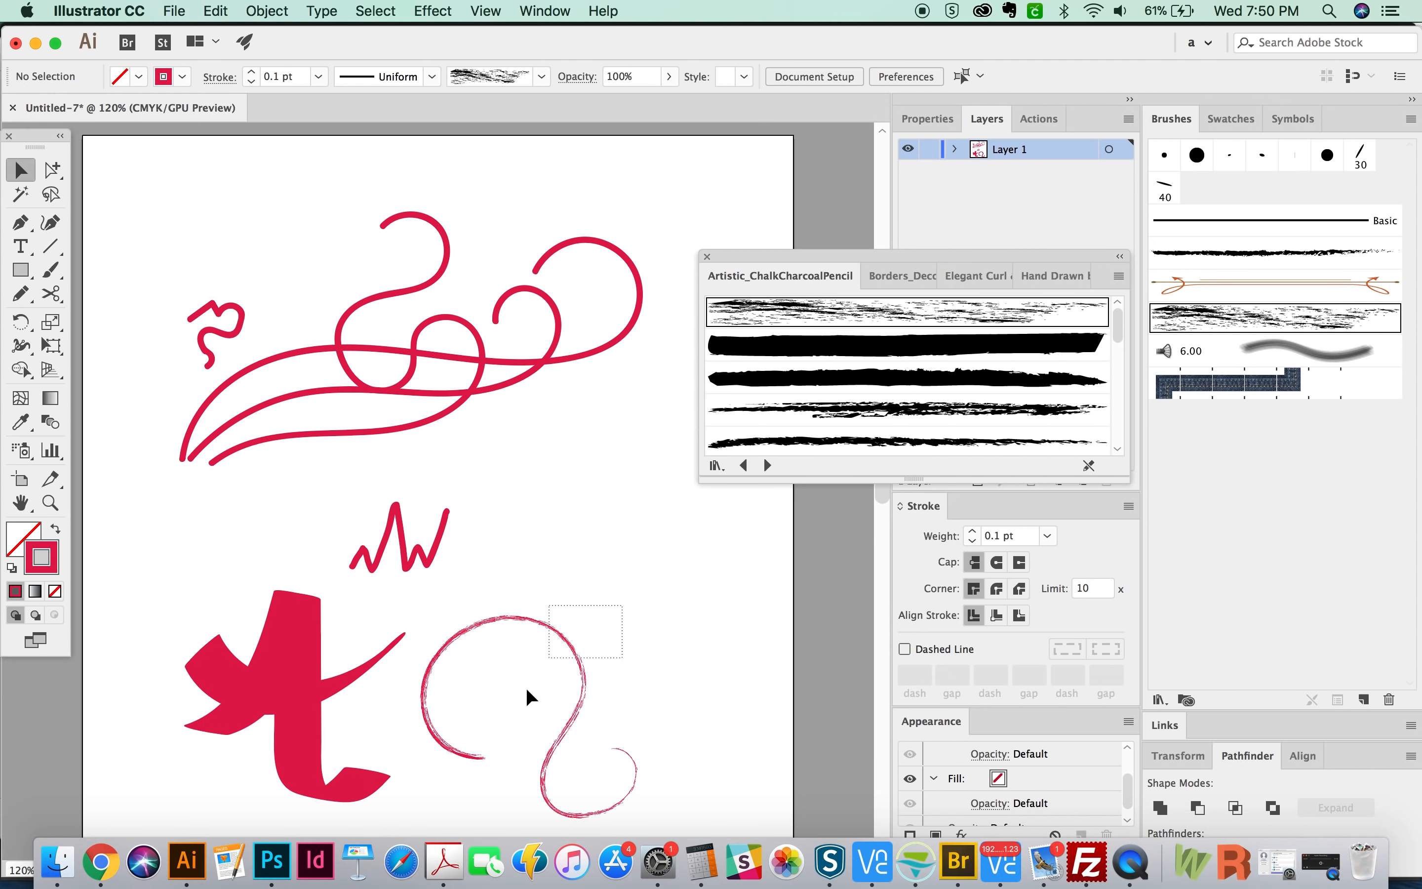
left_click(531, 716)
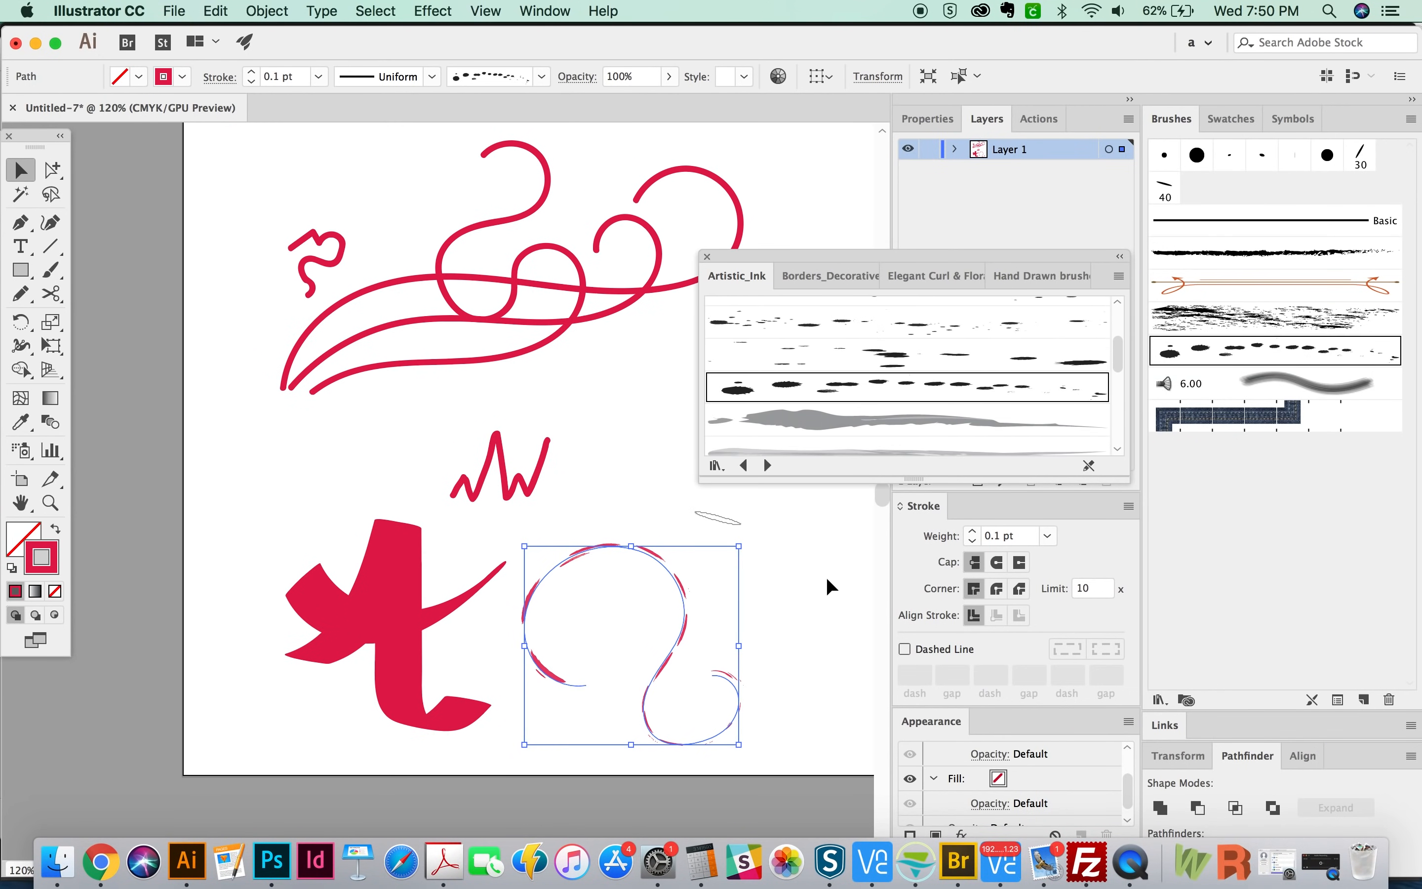
Try the Borders_Novelty purple arrow and red arrowhead brushes on the loop.
left_click(827, 275)
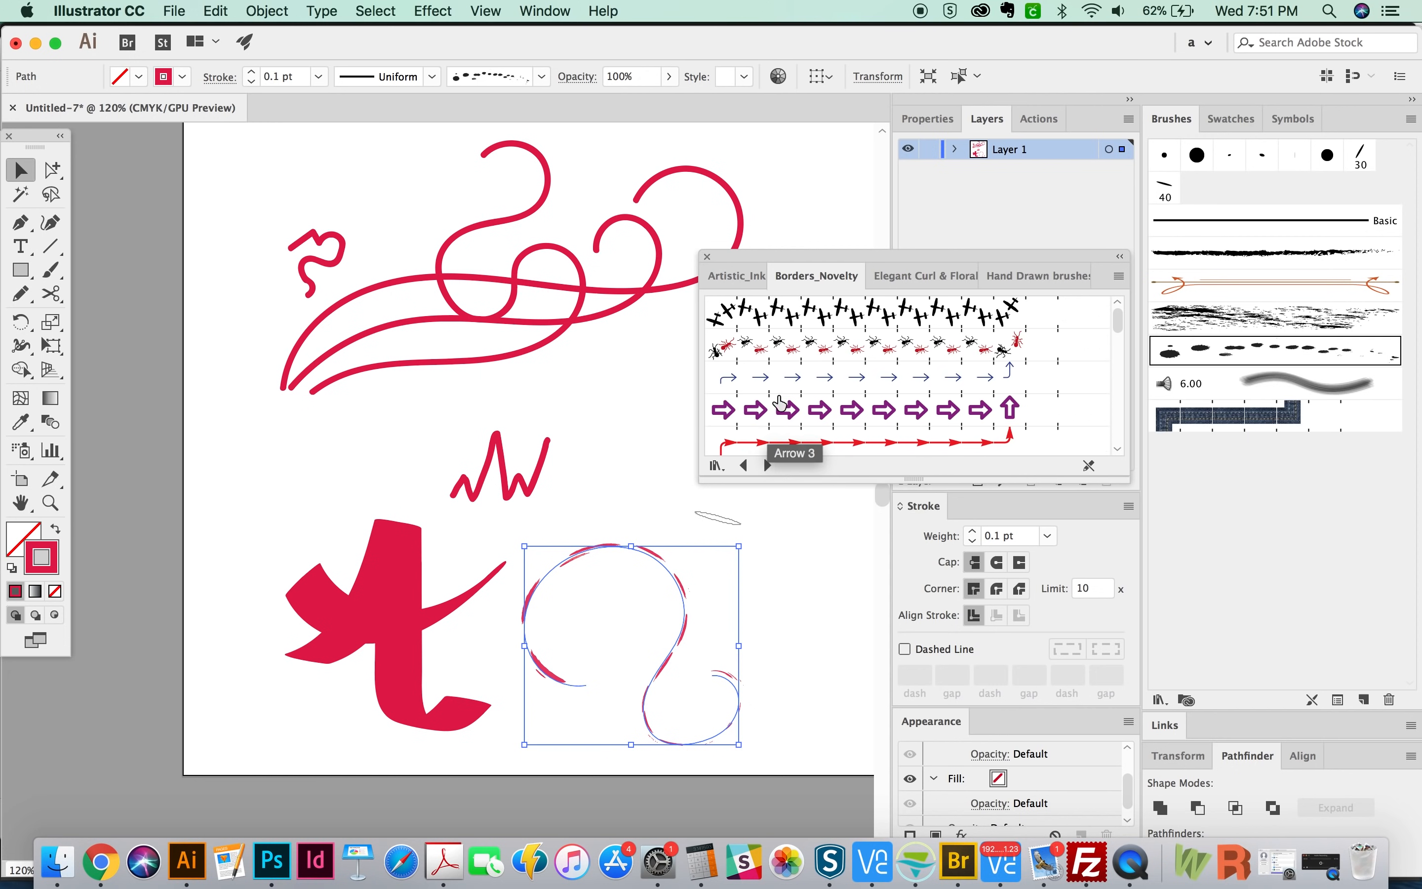
left_click(790, 377)
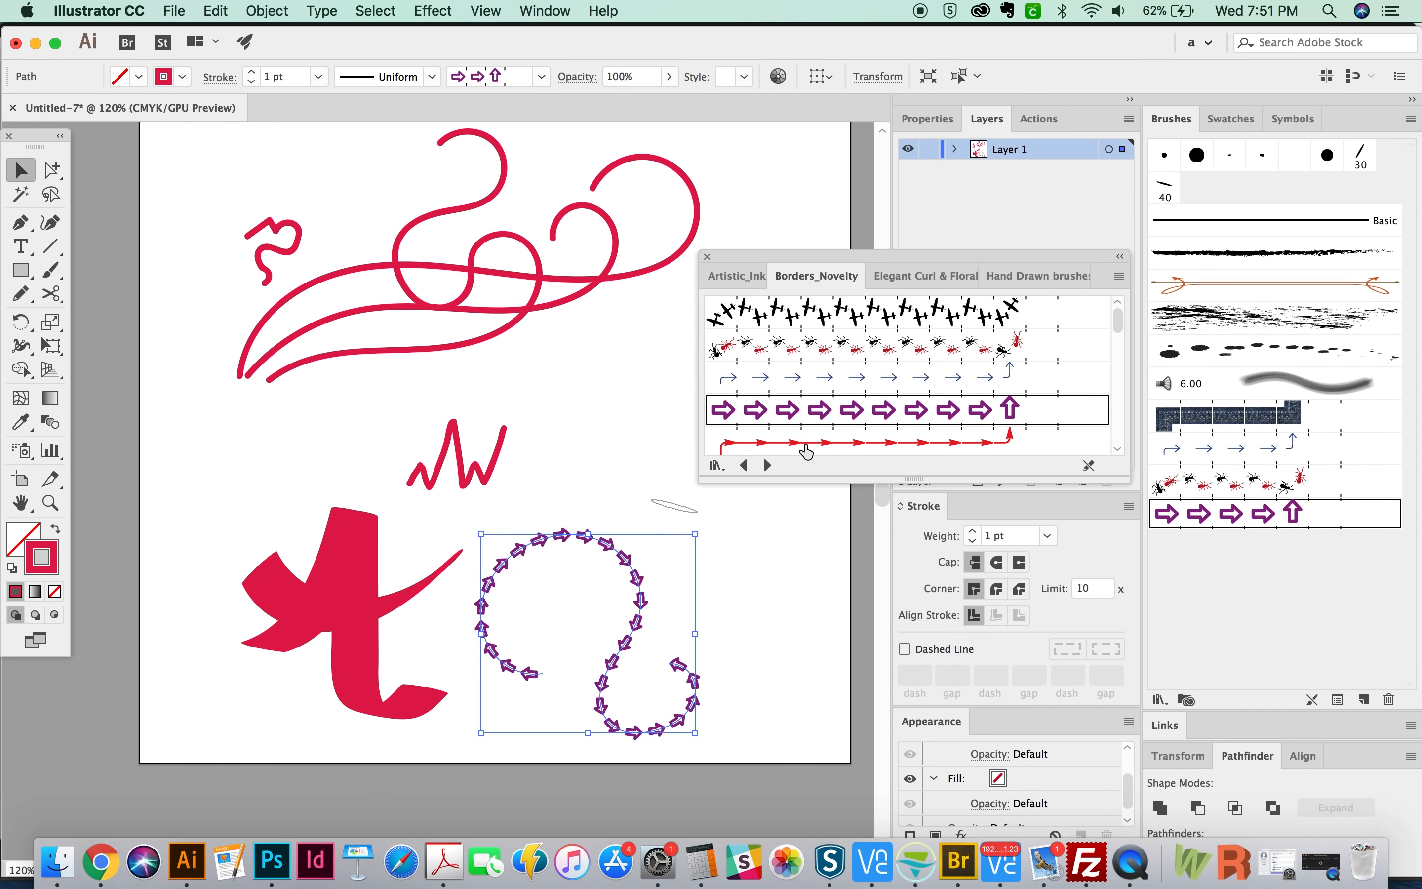
left_click(906, 441)
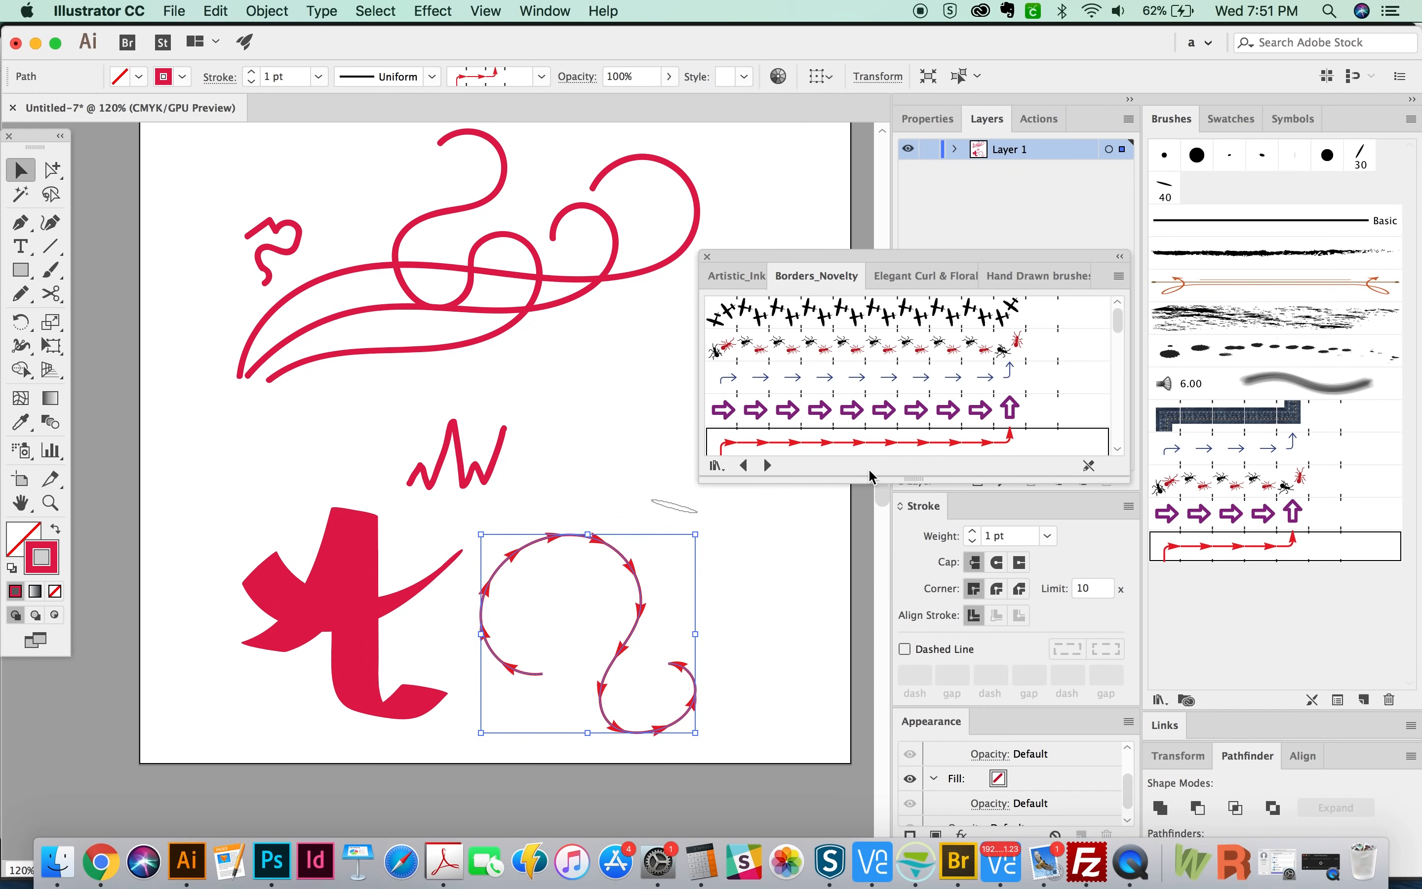
scroll("down", 3)
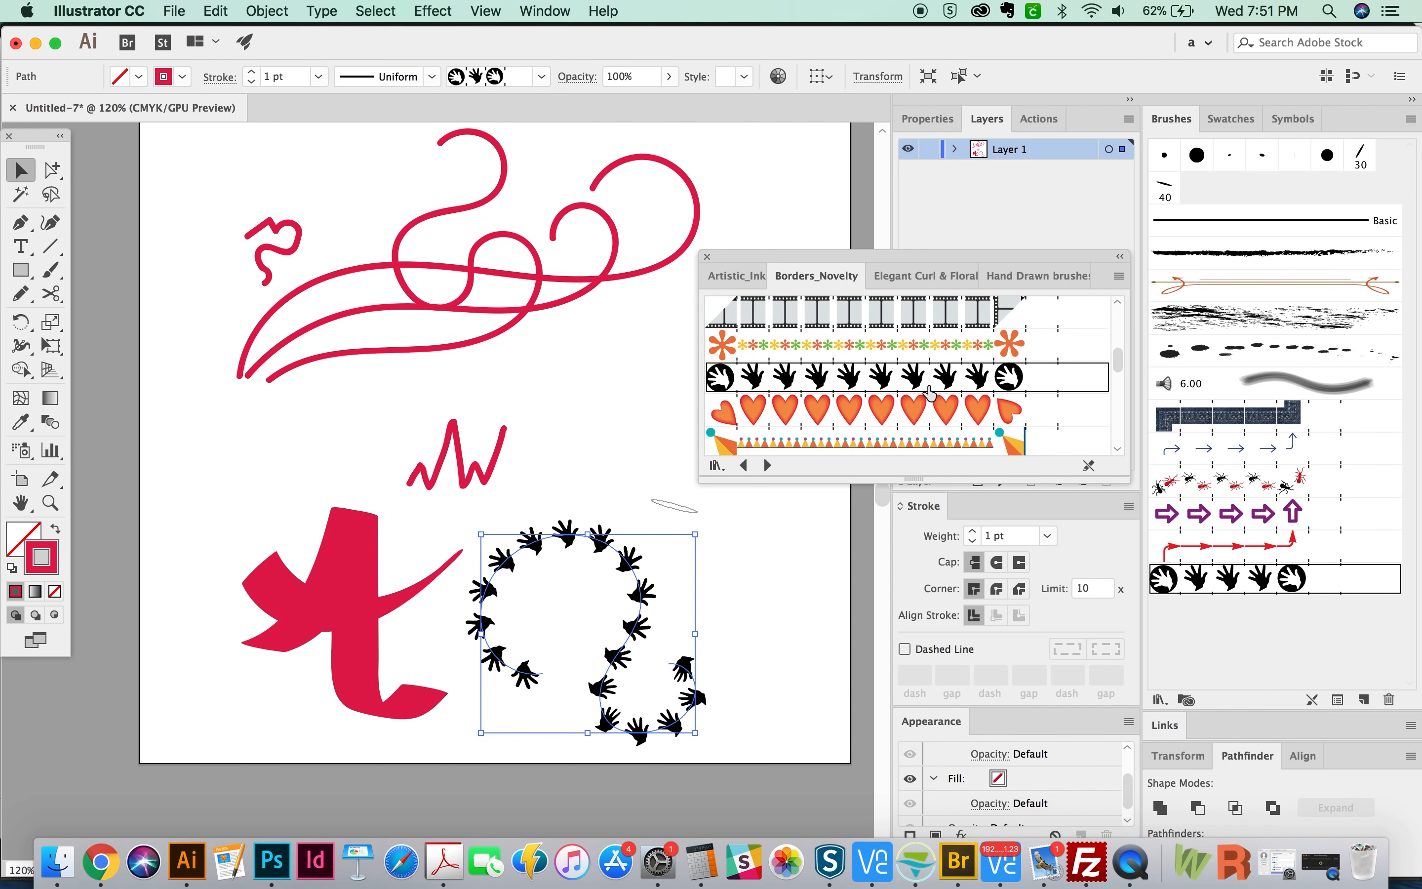
mouse_move(481, 442)
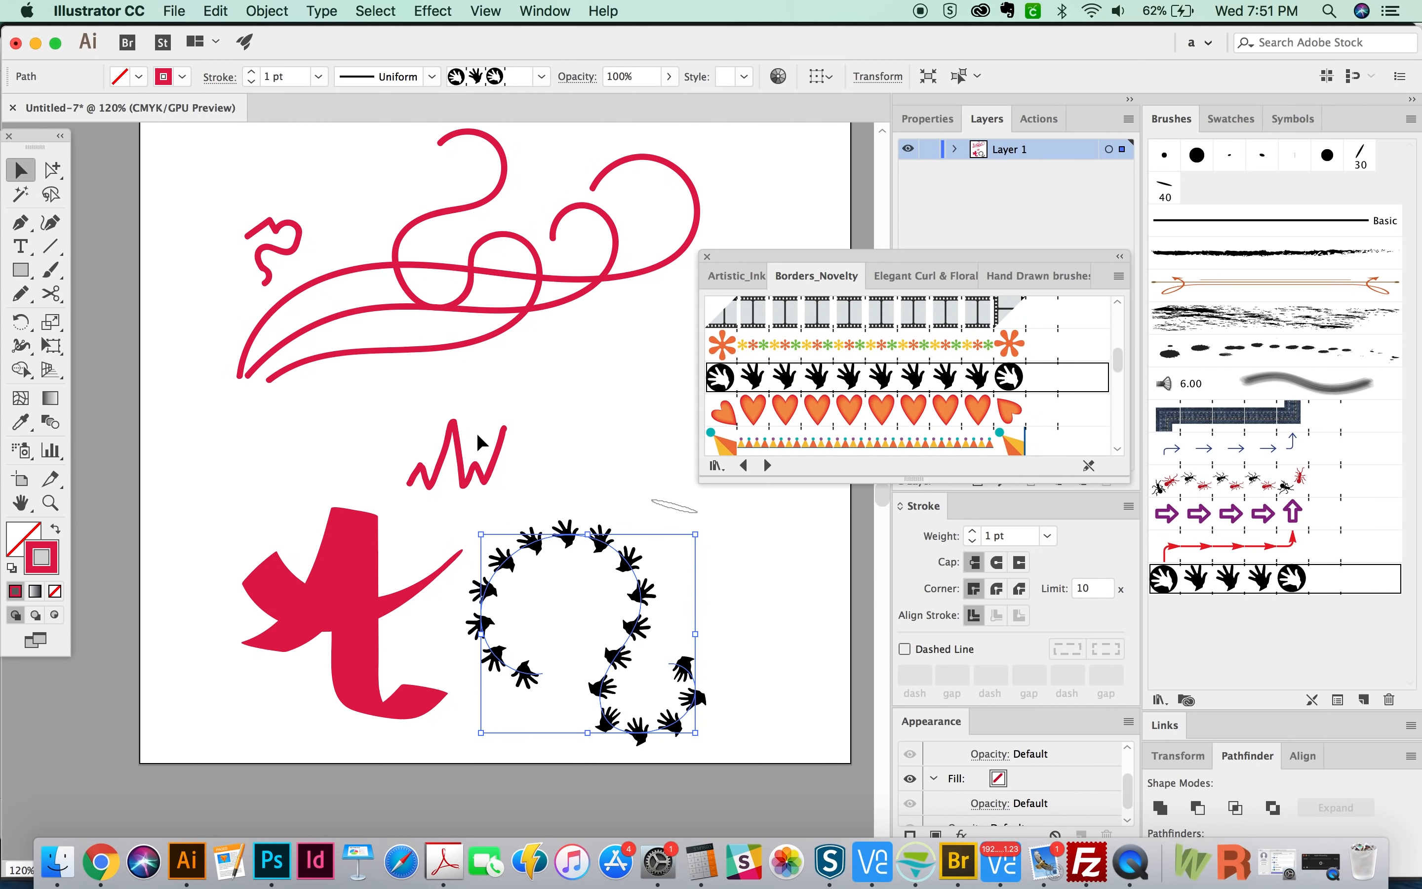
Step through Decorative_Scatter, Elegant Curl & Floral and the next brush libraries.
left_click(743, 464)
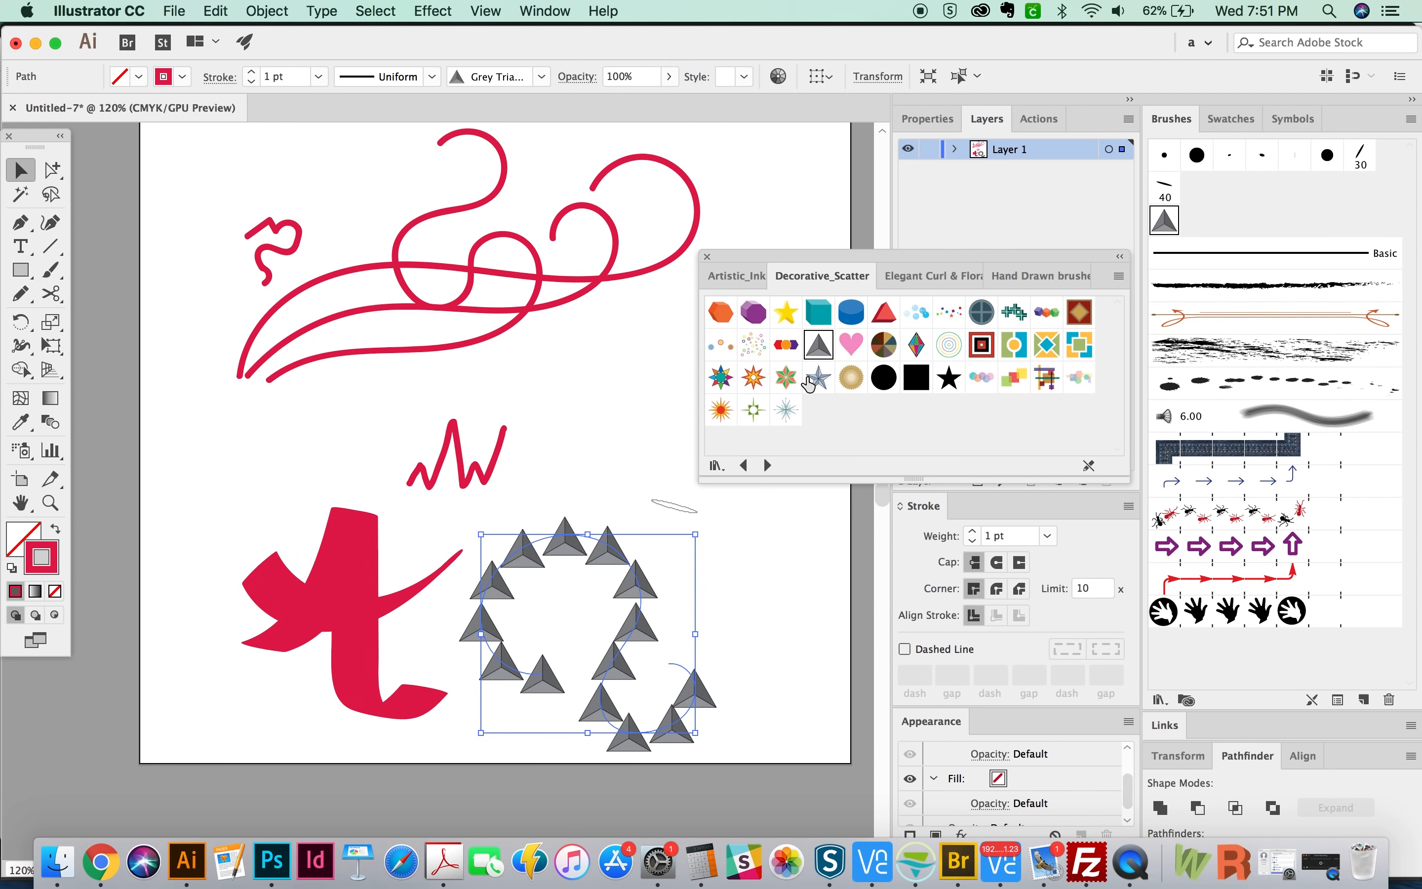
left_click(820, 276)
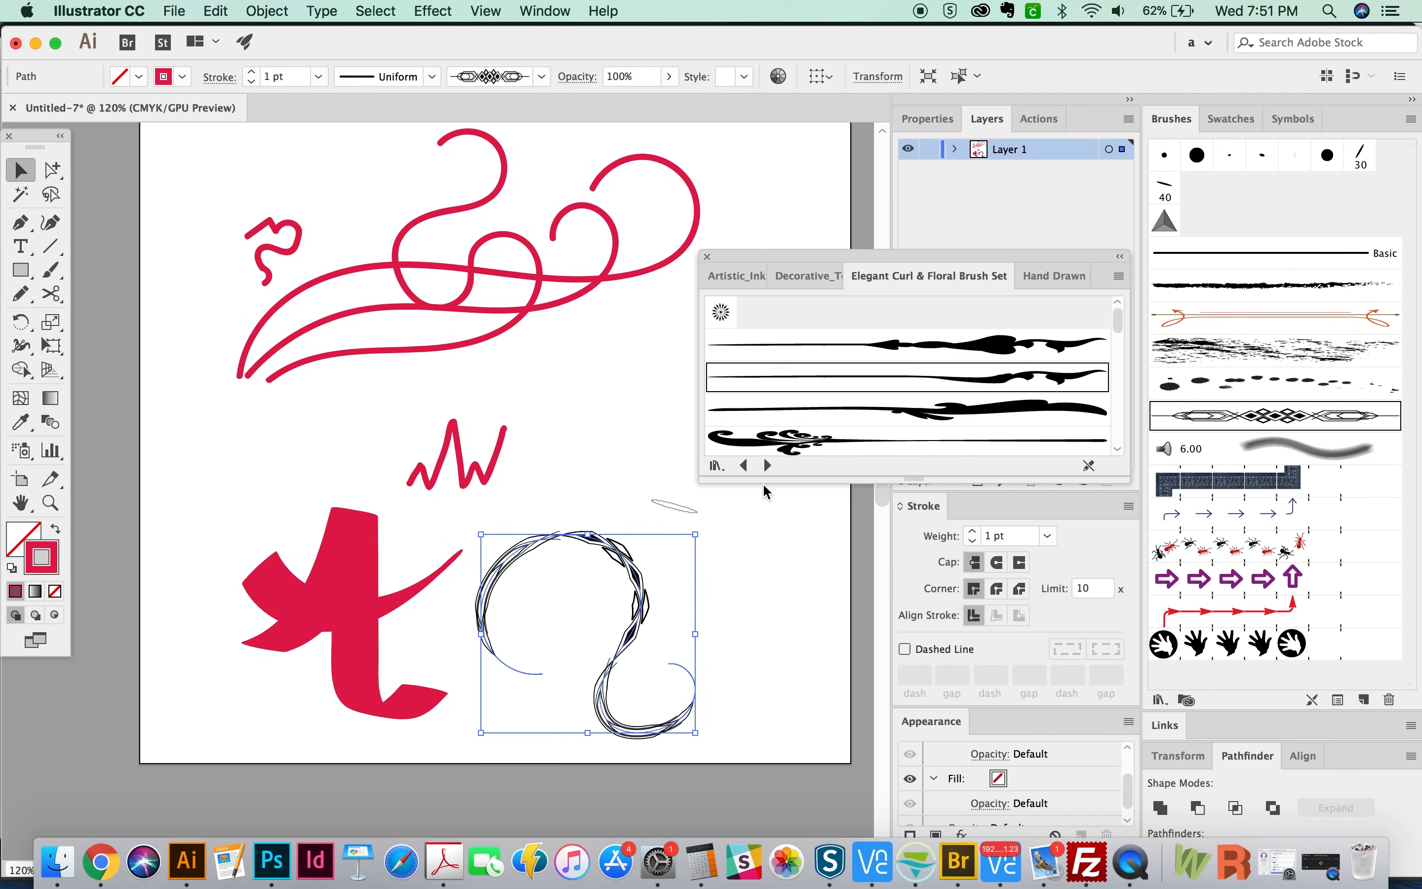
left_click(767, 464)
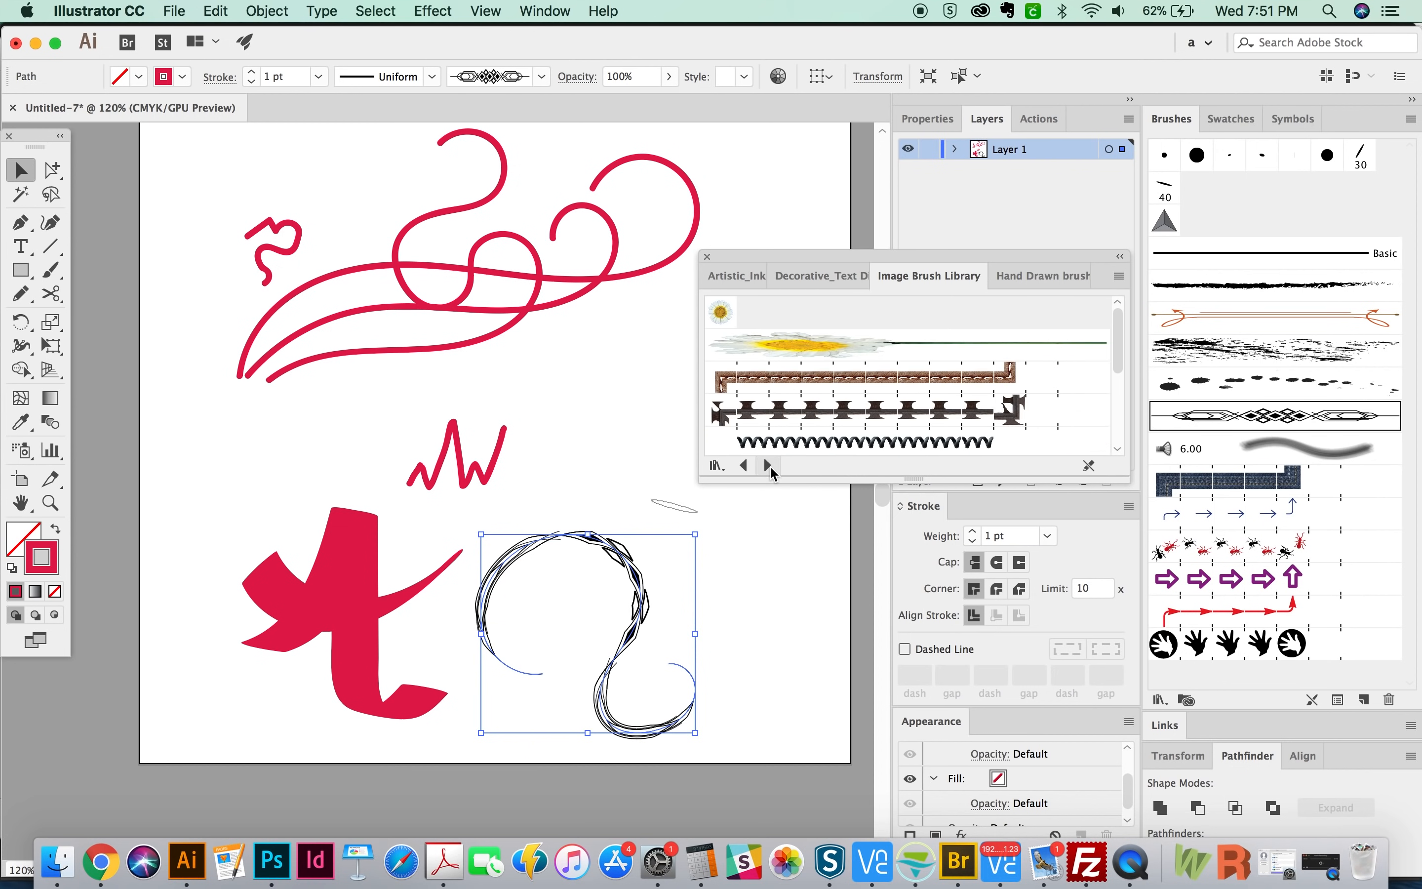
left_click(767, 464)
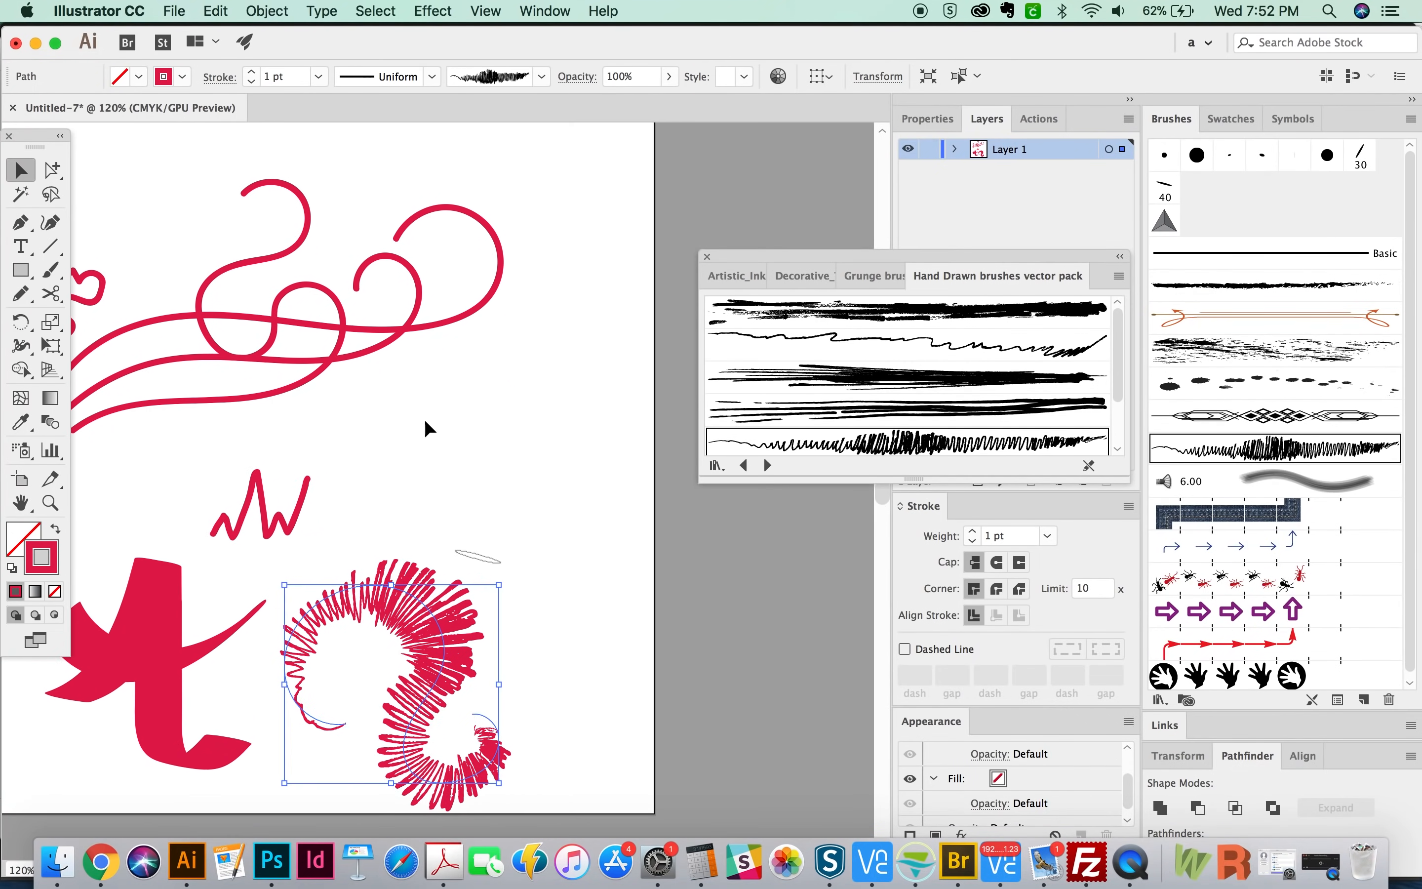
Place a text point and set the font to Oswald Bold.
left_click(19, 246)
type("BRUSH")
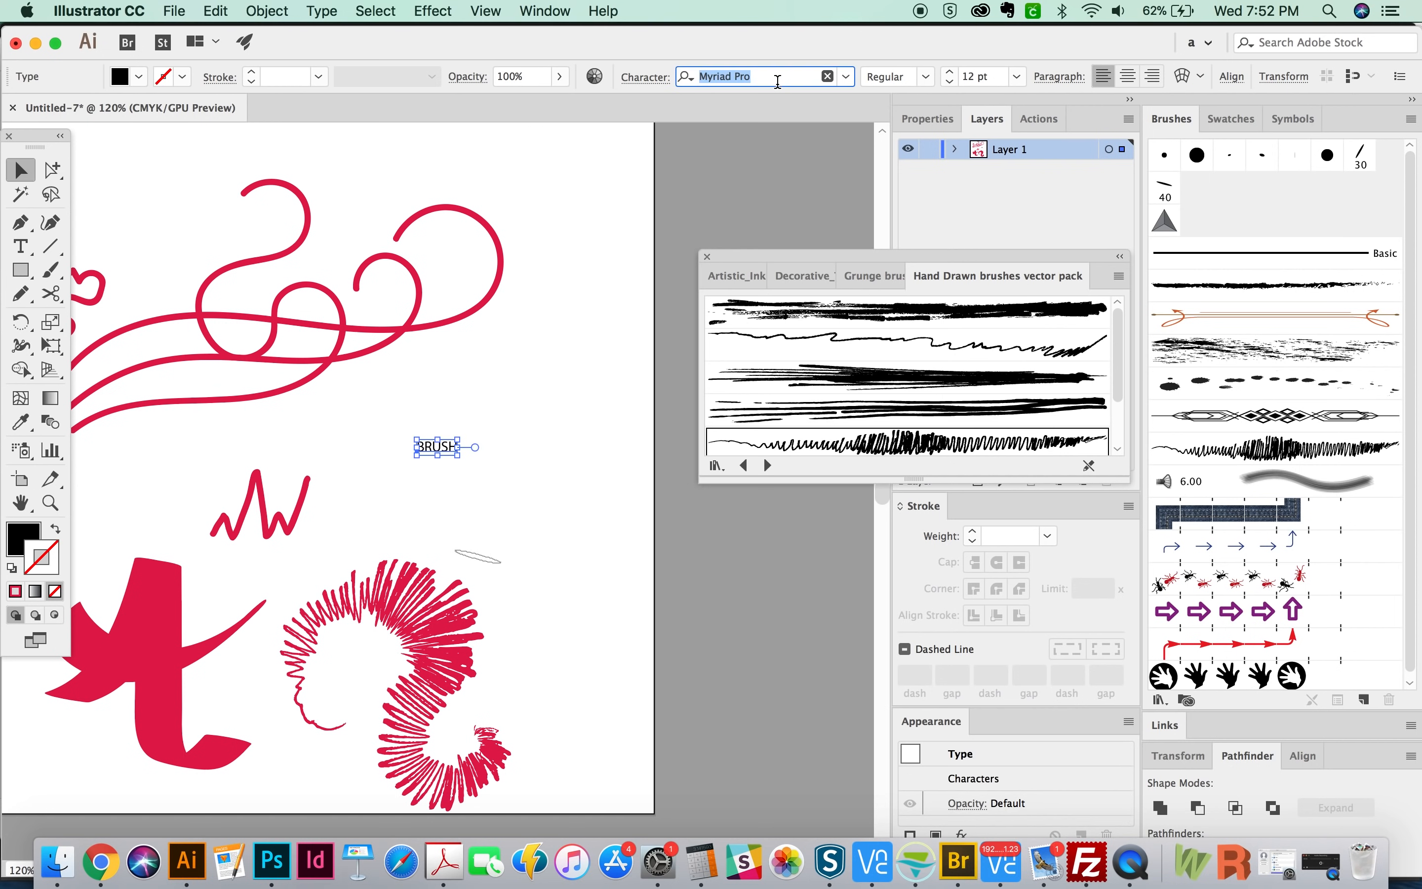
type("oswal")
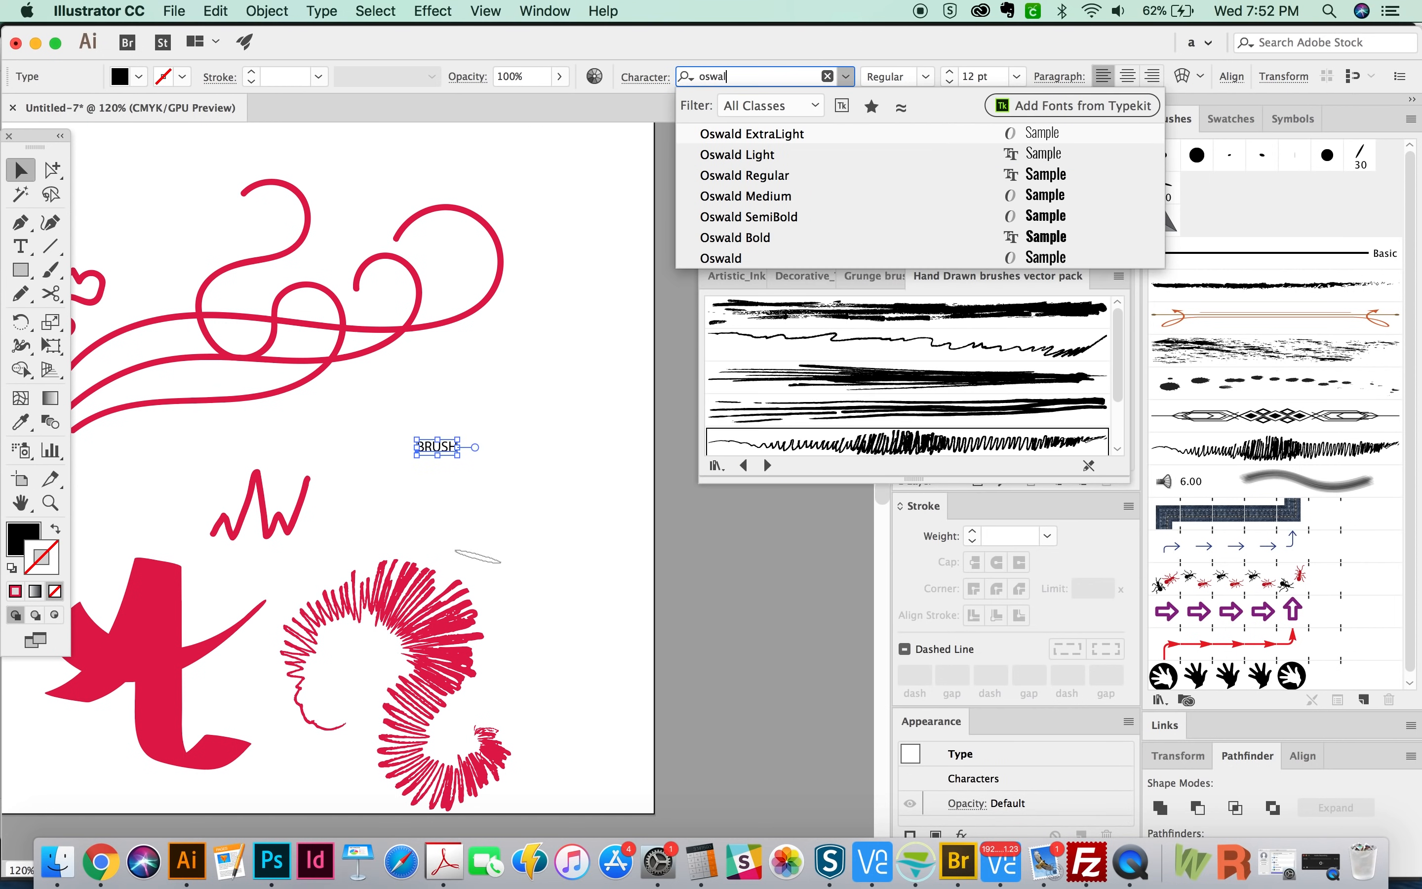
left_click(735, 237)
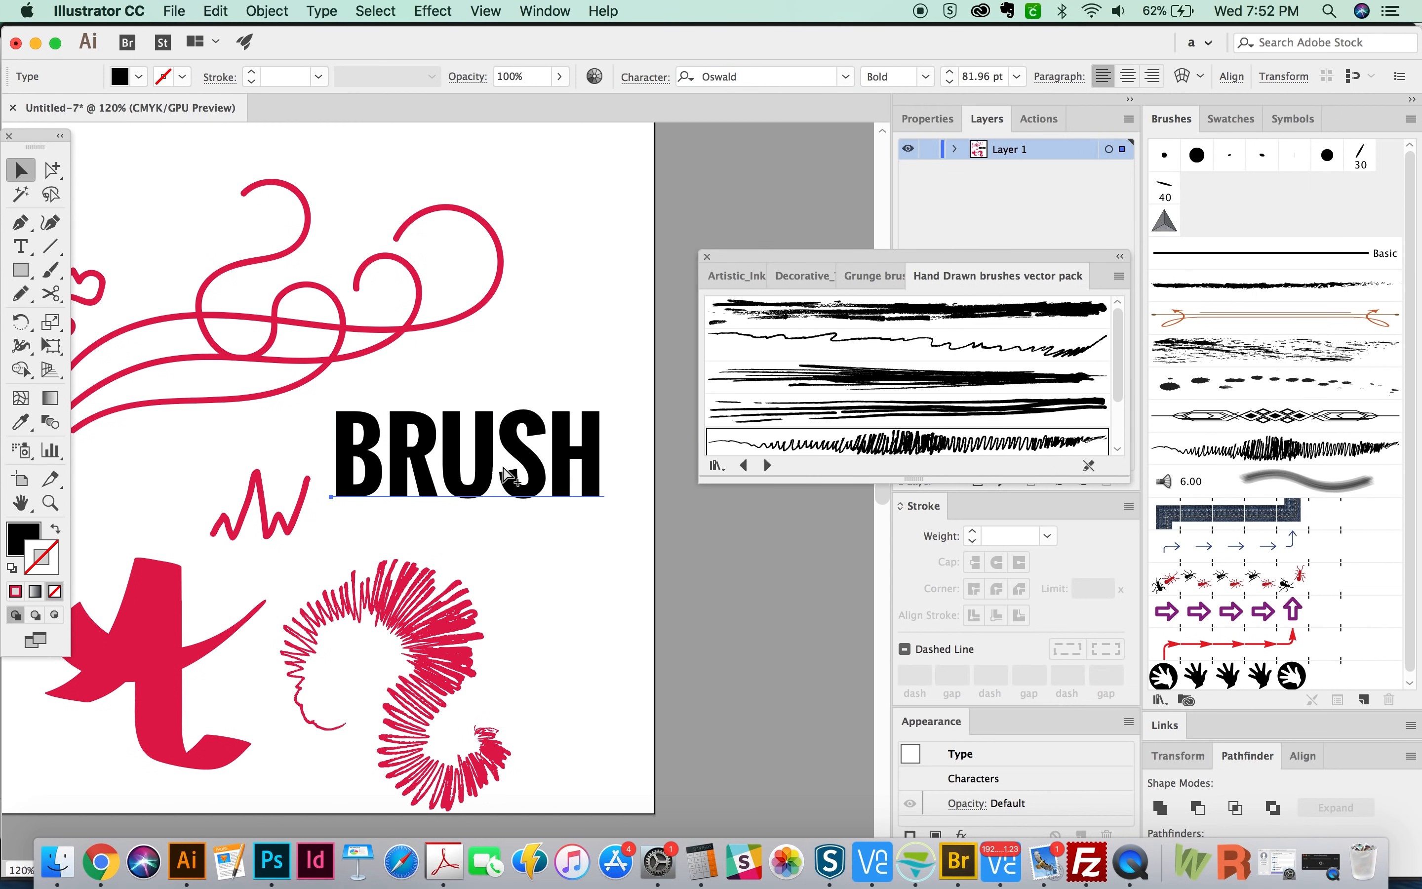
left_click(465, 458)
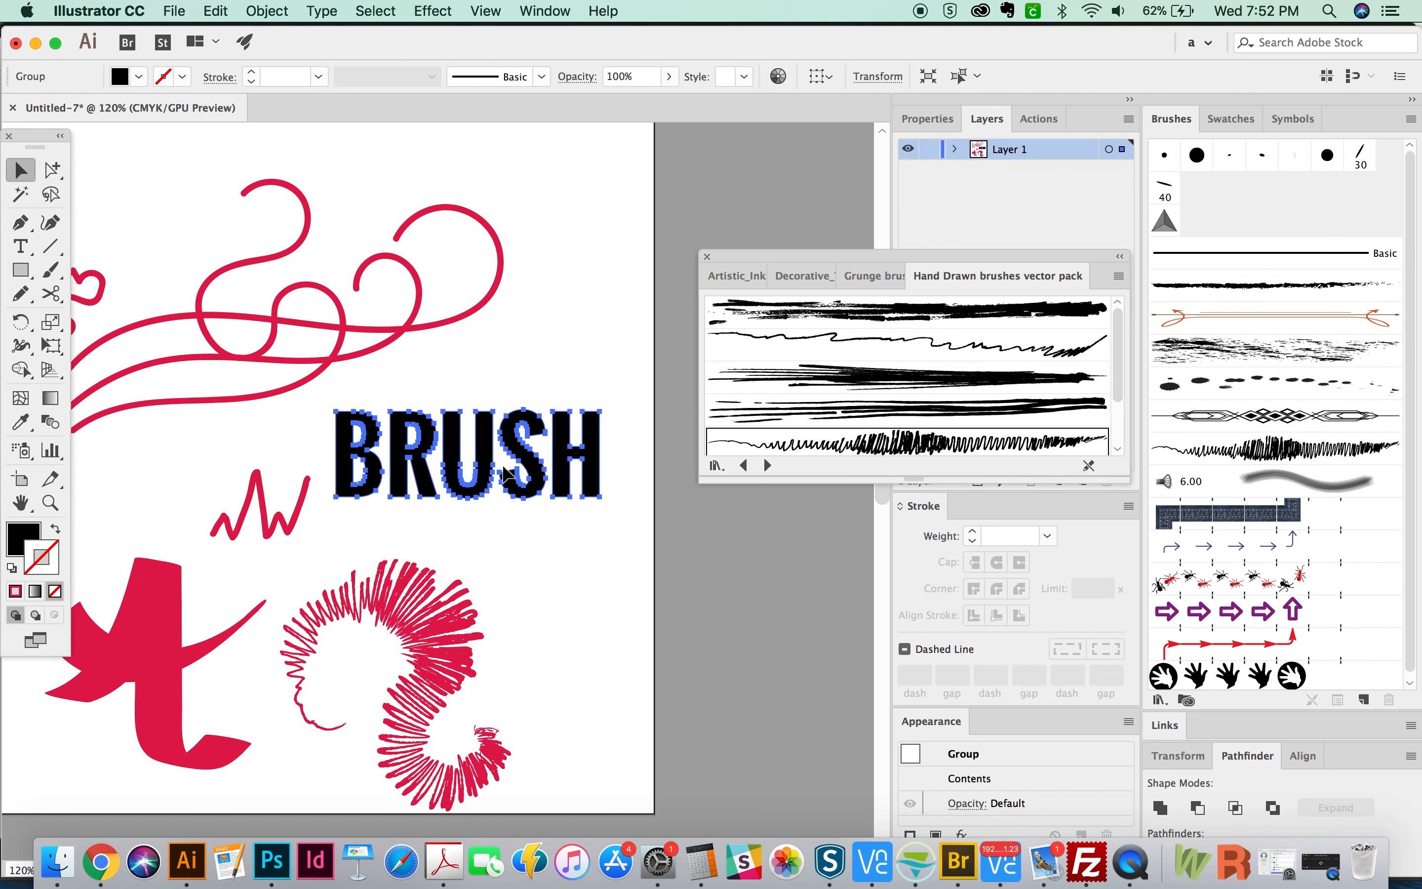
mouse_move(506, 478)
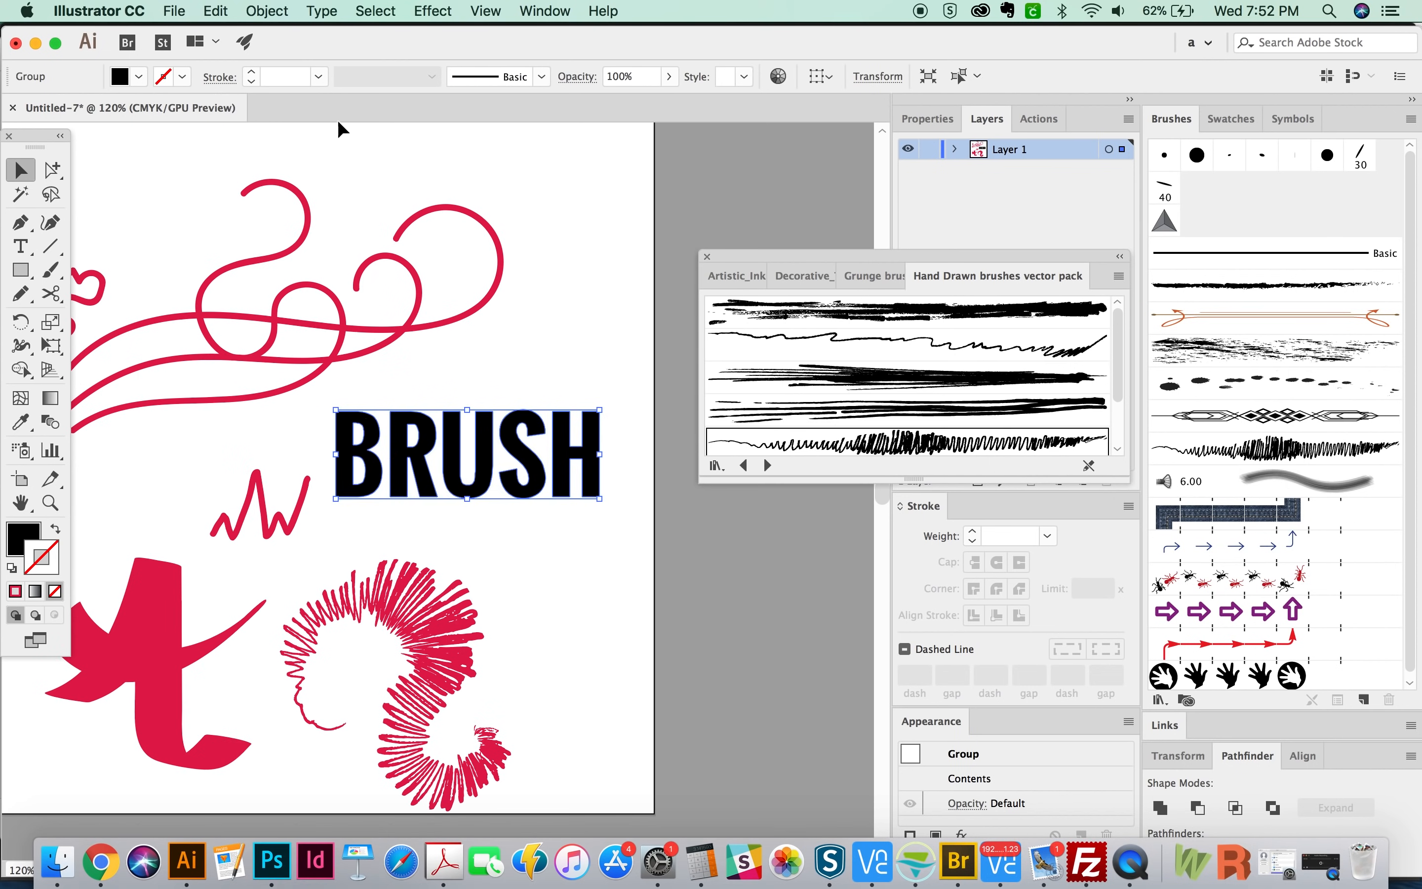
Enter the word BRUSH and convert it to outlines via Type > Create Outlines.
left_click(321, 10)
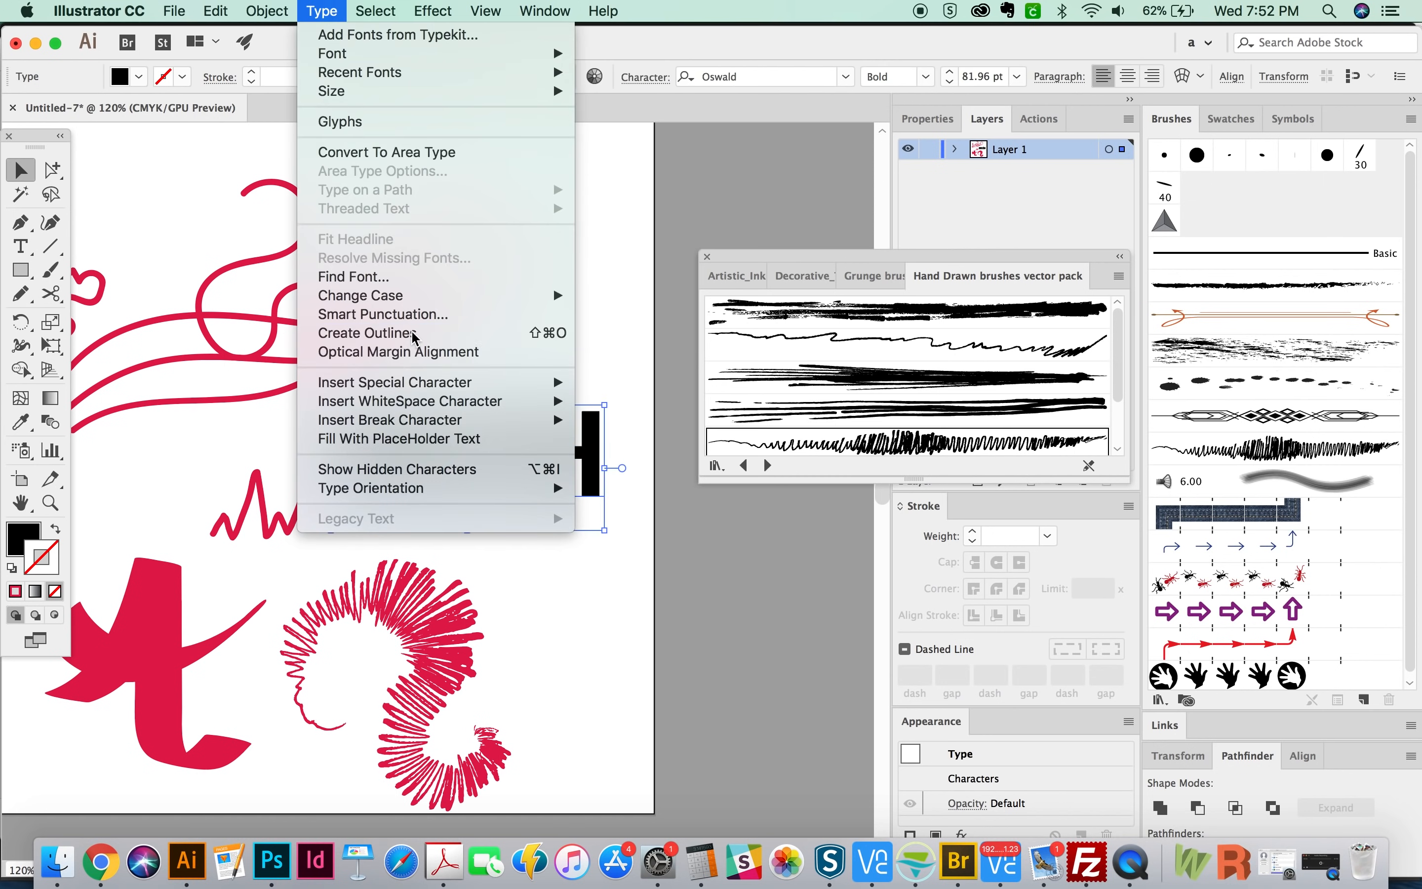
left_click(365, 333)
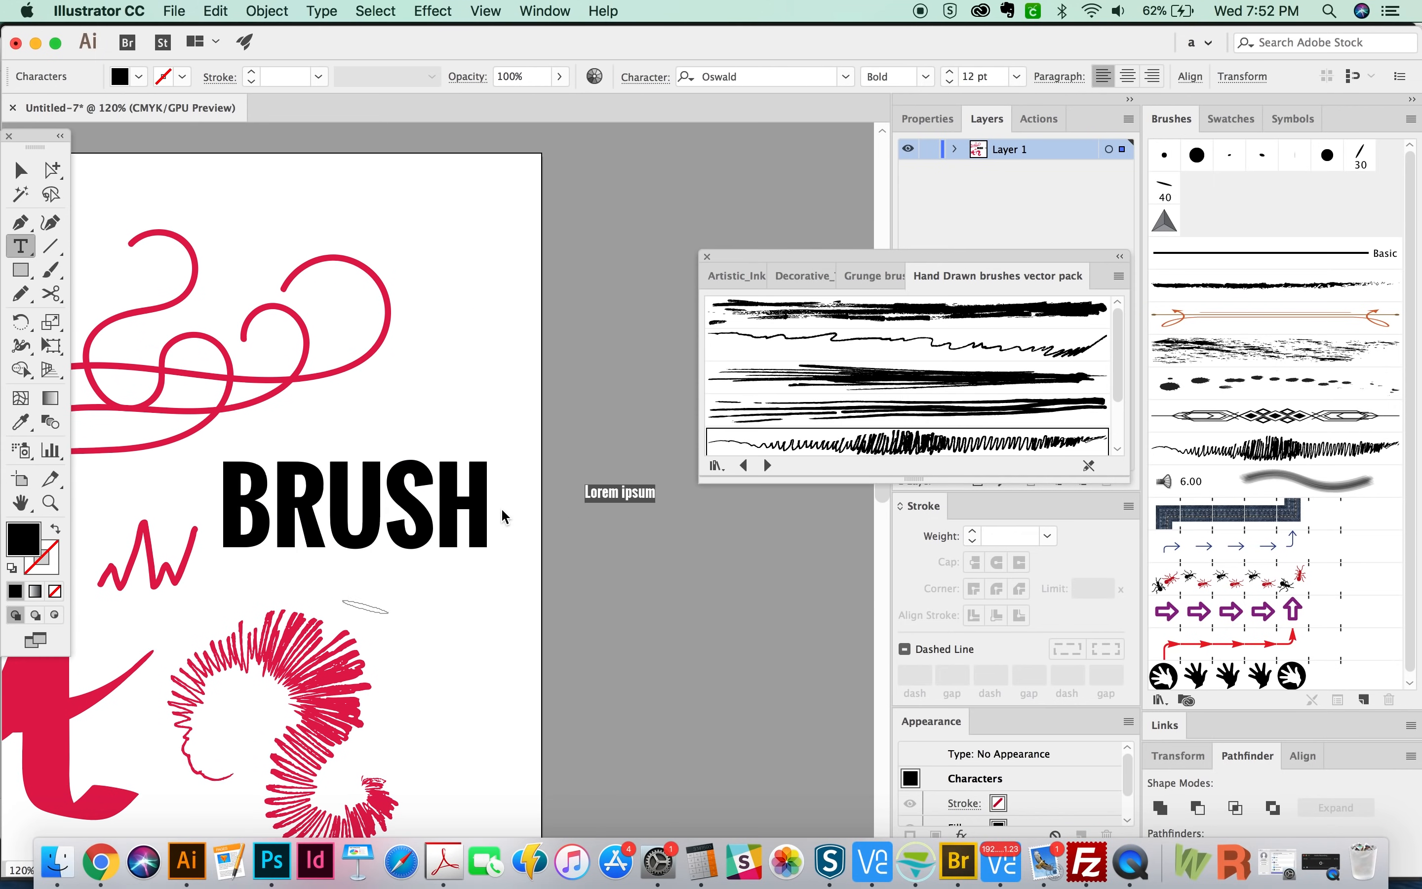
type("BRUSHv")
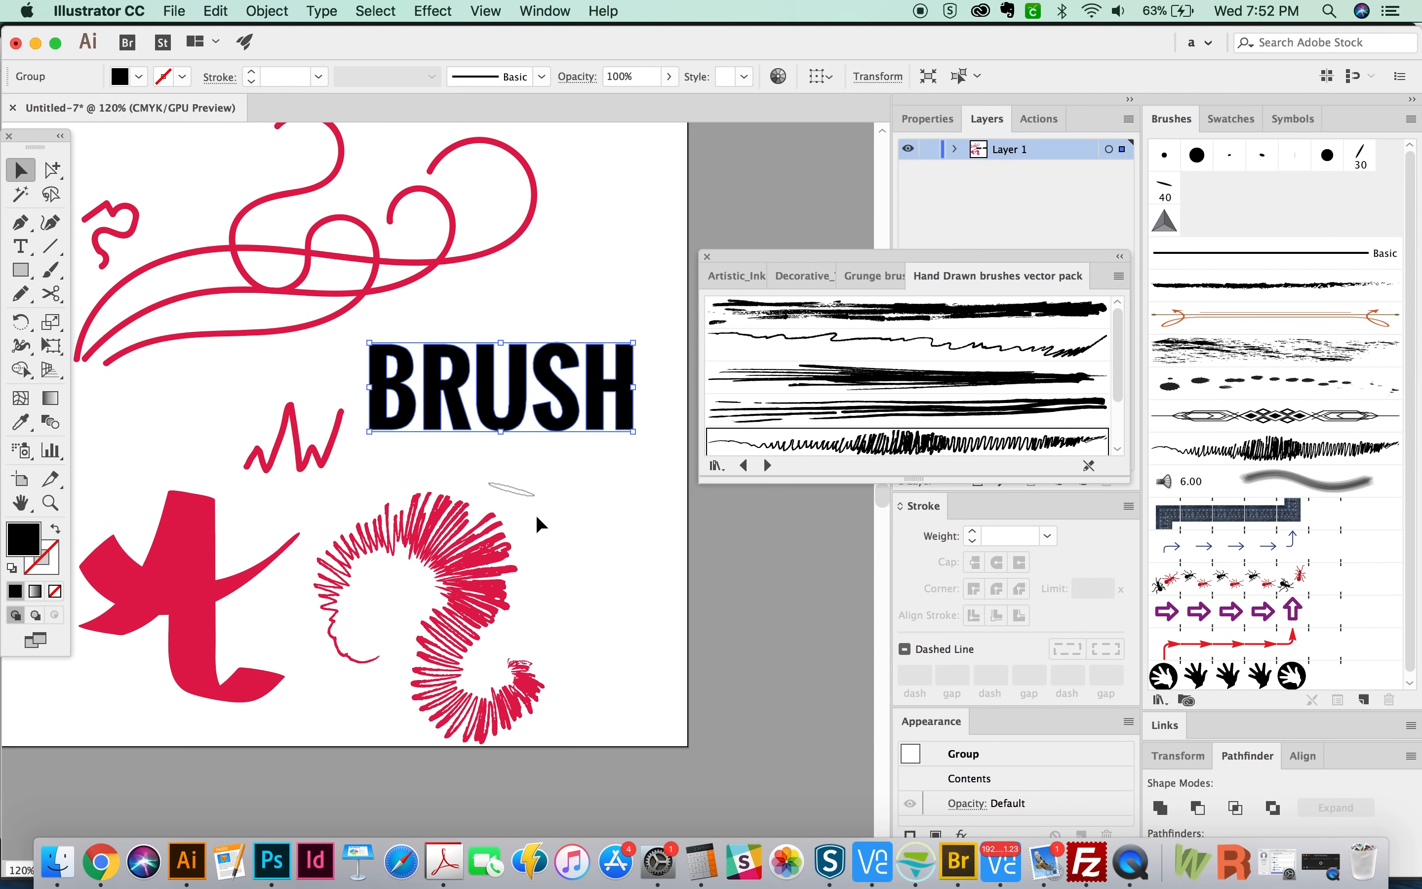
mouse_move(915, 440)
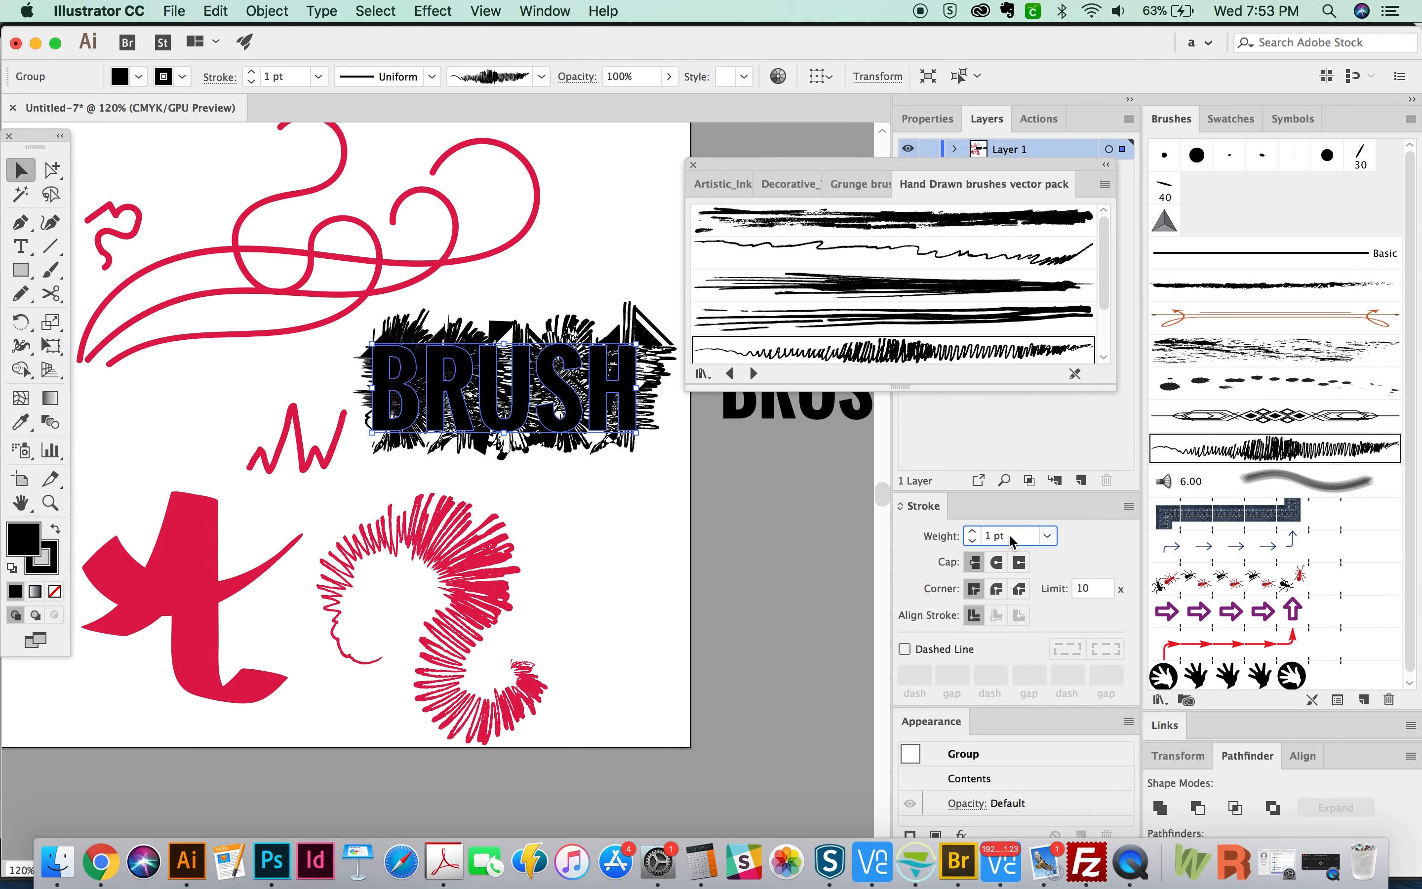
Set the BRUSH letters' hand-drawn brush stroke to 0.1 pt and zoom on them.
type("0.1 pt")
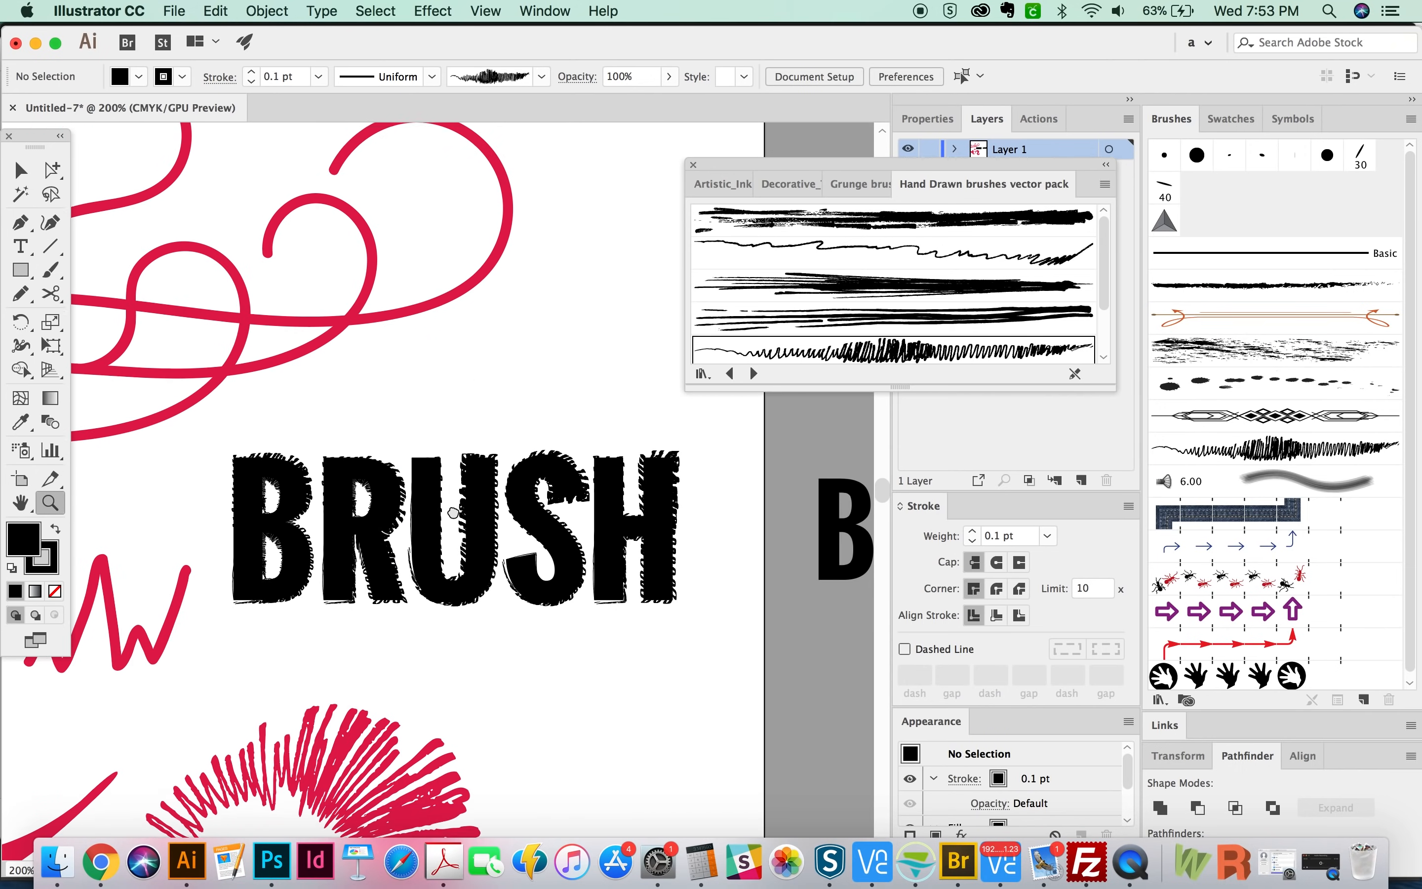
left_click(445, 535)
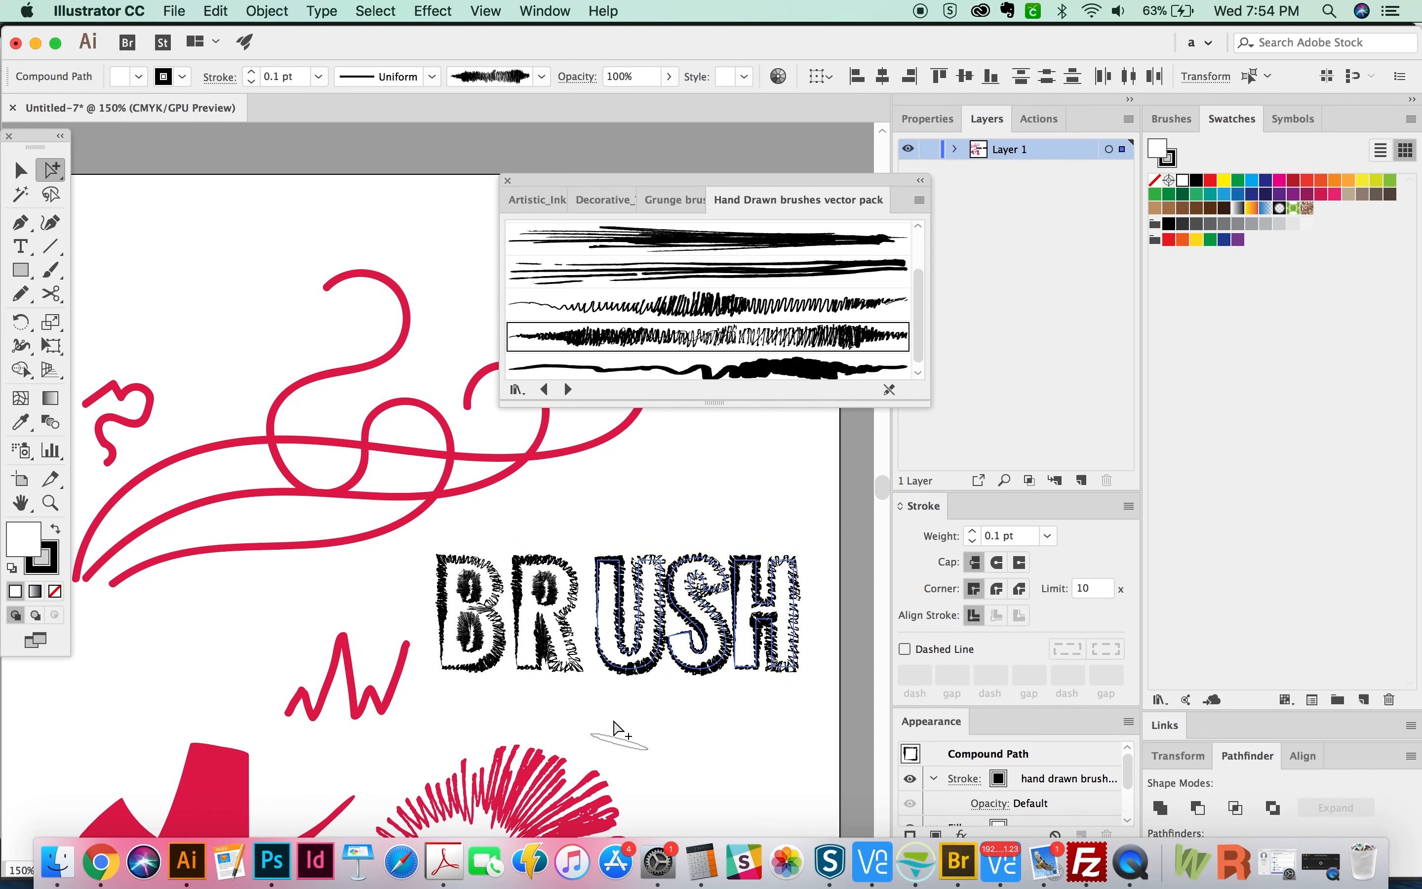
Select the BRUSH lettering and return to the Brushes panel list.
left_click(616, 735)
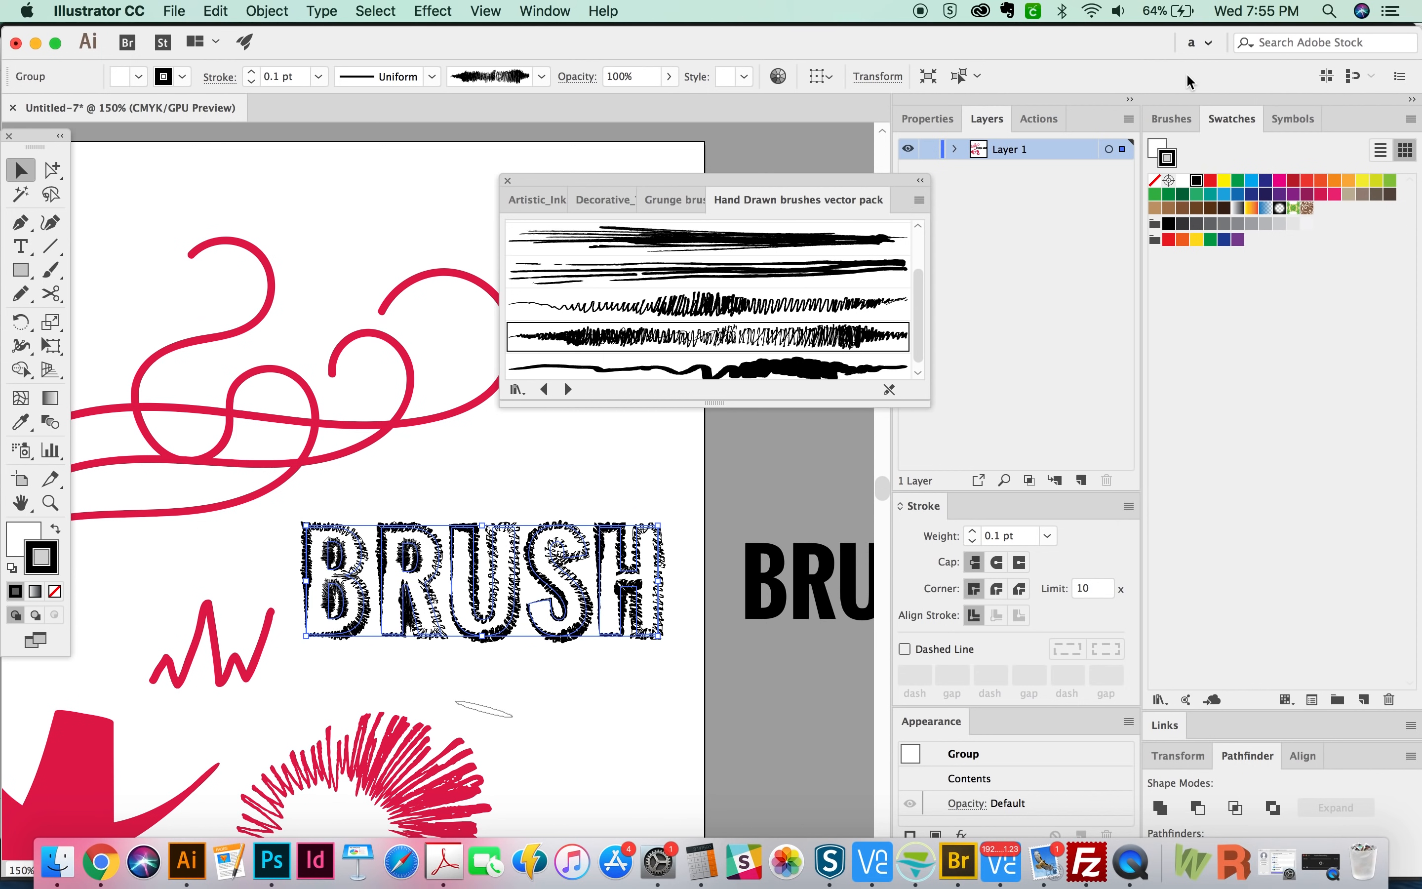
left_click(1170, 118)
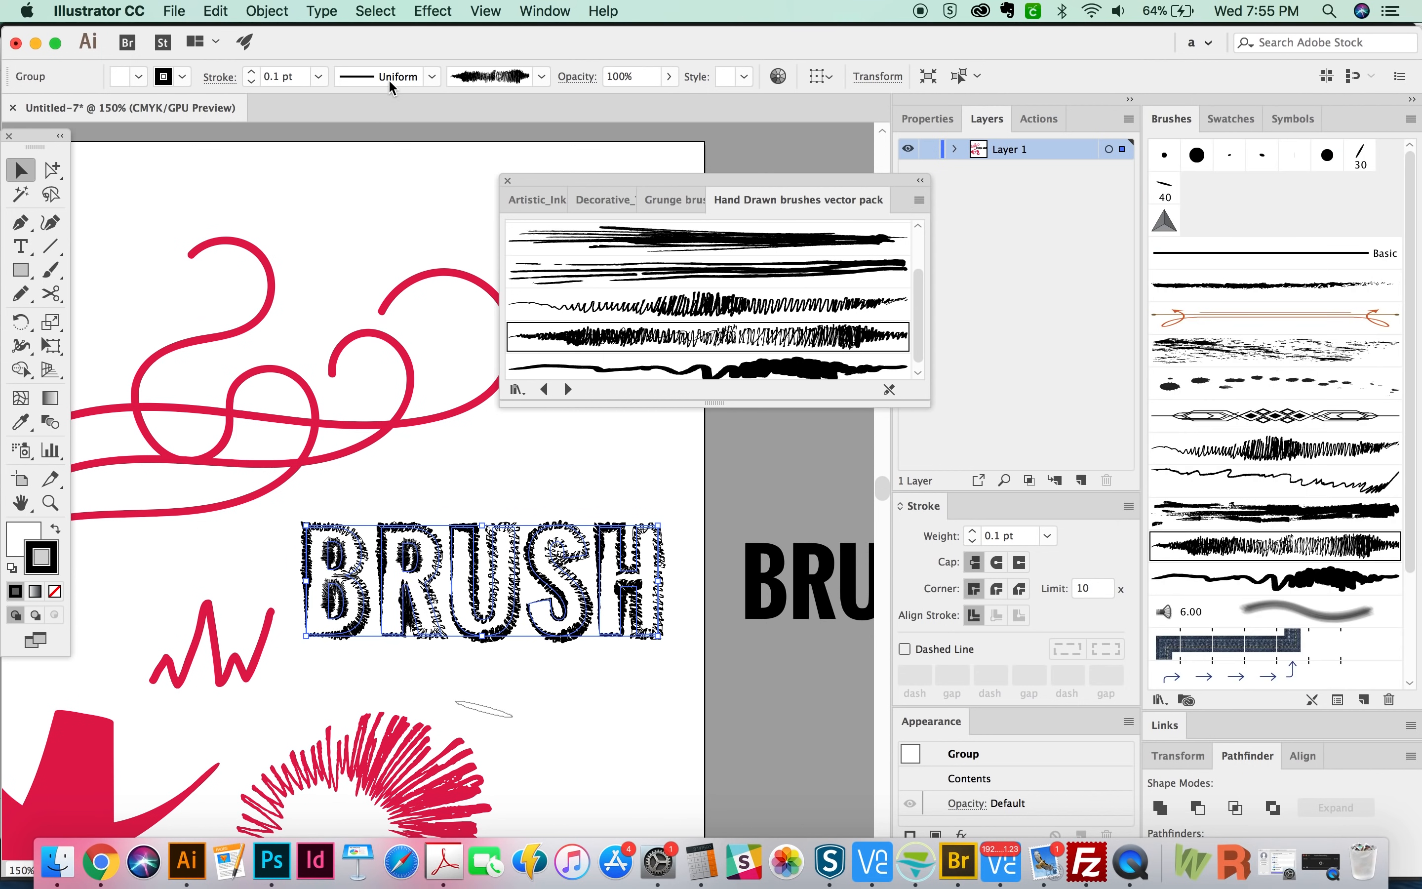
mouse_move(497, 23)
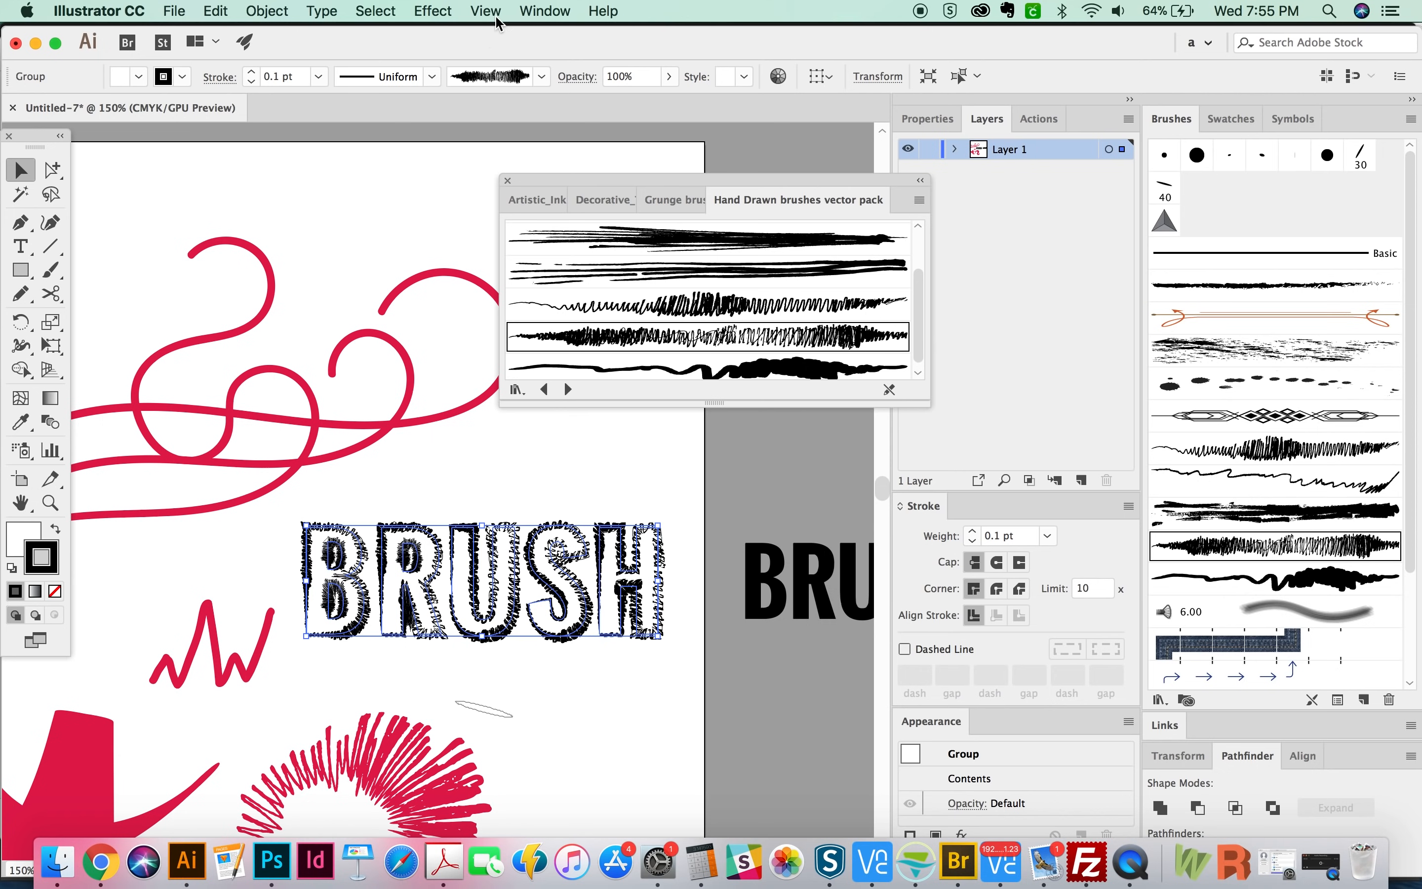
mouse_move(537, 27)
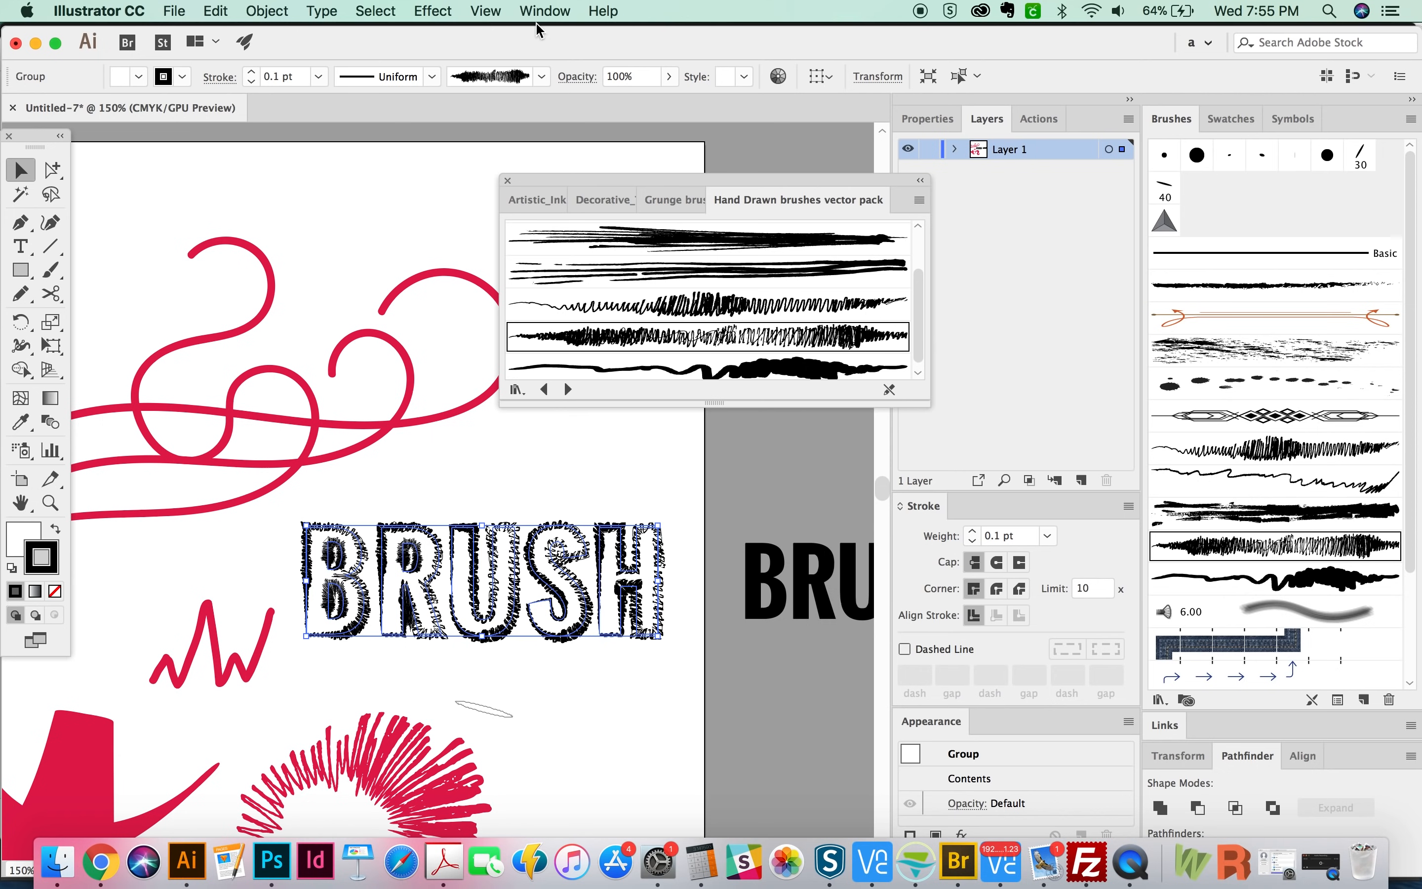
mouse_move(544, 26)
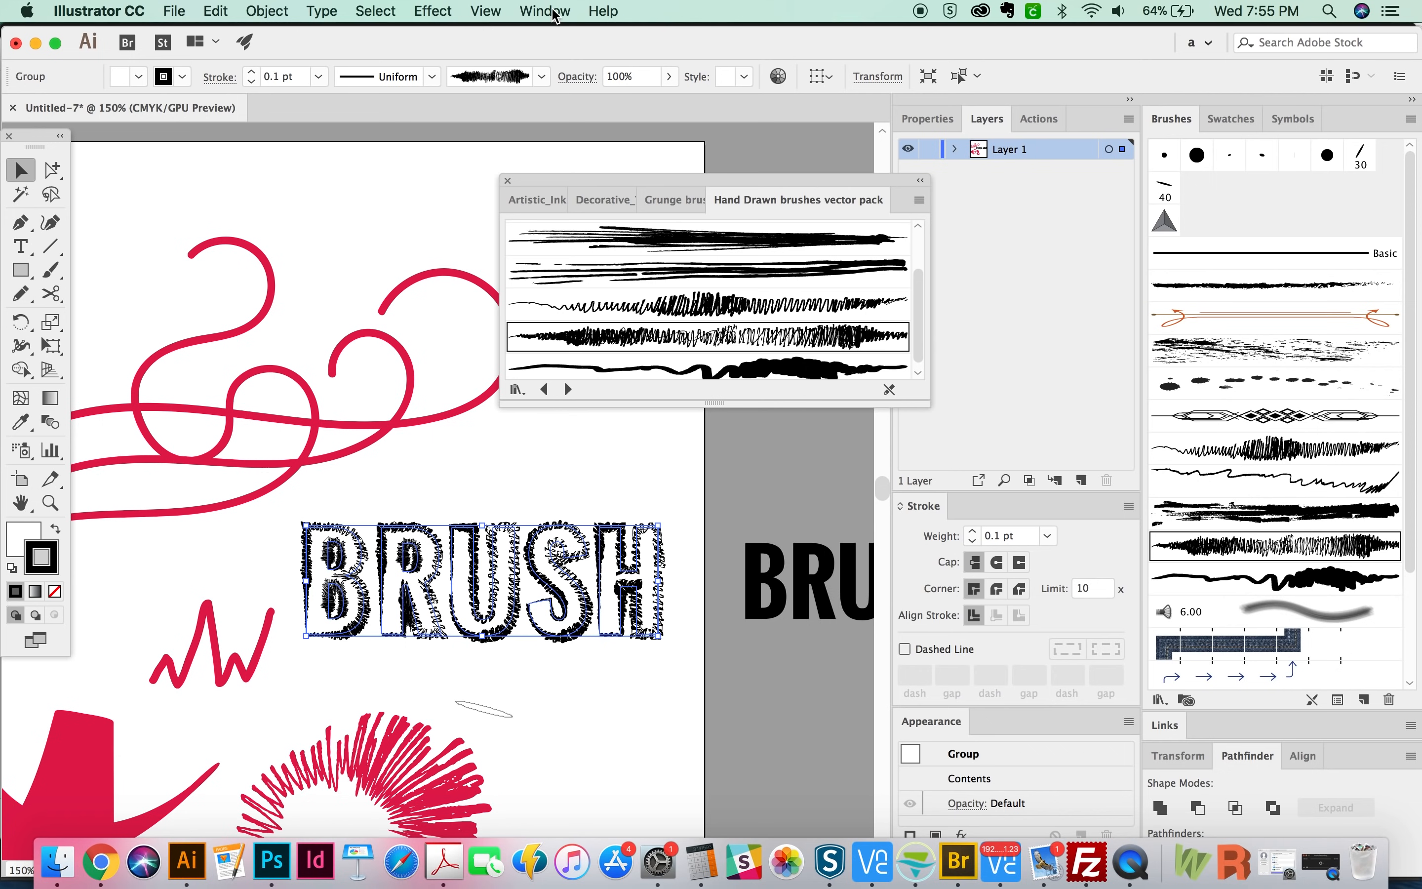
Draw the tall black-stroked oval beside the small circle with the Ellipse tool.
left_click(544, 11)
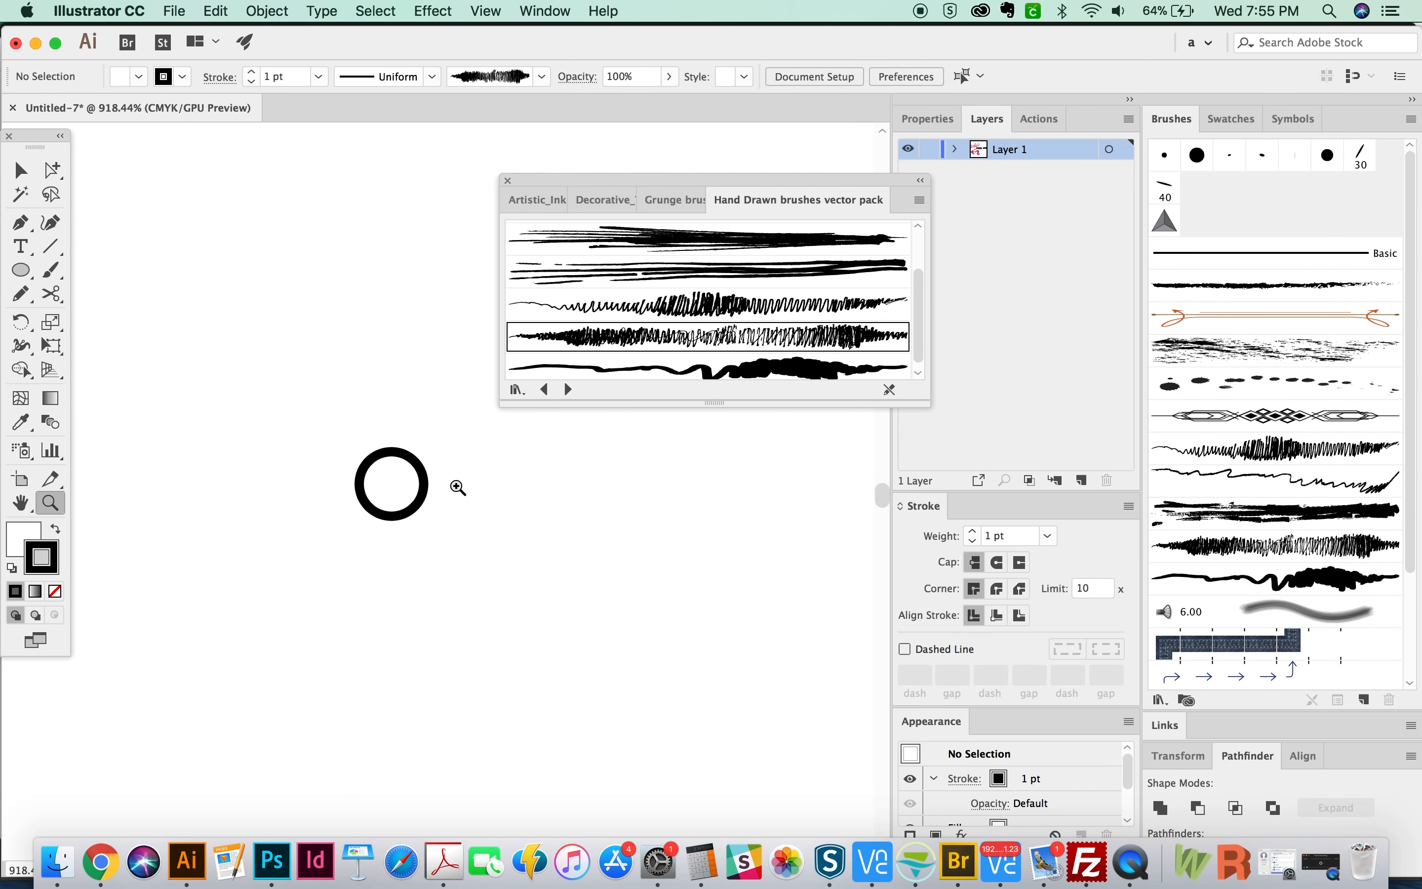
left_click_drag(392, 483, 494, 482)
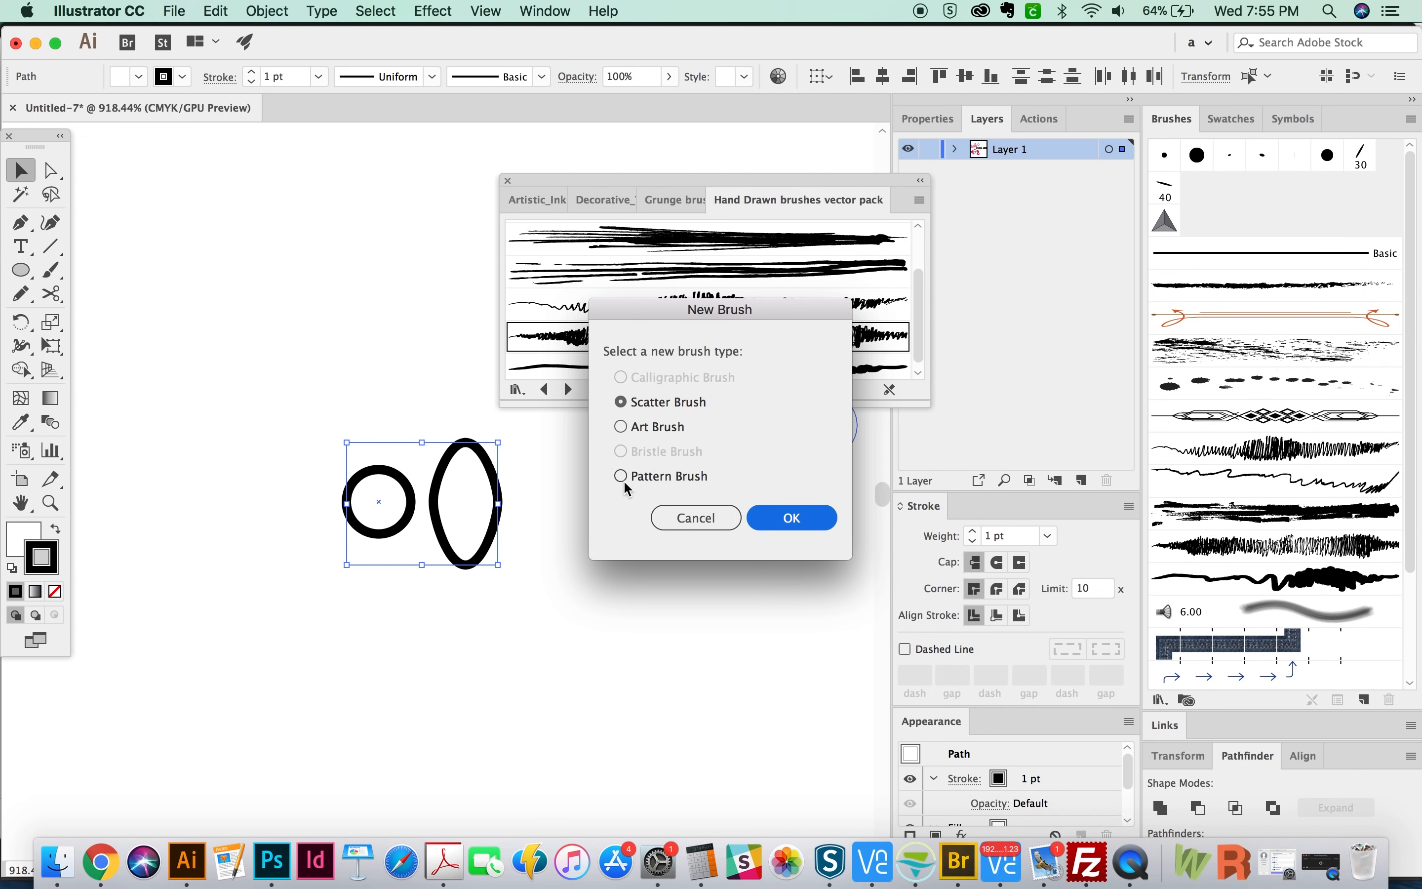
Create a Pattern Brush from the shapes and set its Spacing to 10%.
left_click(620, 475)
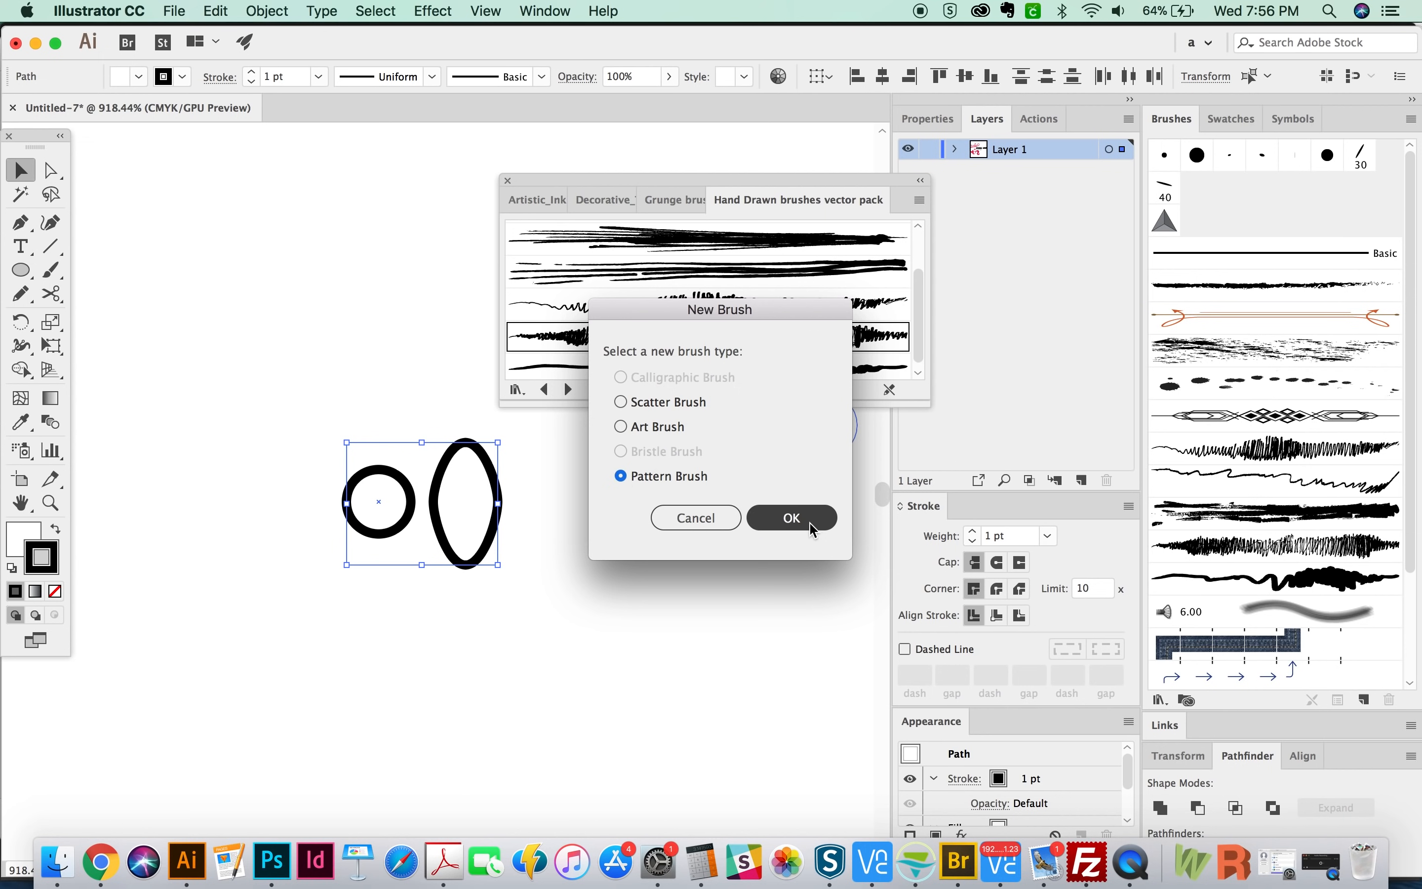
left_click(790, 517)
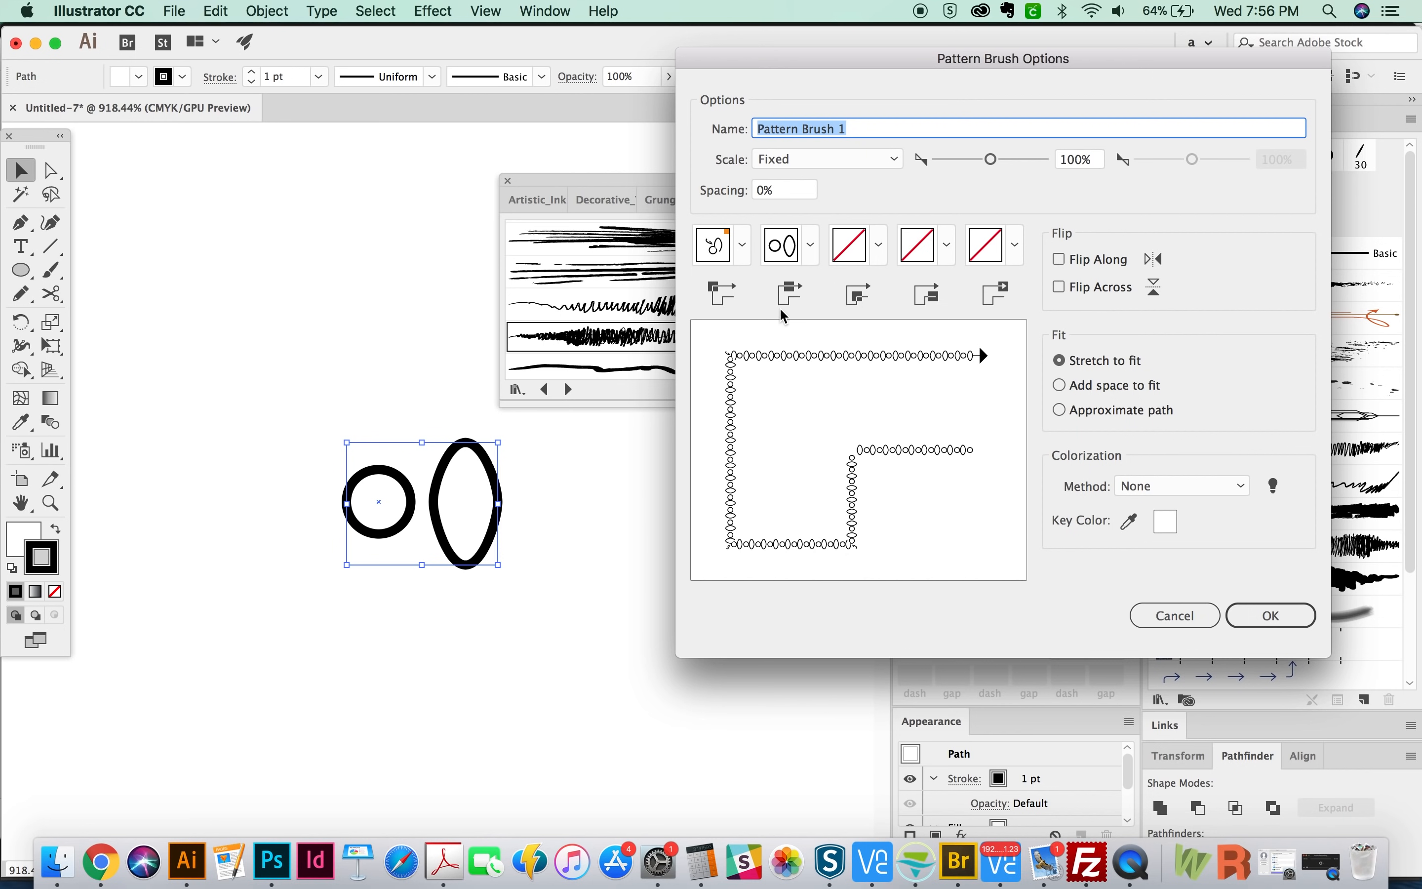
mouse_move(852, 394)
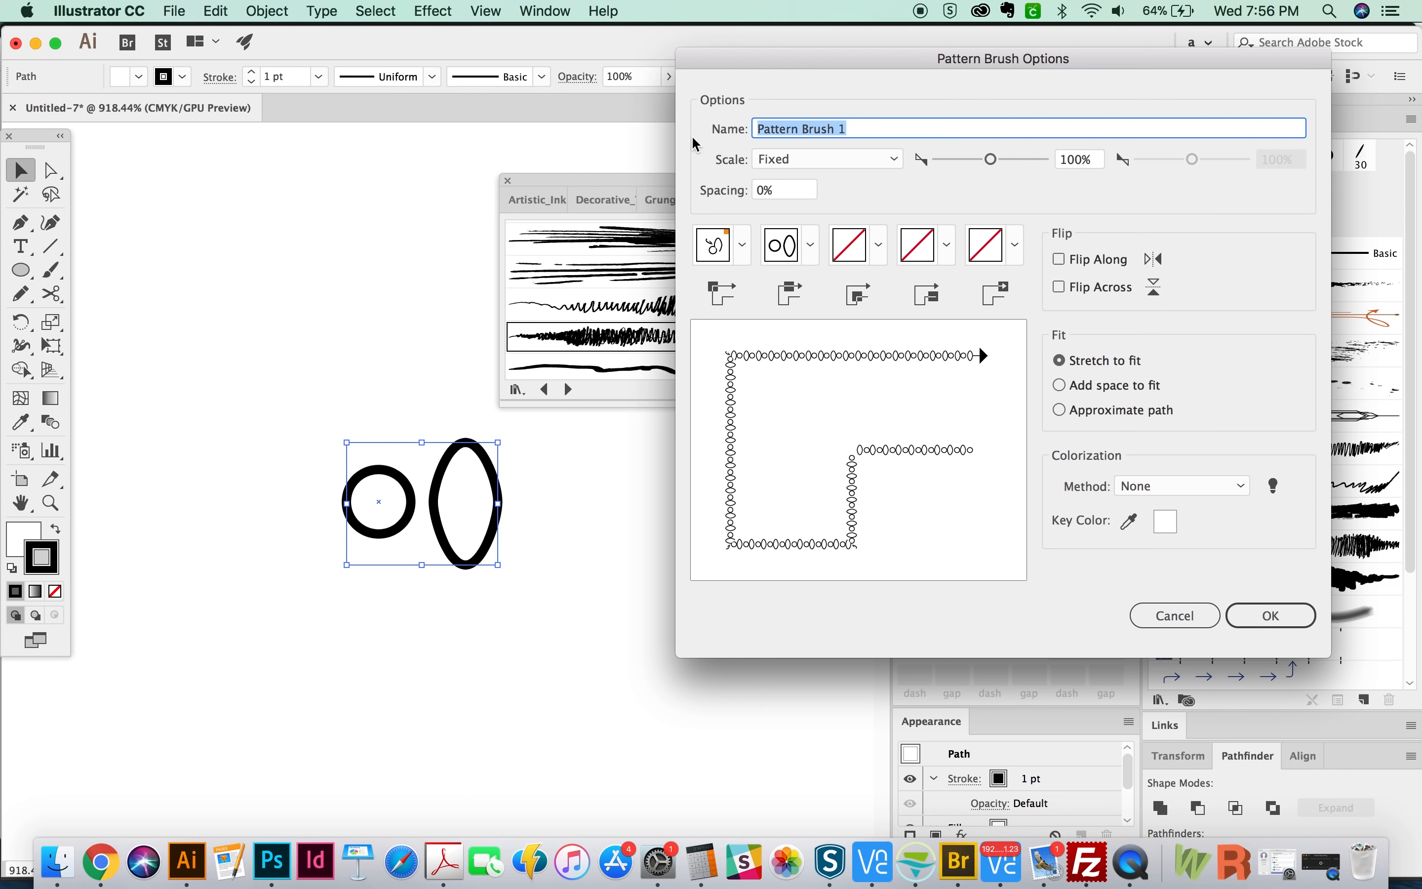
left_click(783, 190)
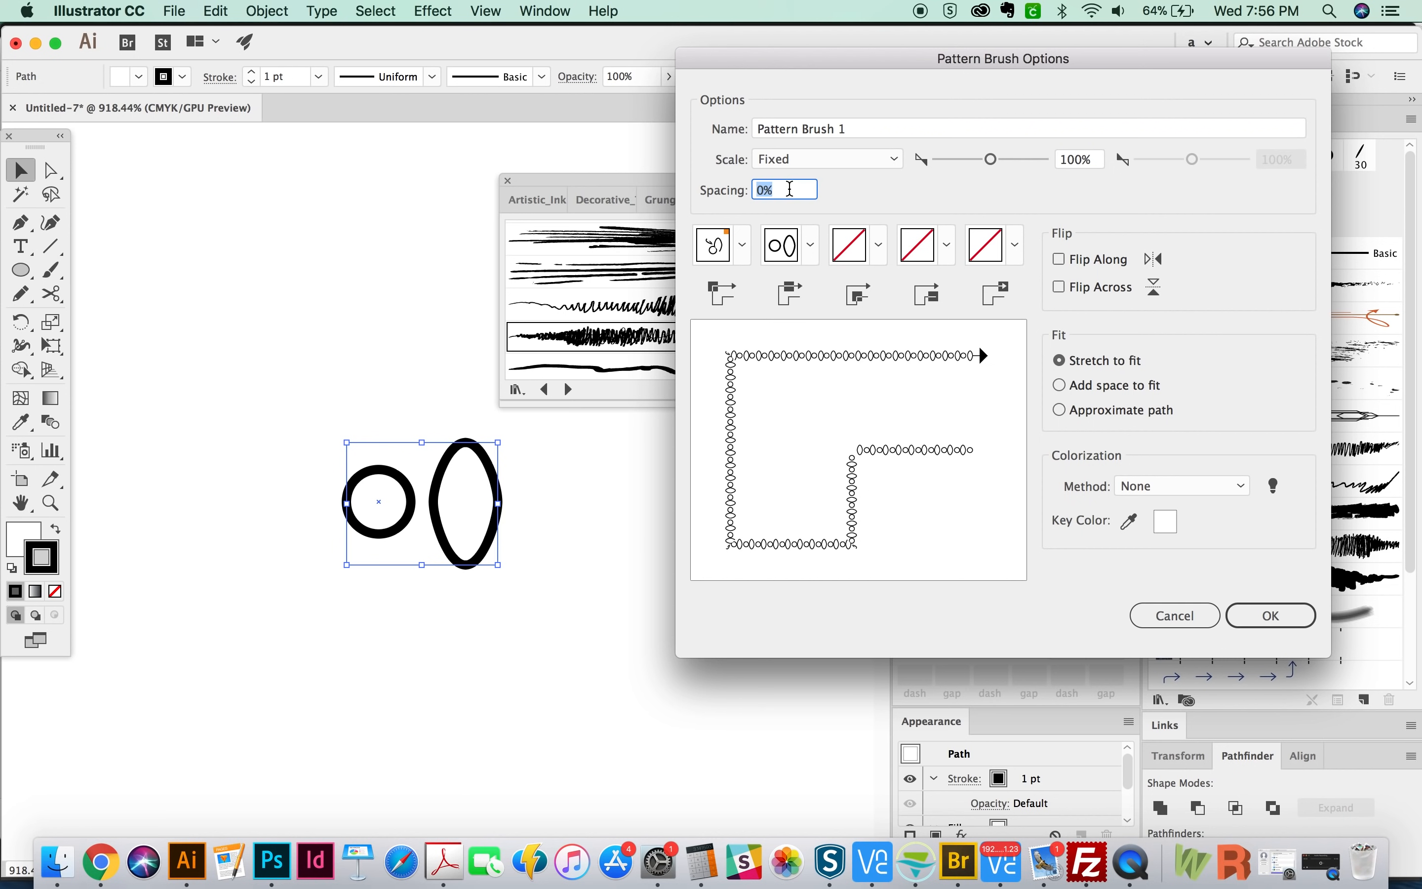
type("80")
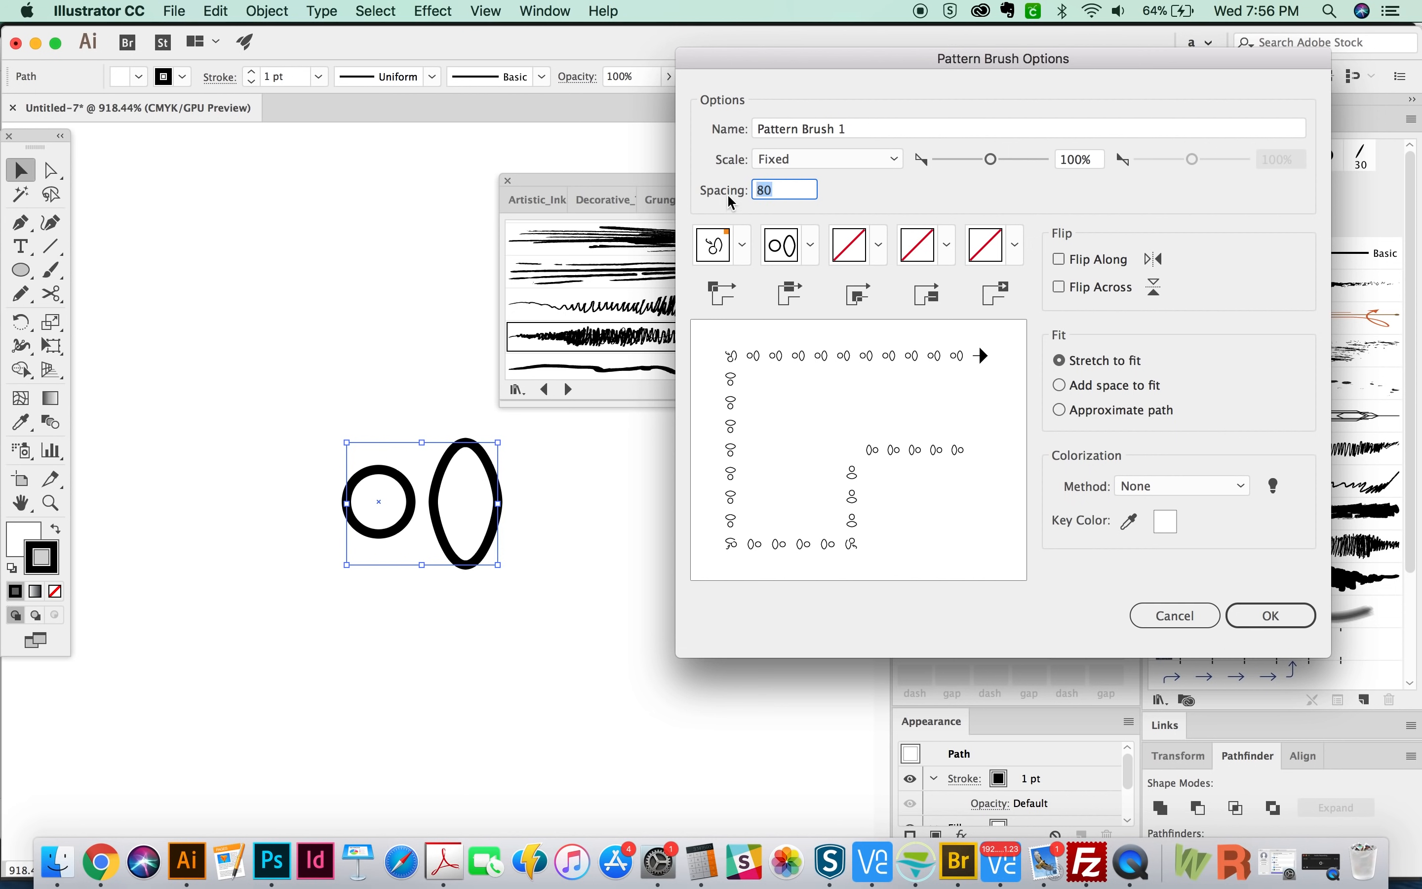
type("10%")
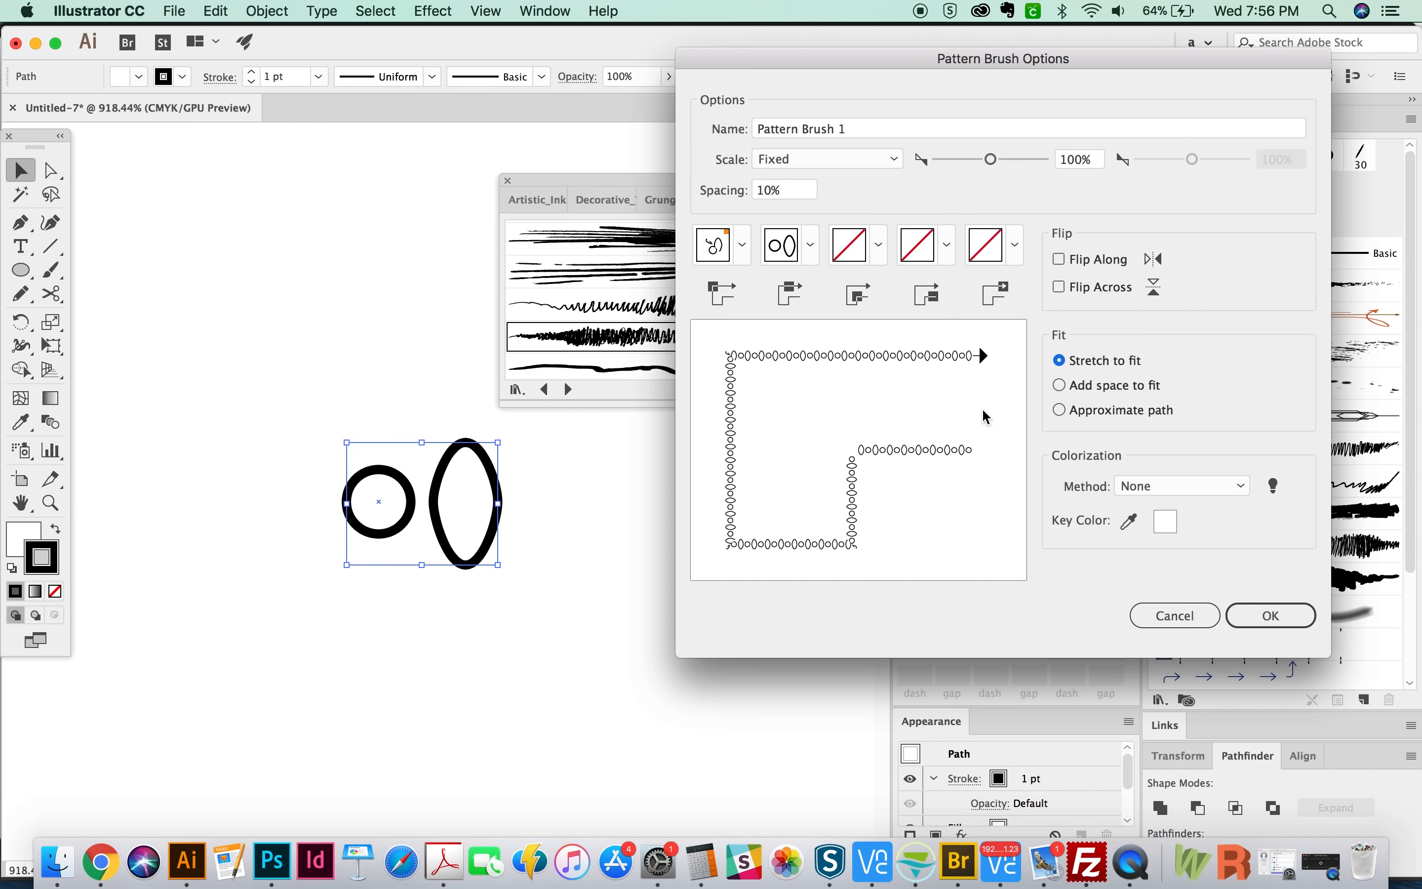
mouse_move(1288, 98)
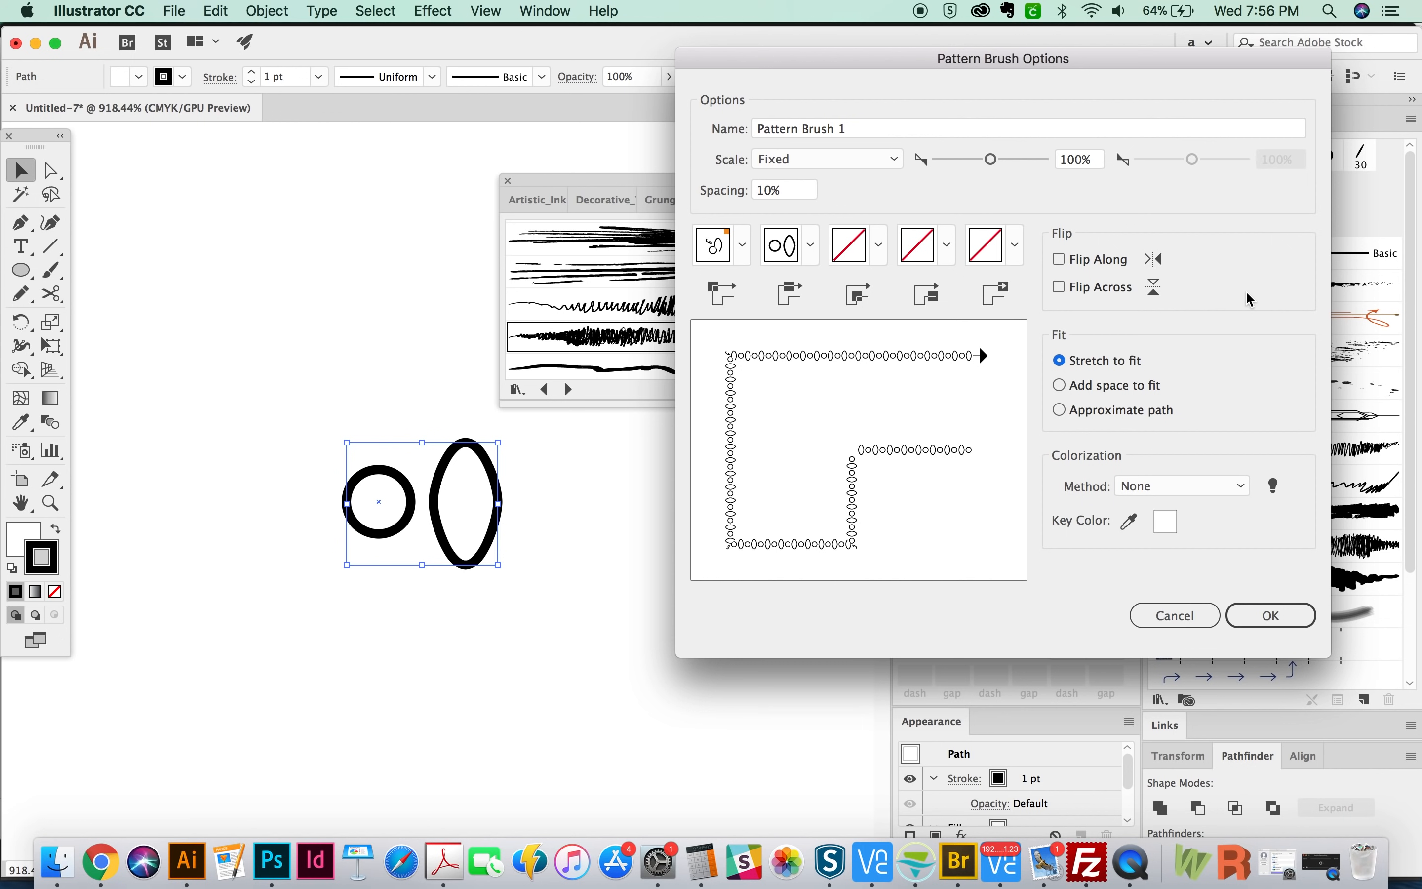
mouse_move(1259, 447)
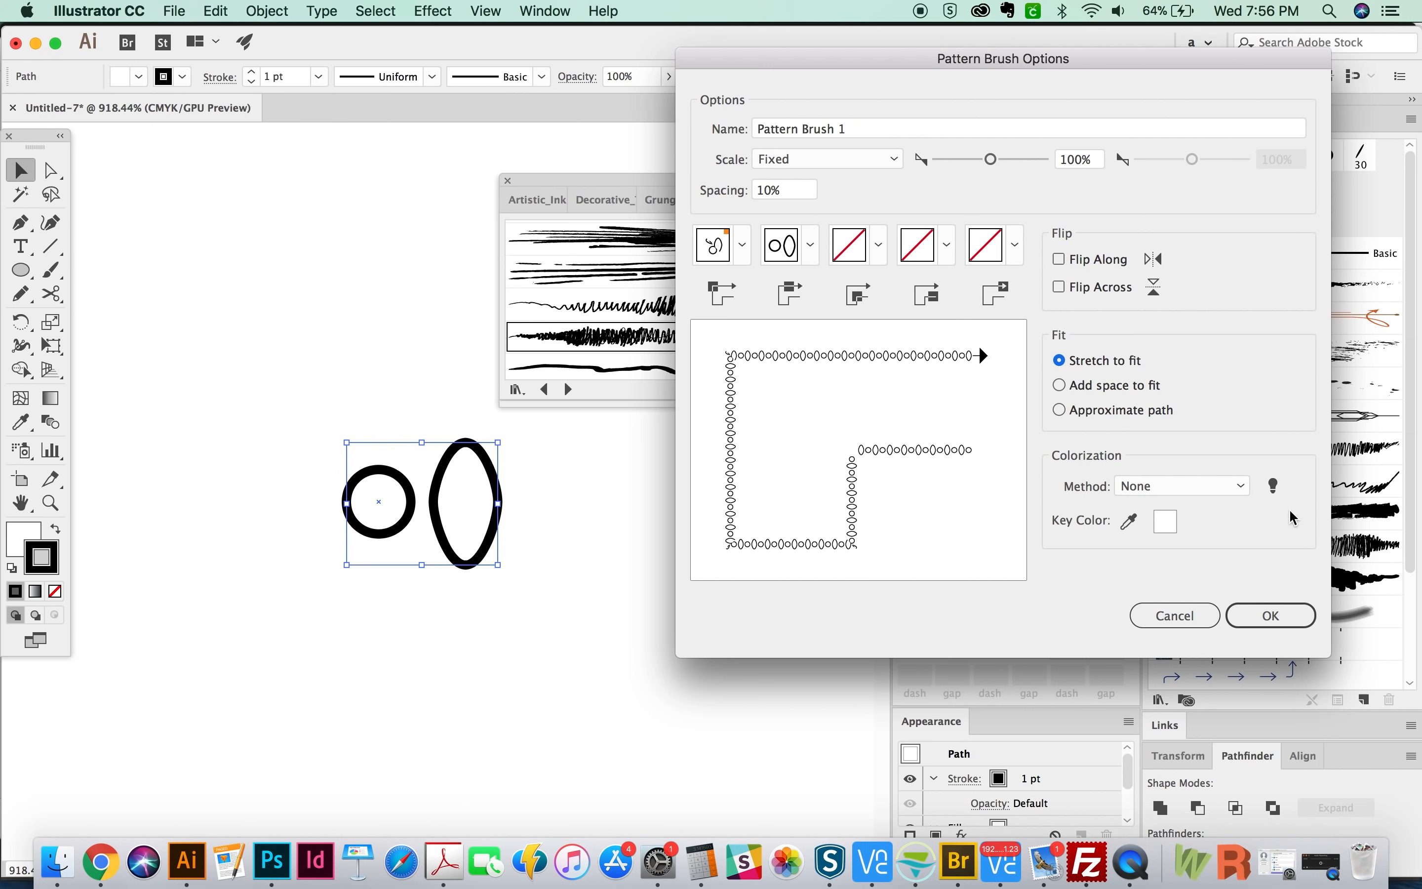
mouse_move(1281, 516)
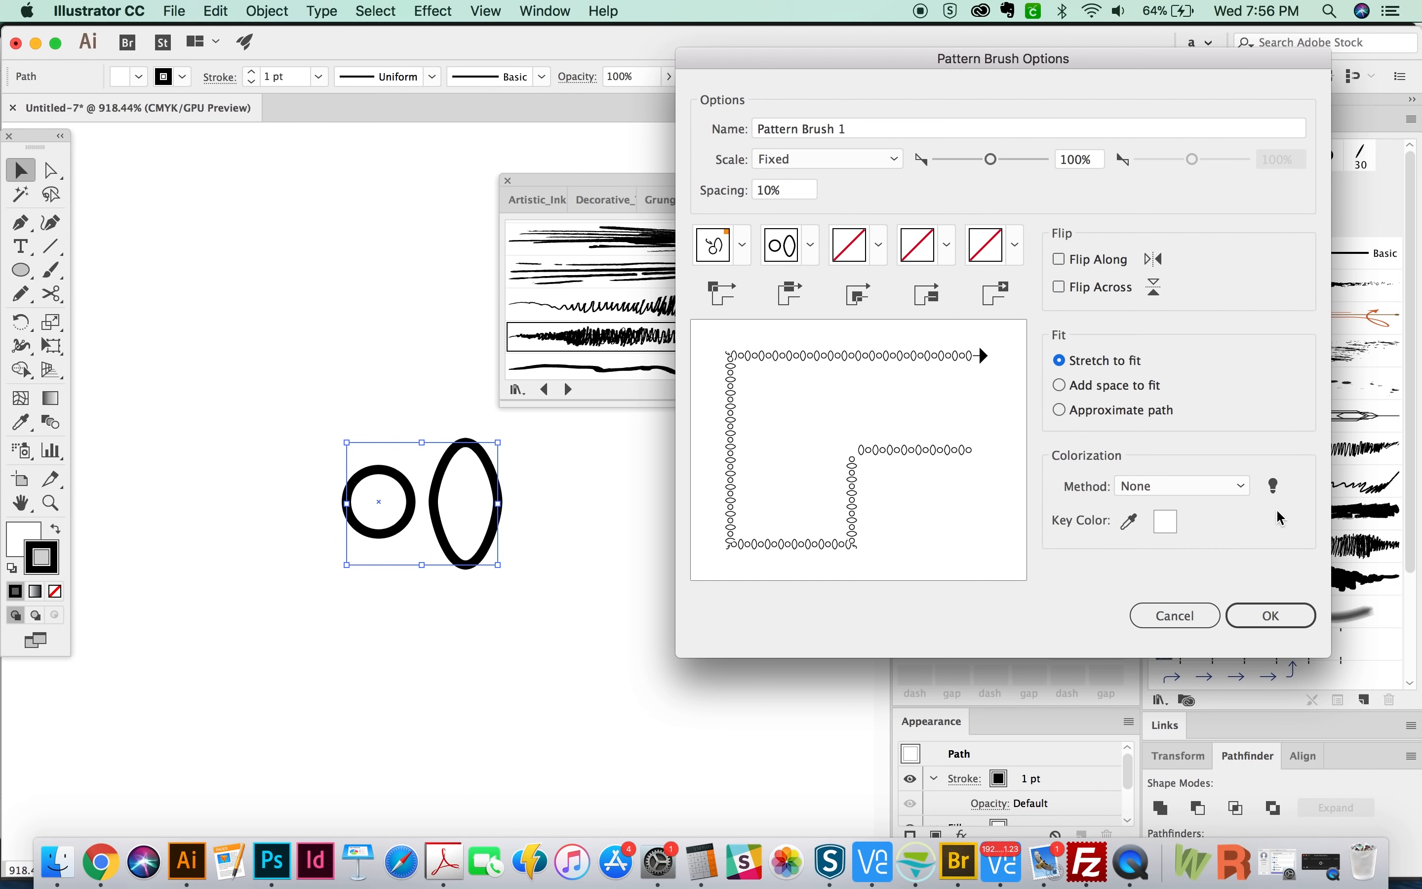
Choose a colorization method for the new pattern brush.
left_click(1181, 485)
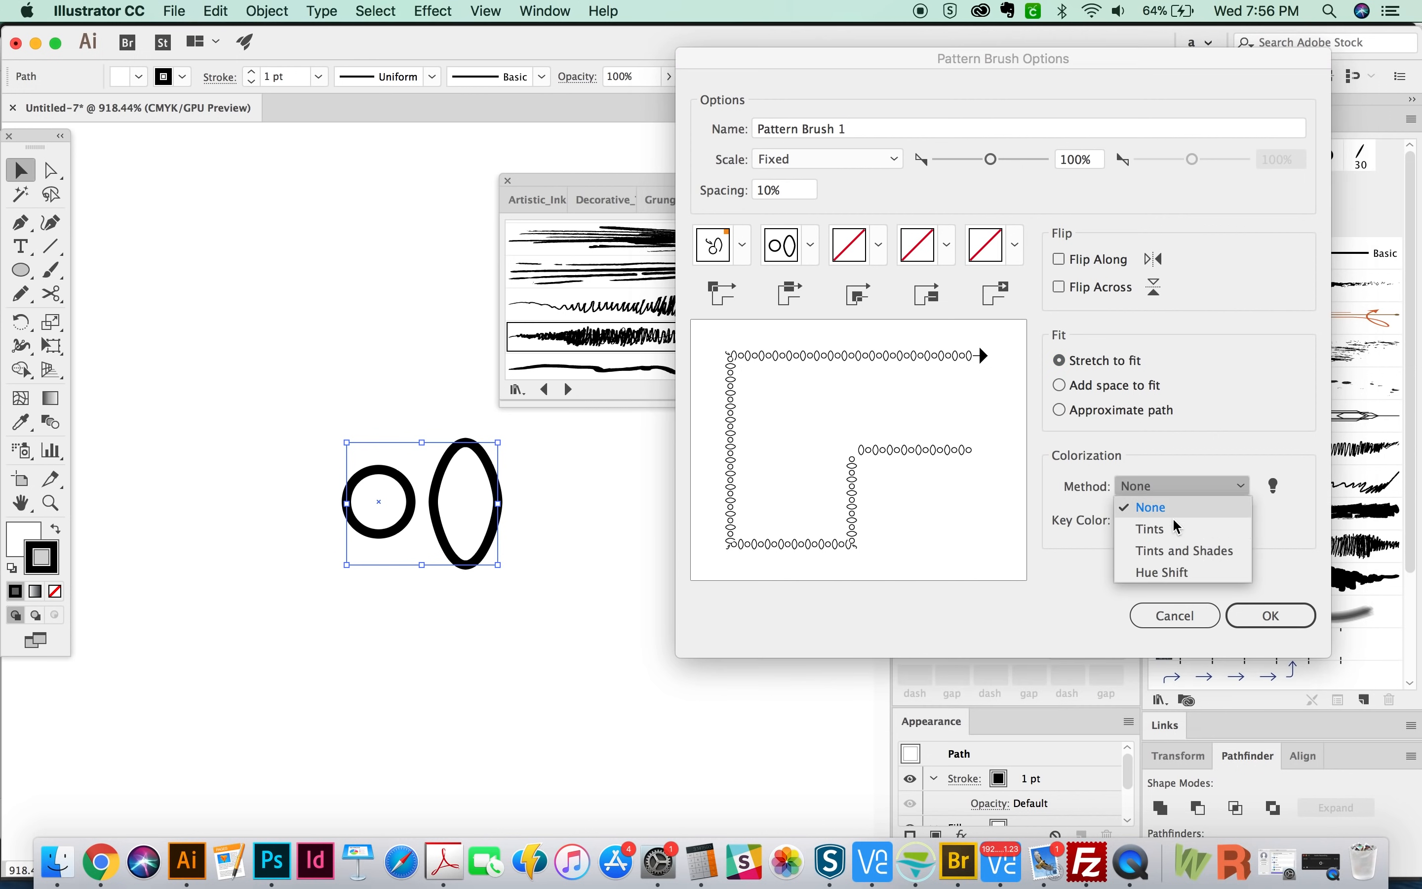
left_click(1149, 507)
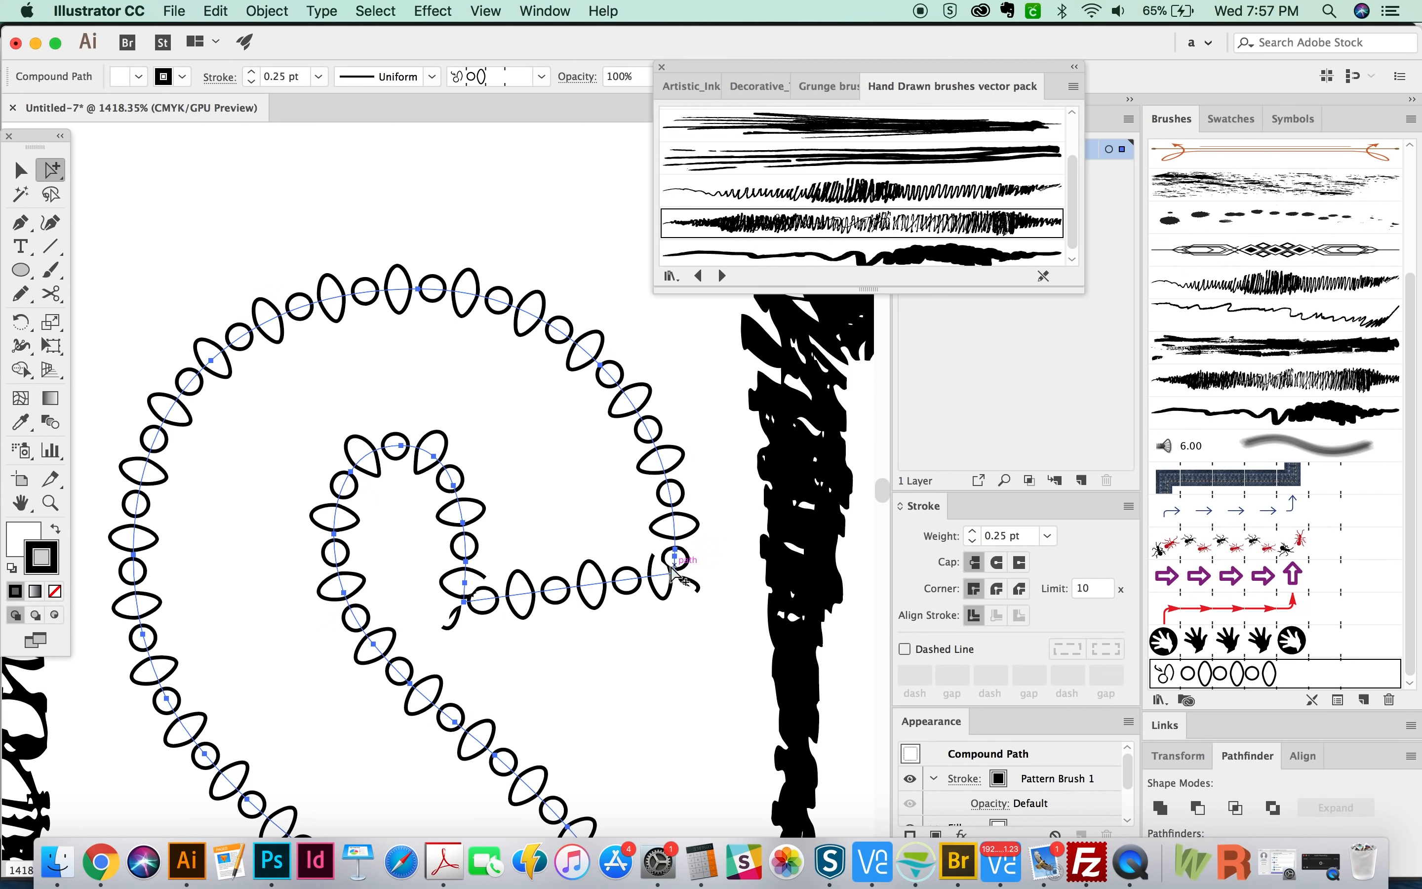
mouse_move(579, 661)
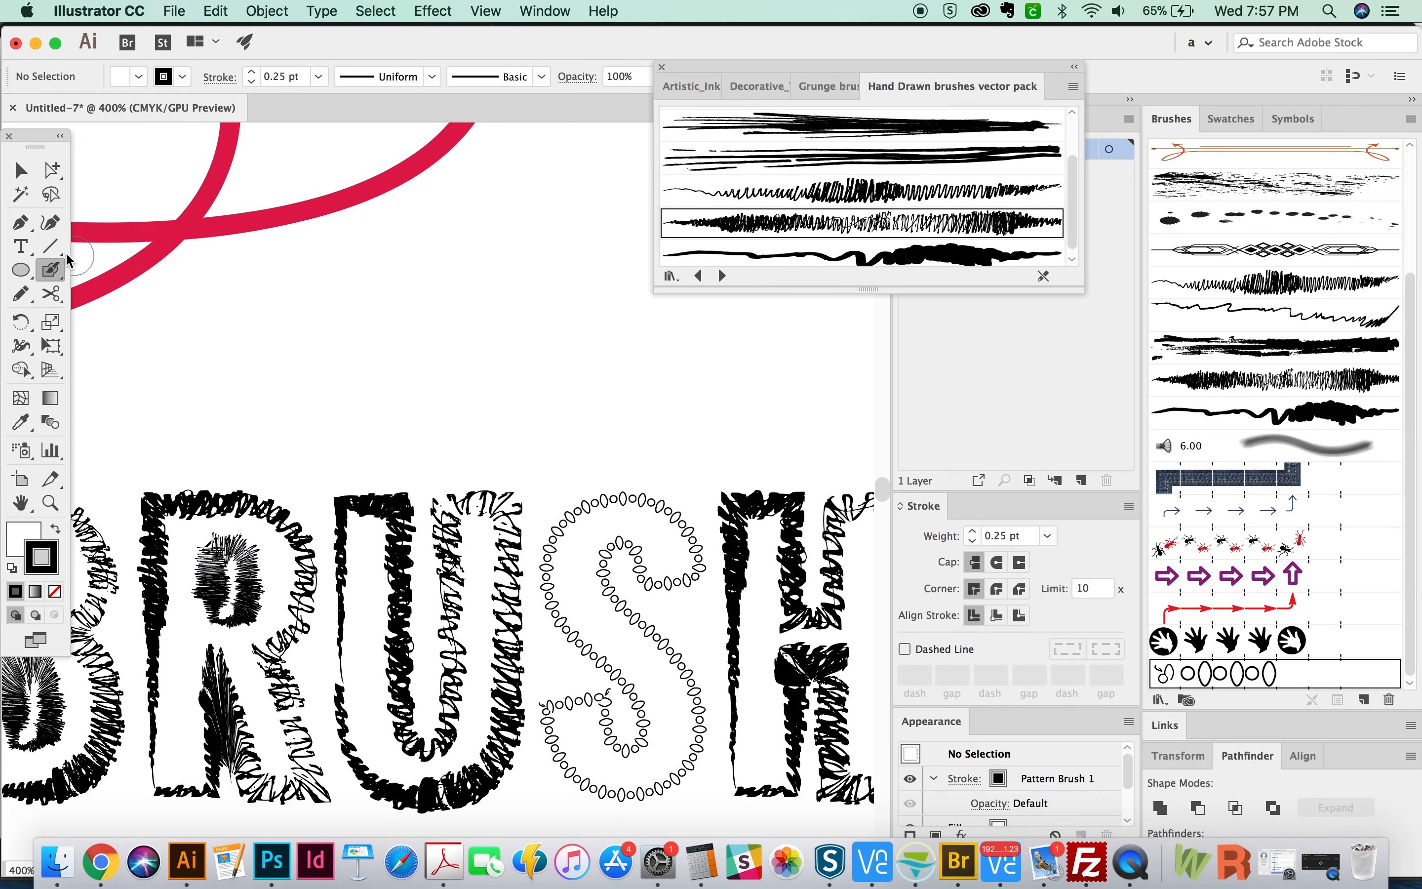
Switch to the Blob Brush and paint a thick orange looping stroke right of the red swirls.
left_click(50, 245)
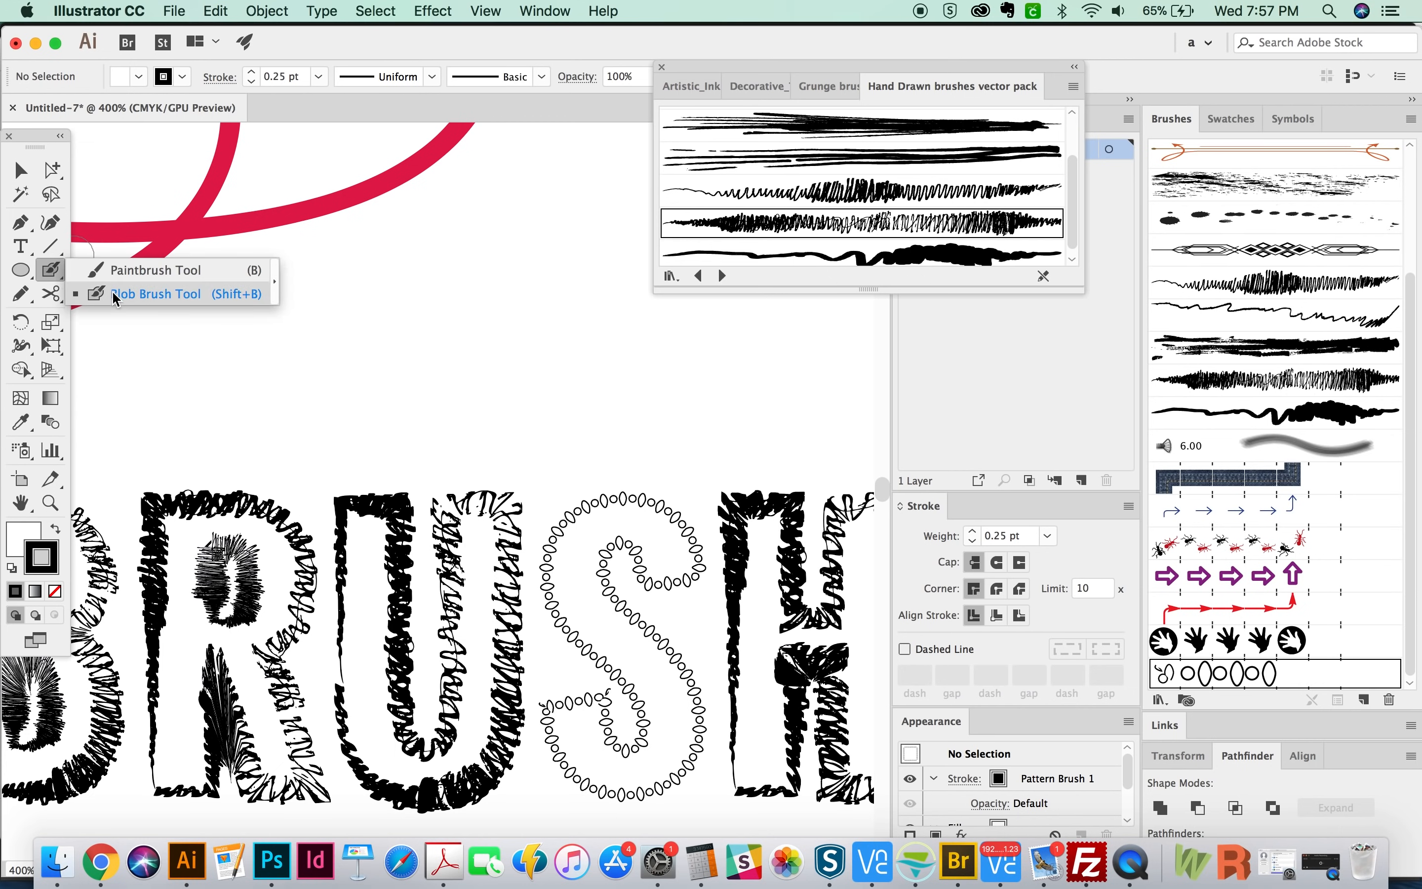
left_click(1231, 118)
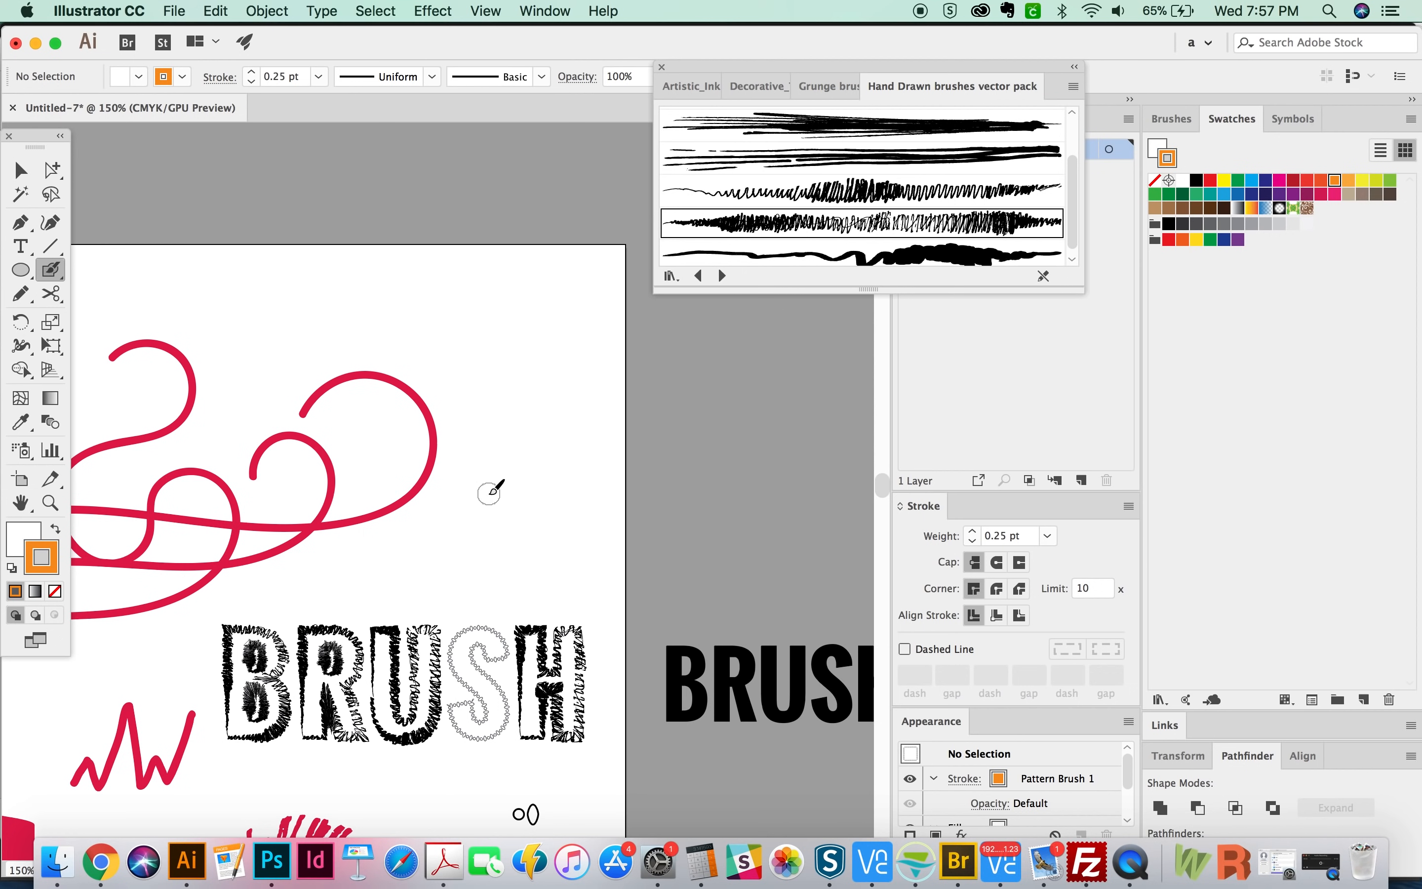
mouse_move(428, 588)
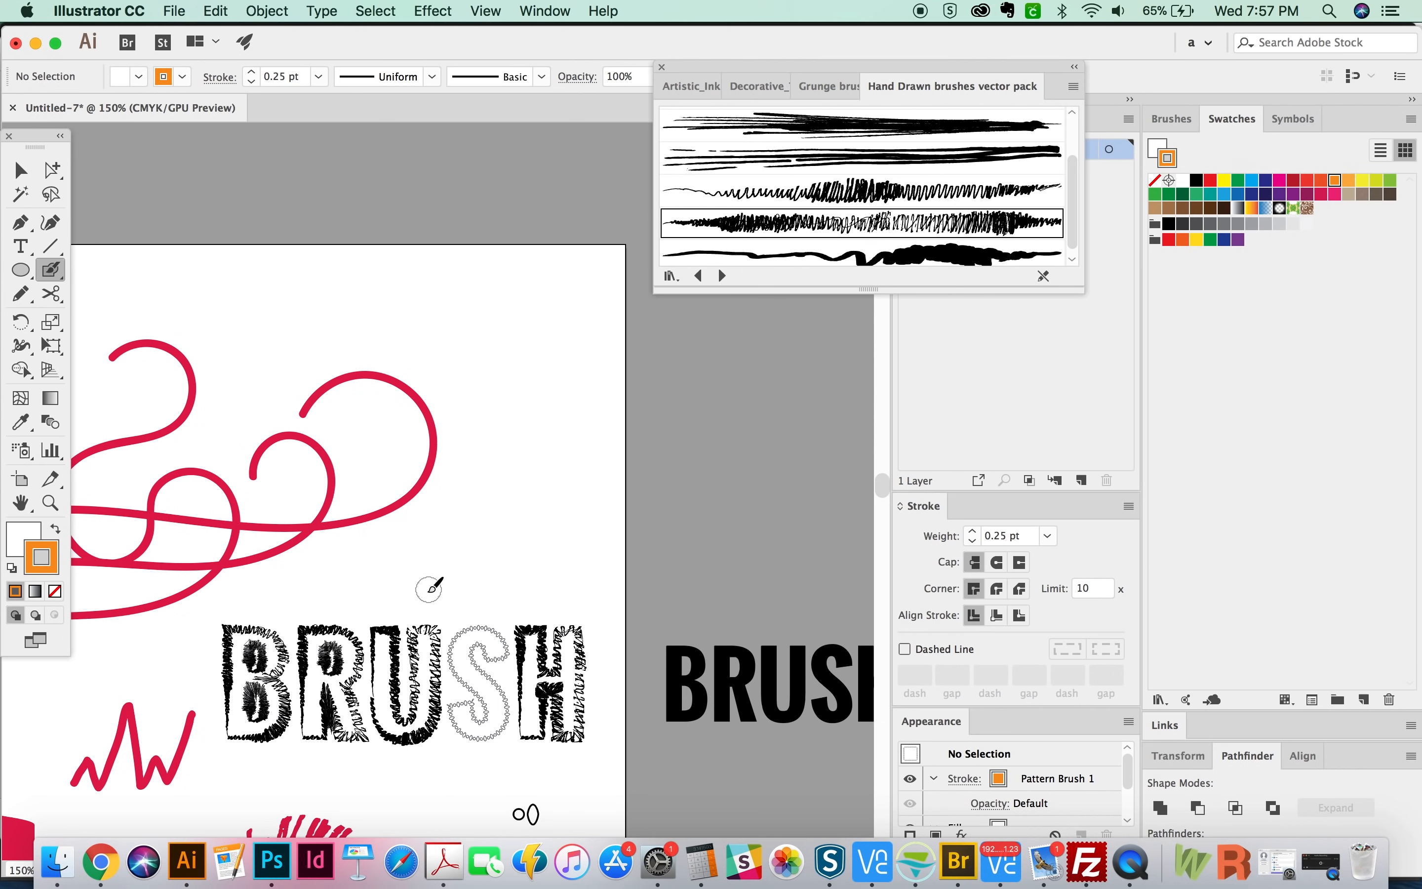
left_click_drag(431, 588, 581, 449)
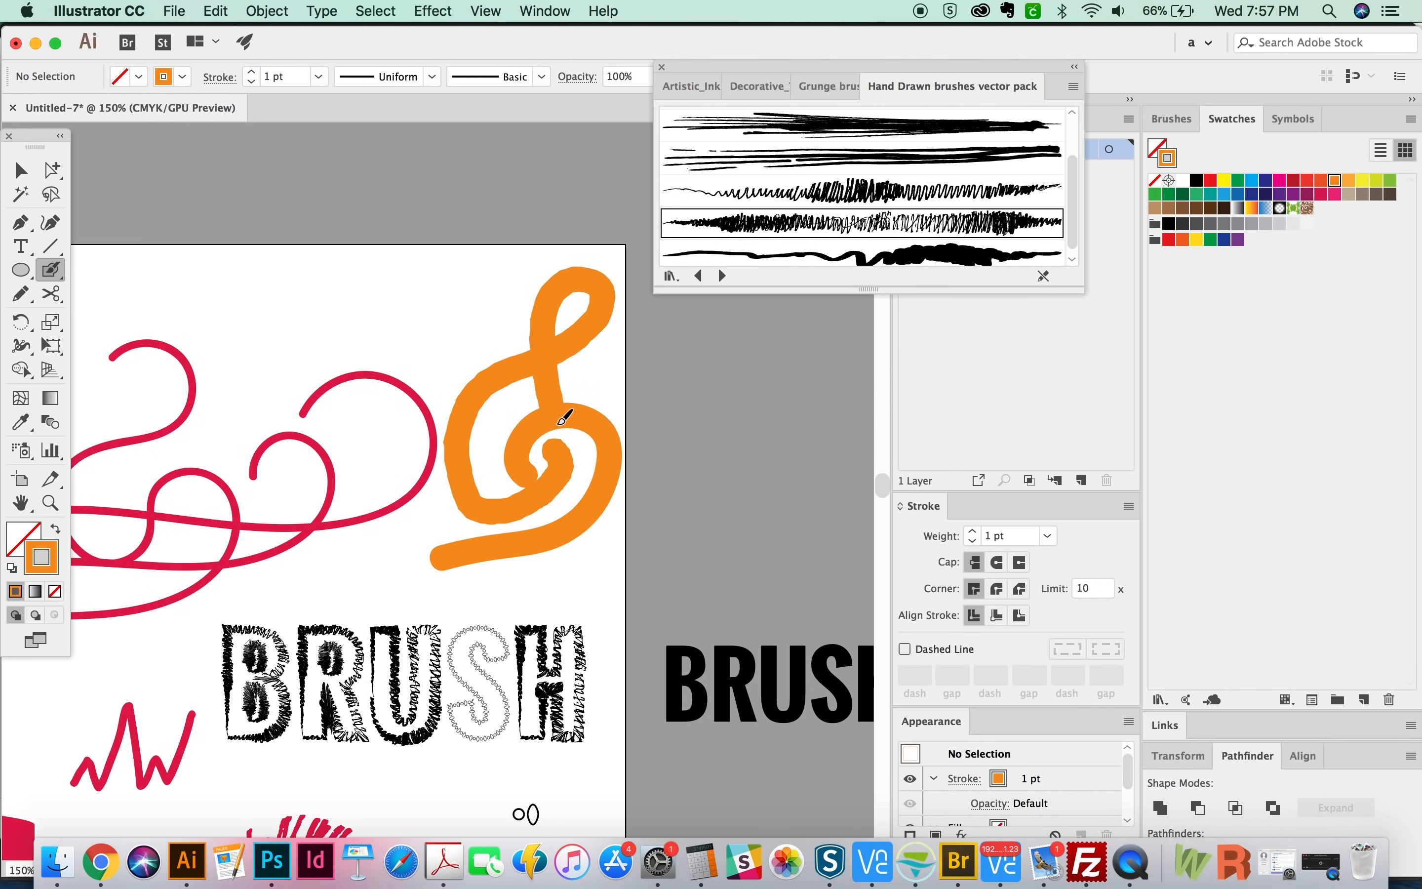
Add a trailing tail to the orange blob and reshape its top.
left_click_drag(562, 416, 652, 553)
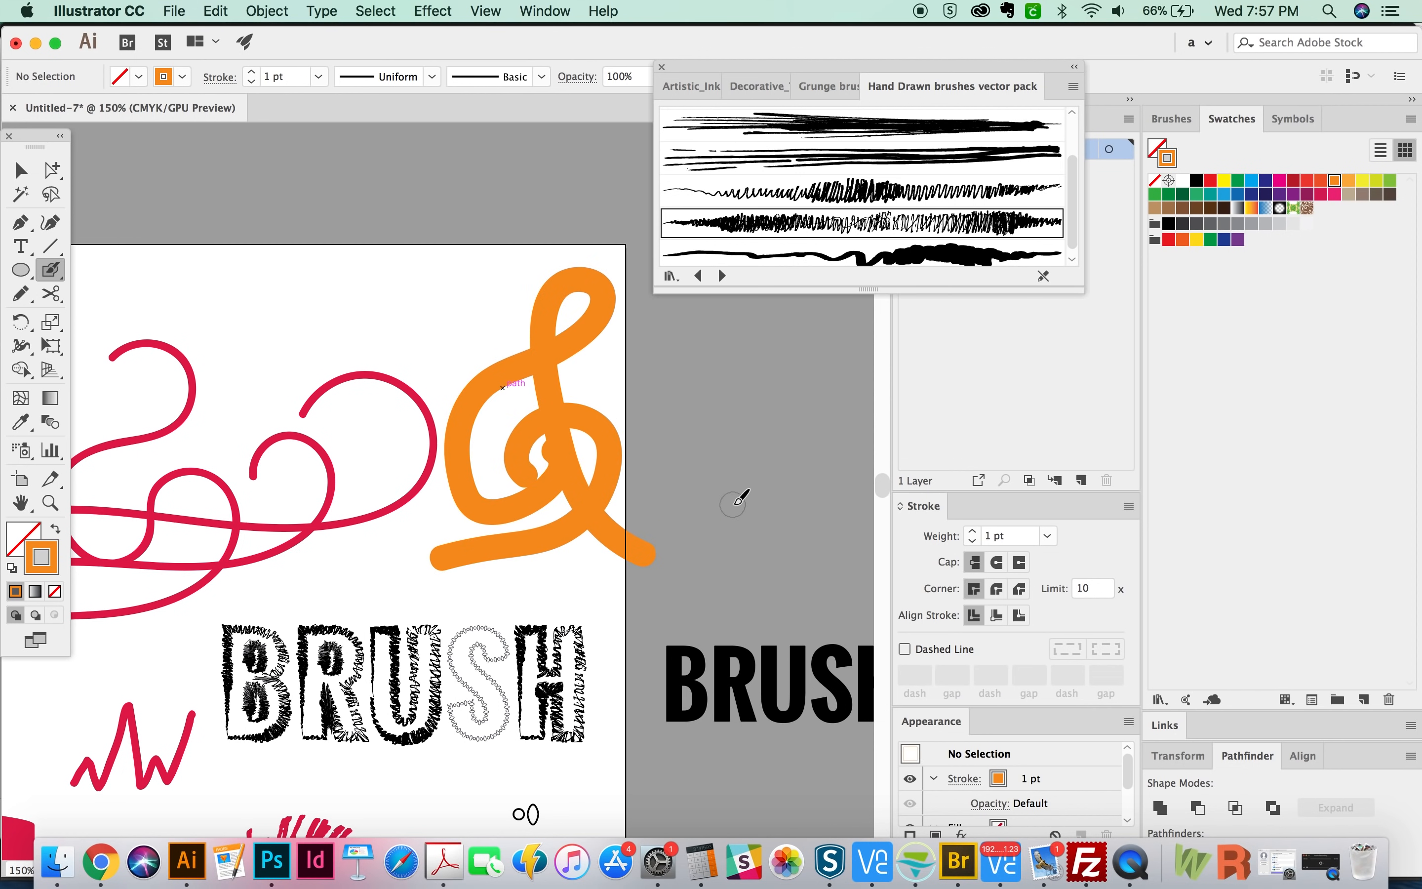
mouse_move(734, 509)
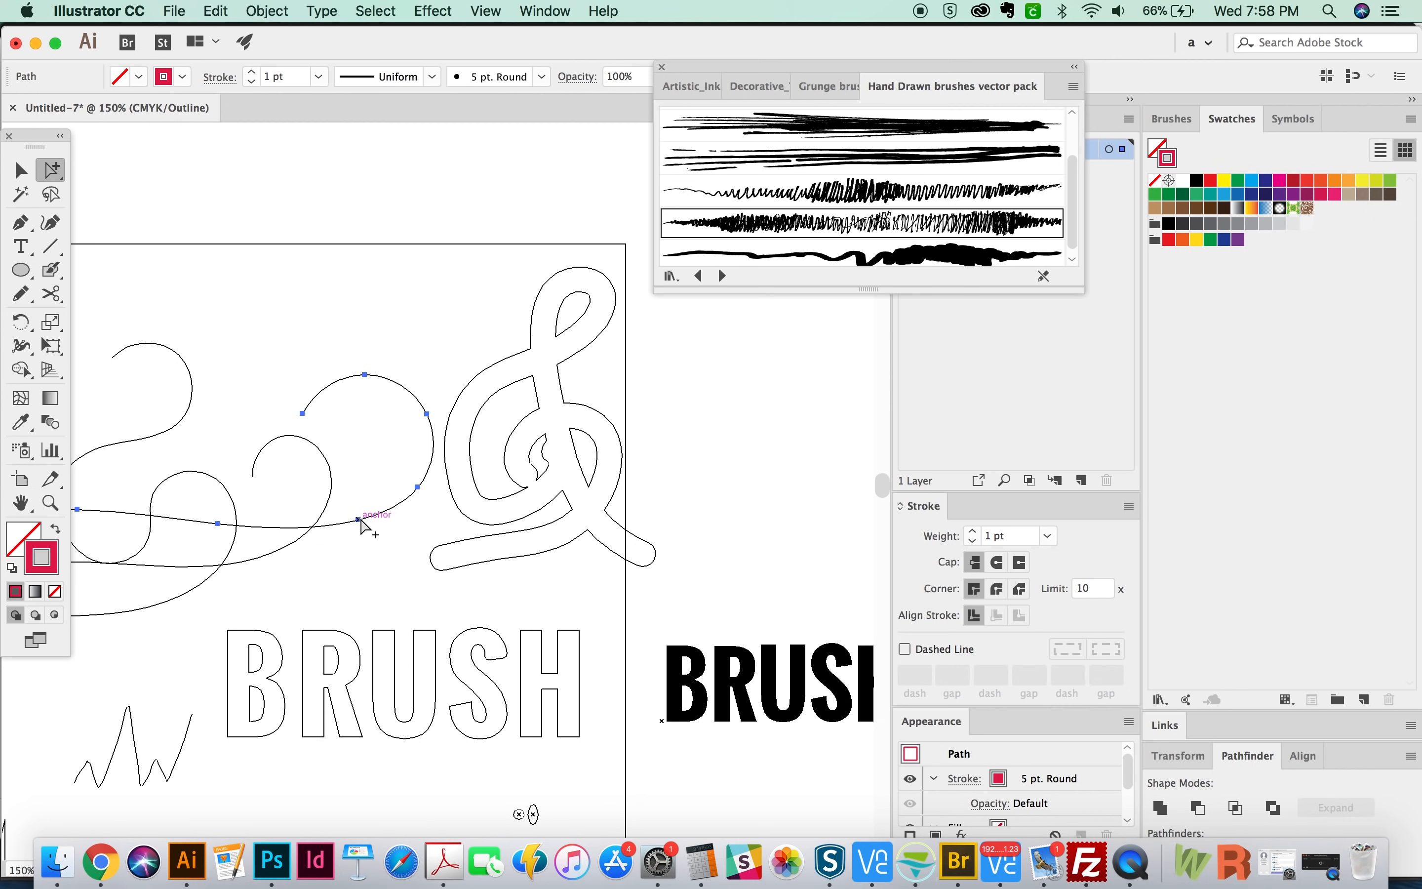
mouse_move(589, 419)
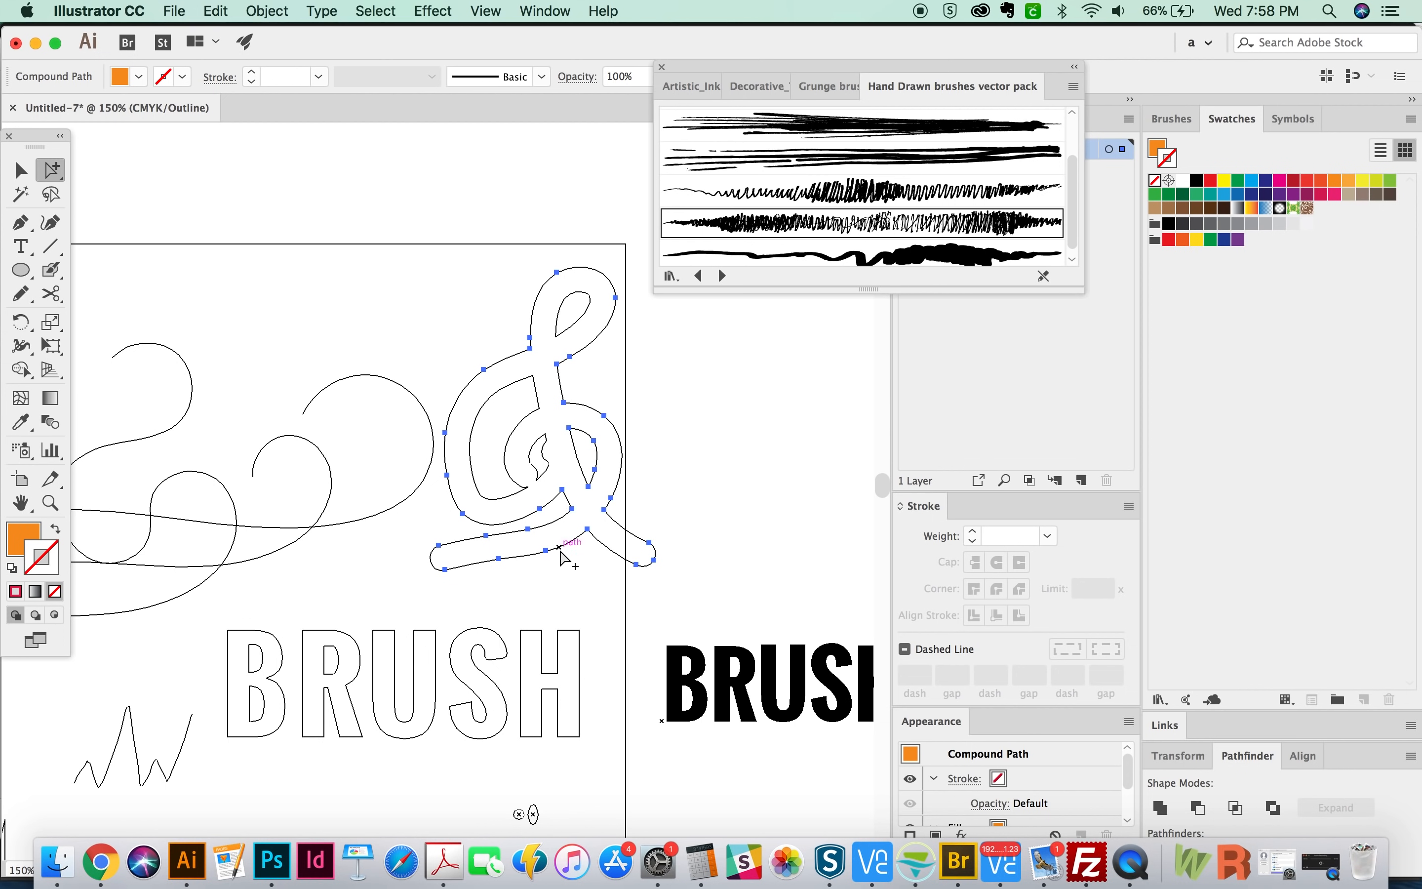
mouse_move(564, 351)
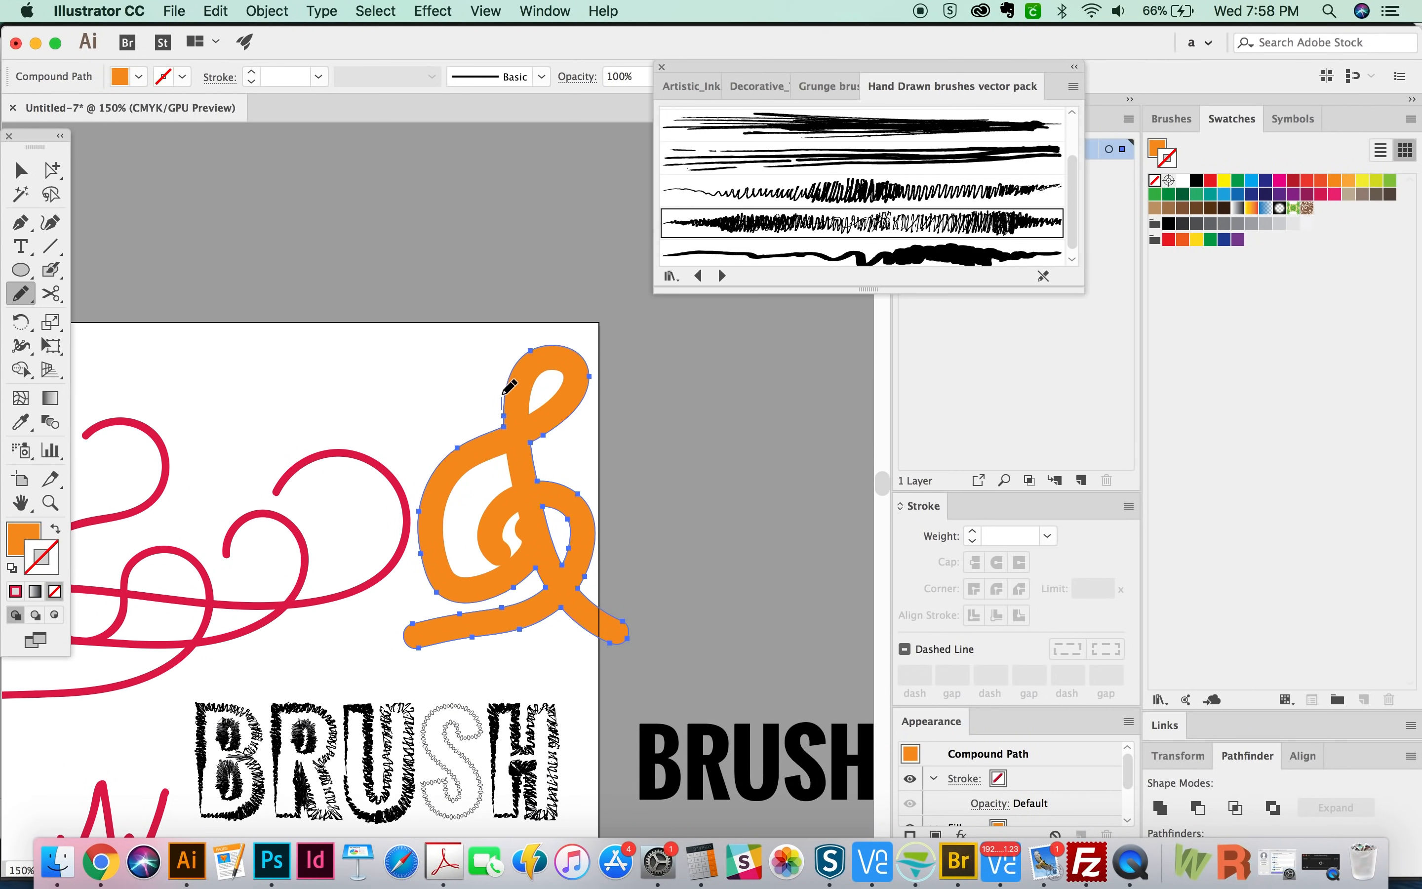
left_click_drag(506, 385, 572, 340)
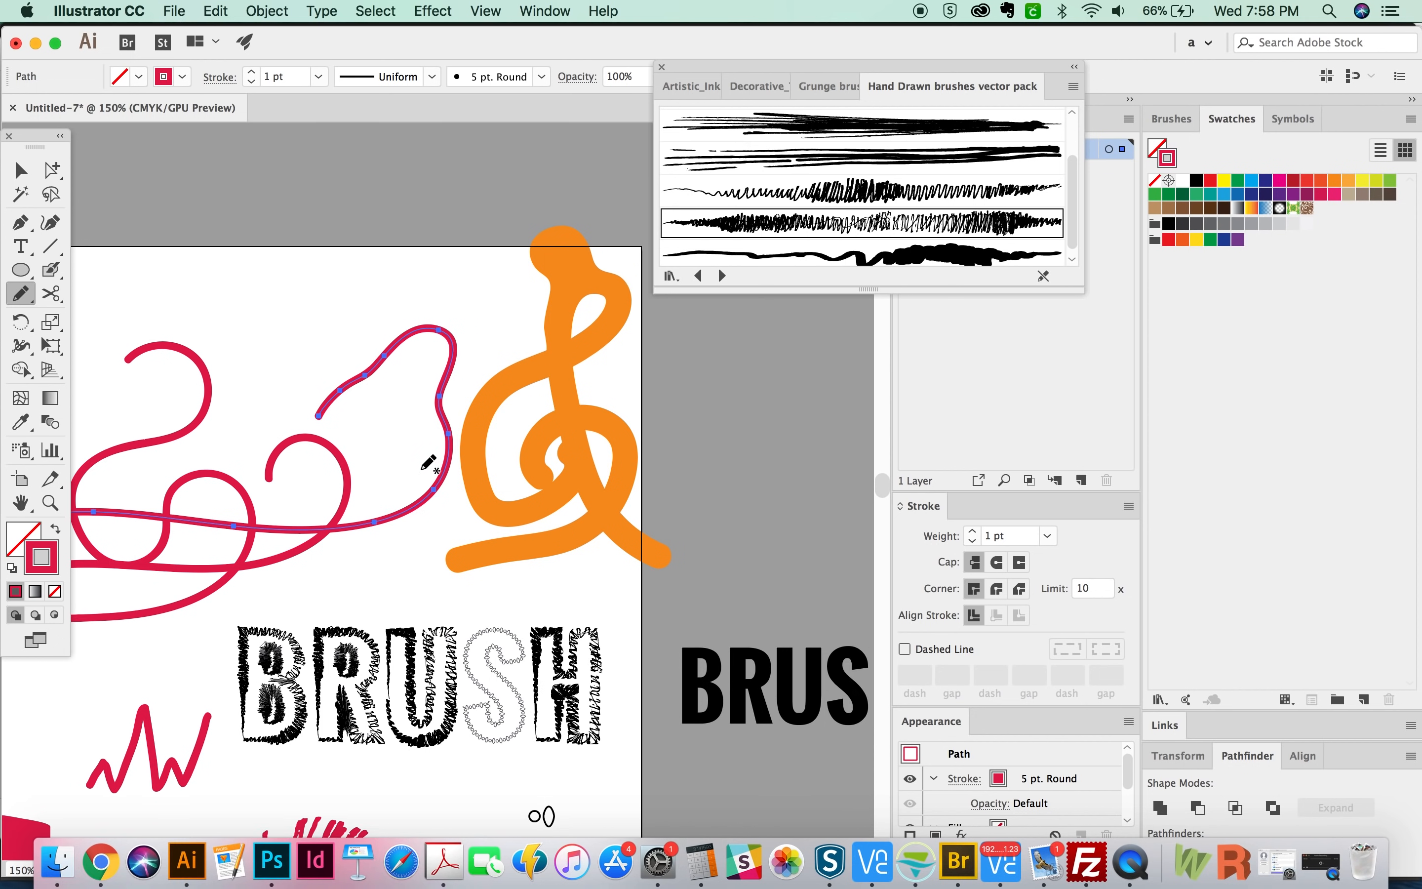
Set Blob Brush size and roundness to Pressure with 17 pt size variation and confirm.
left_click(50, 269)
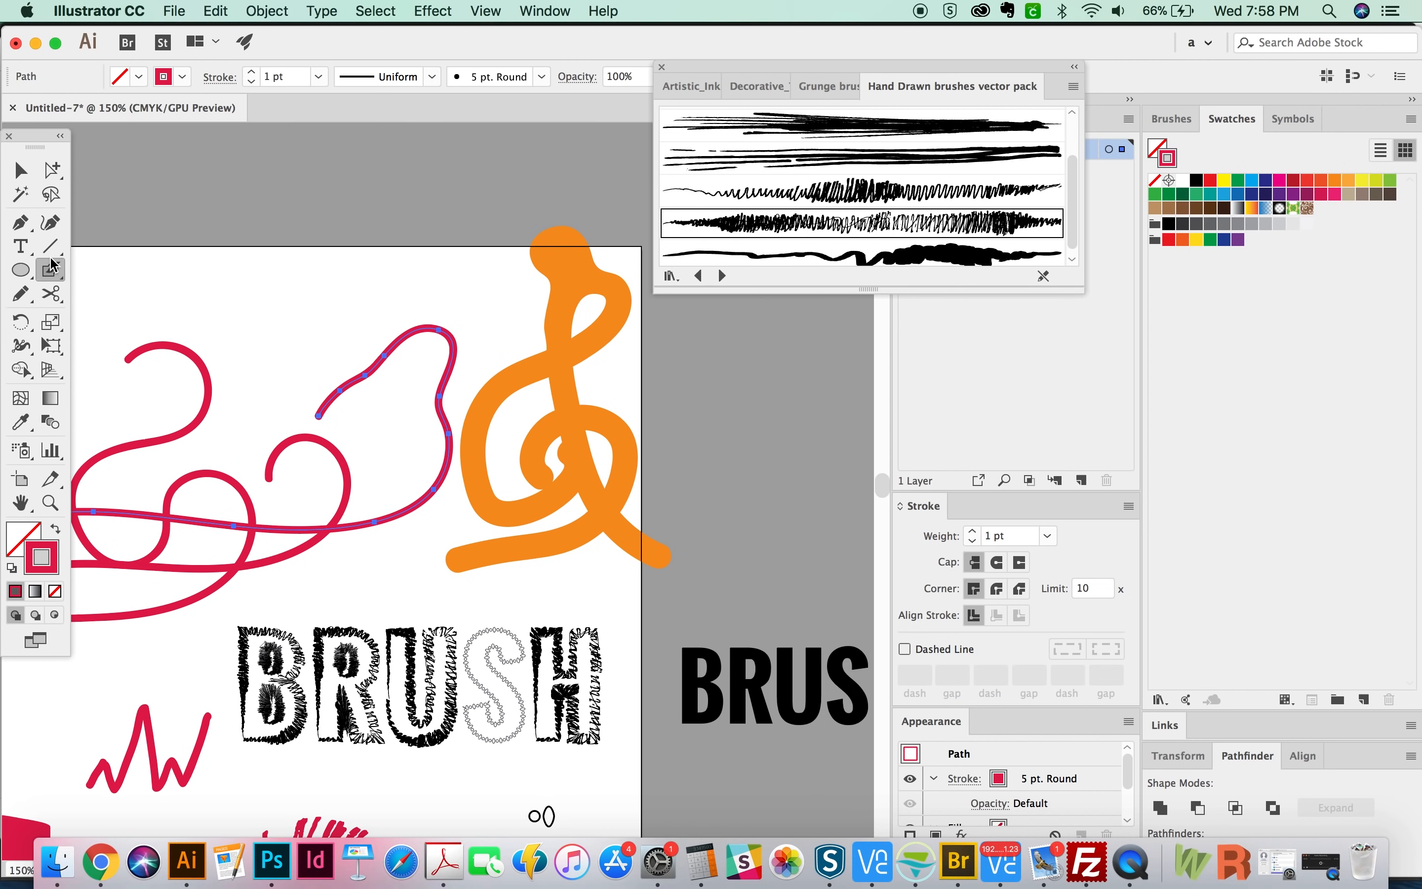
mouse_move(56, 277)
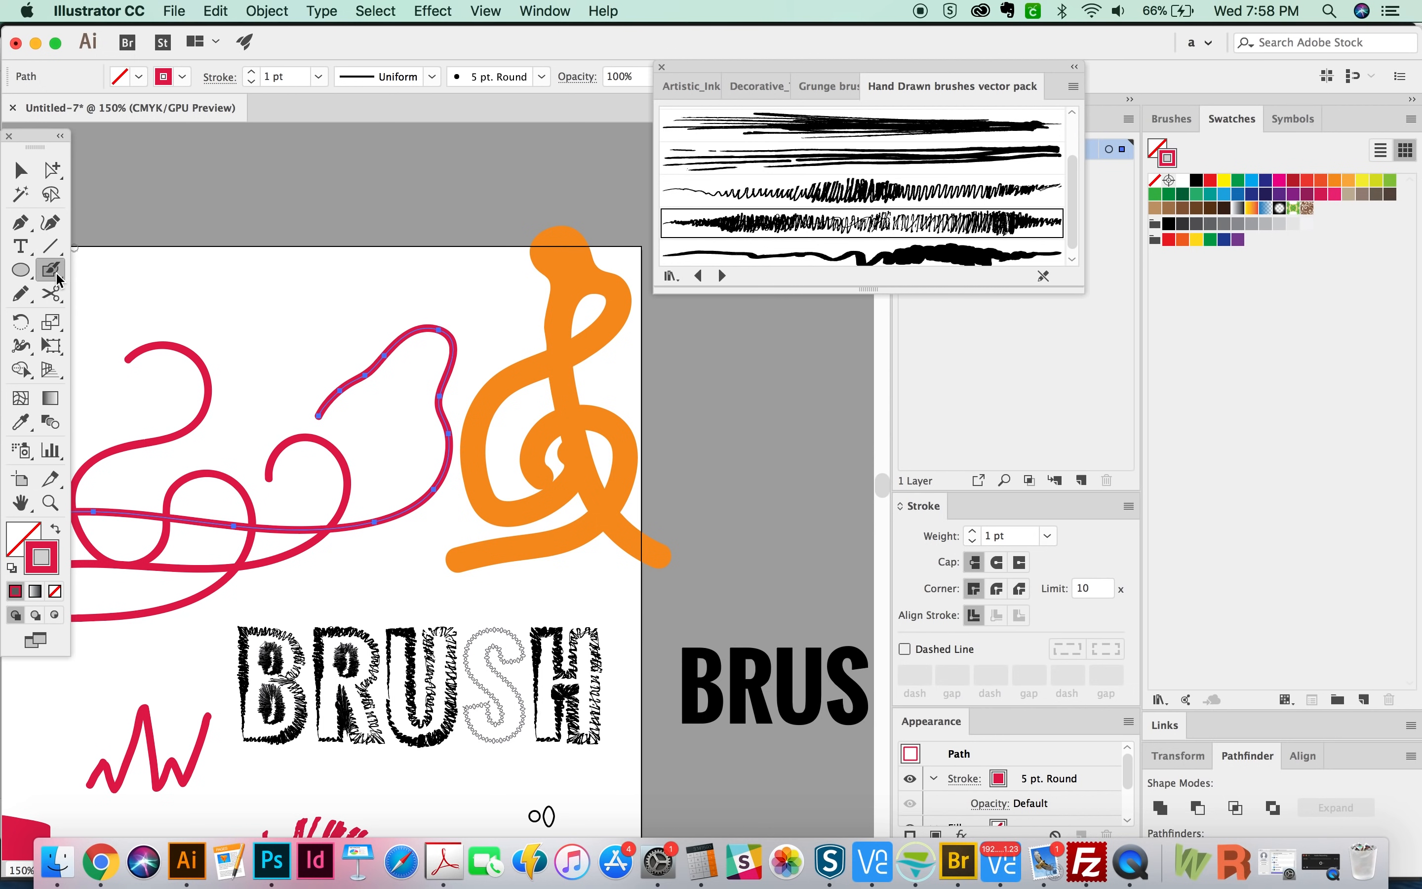
double_click(51, 269)
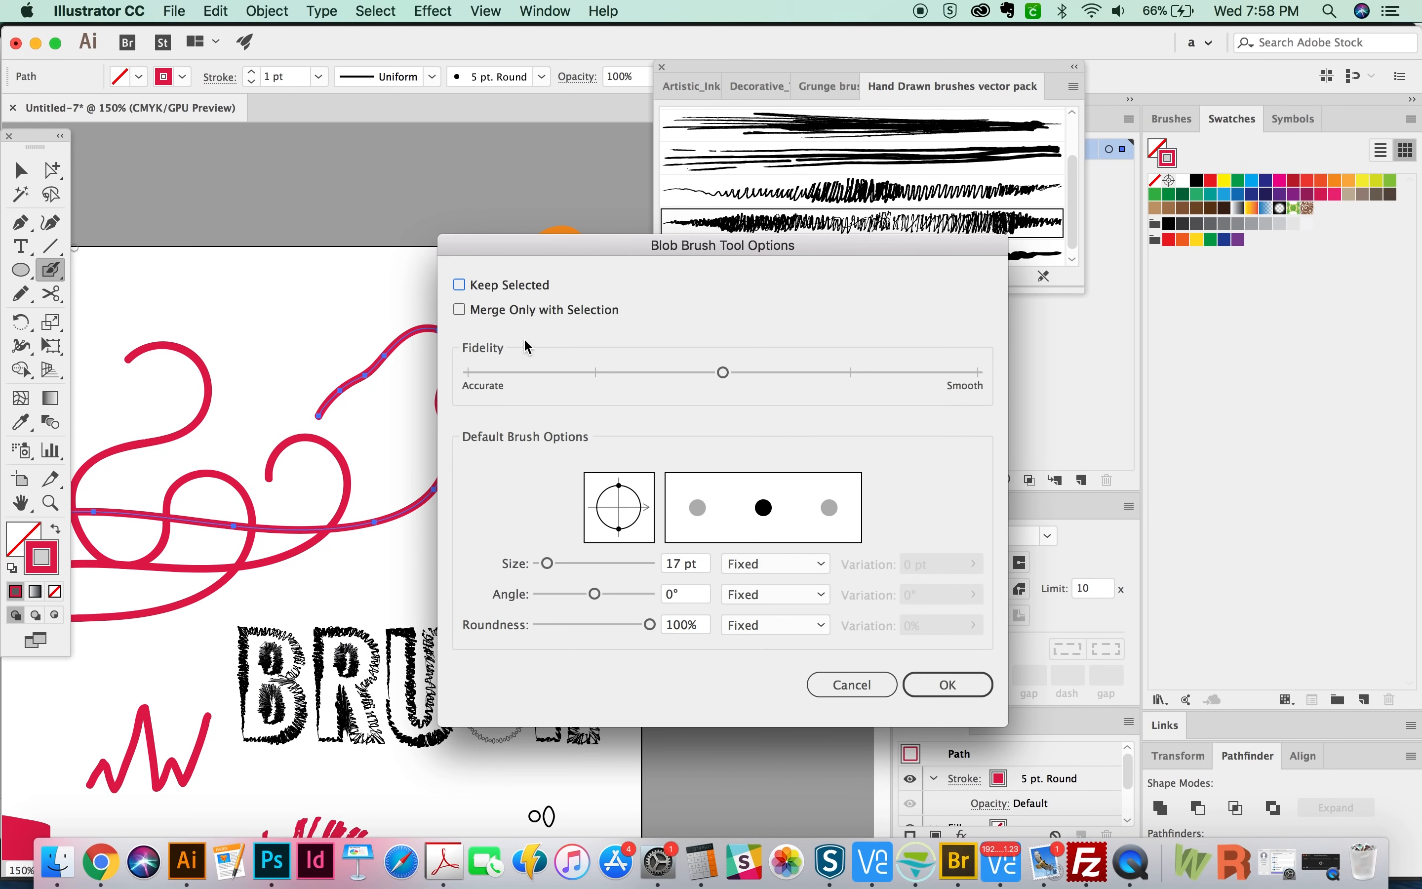
mouse_move(578, 485)
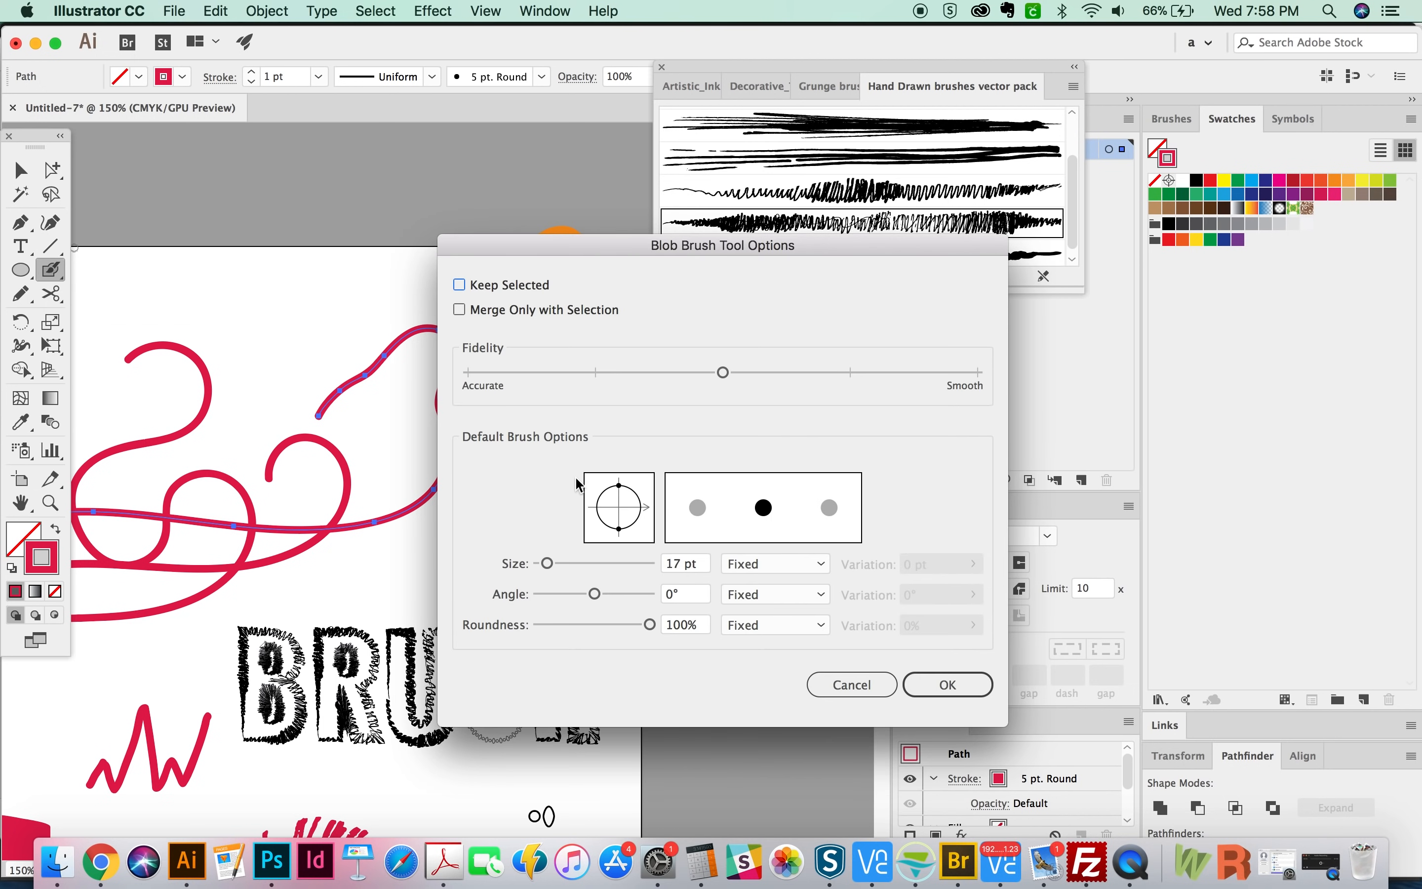
mouse_move(639, 377)
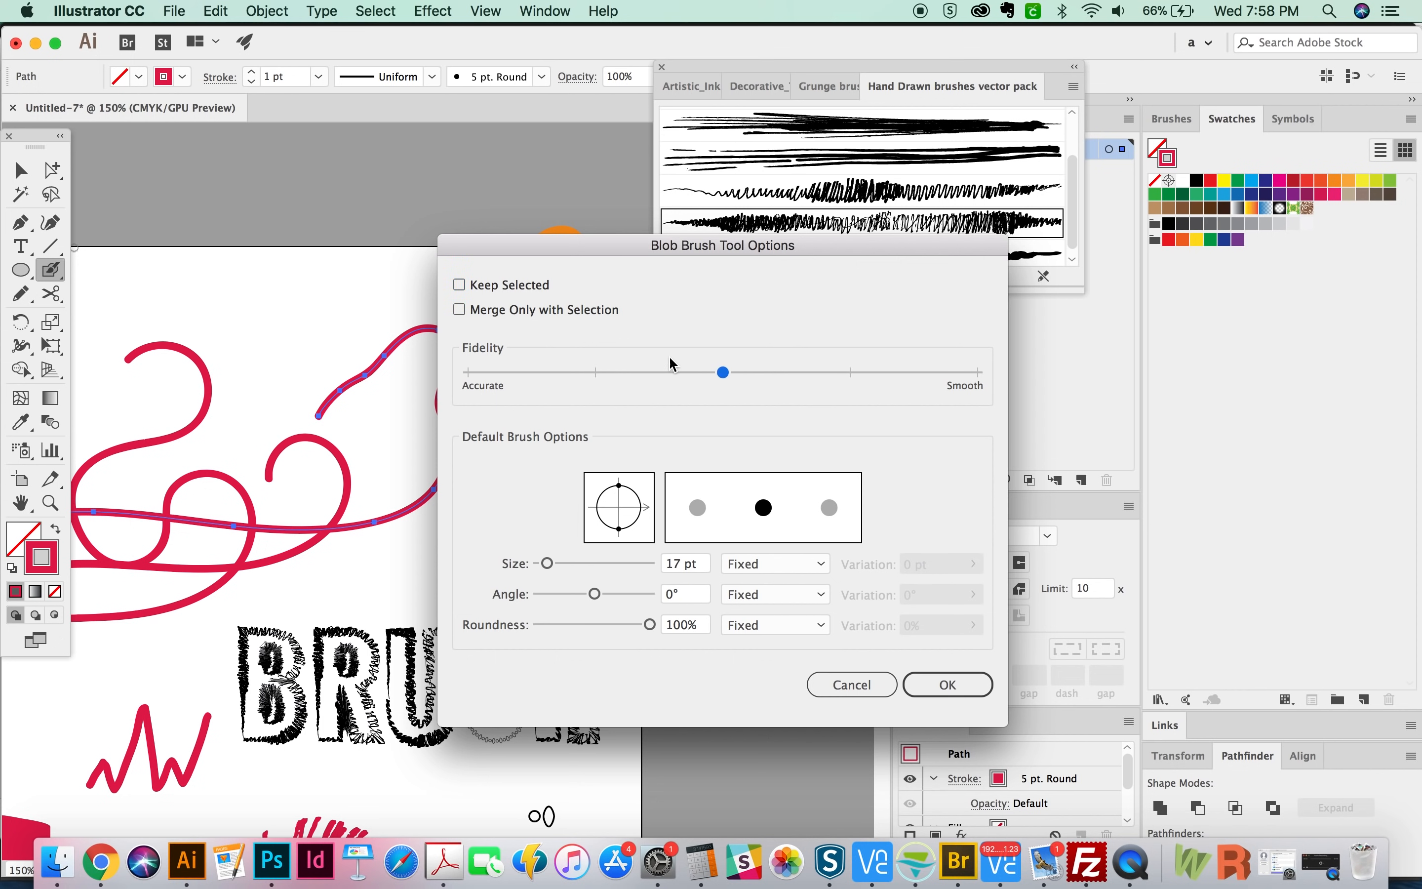
mouse_move(647, 510)
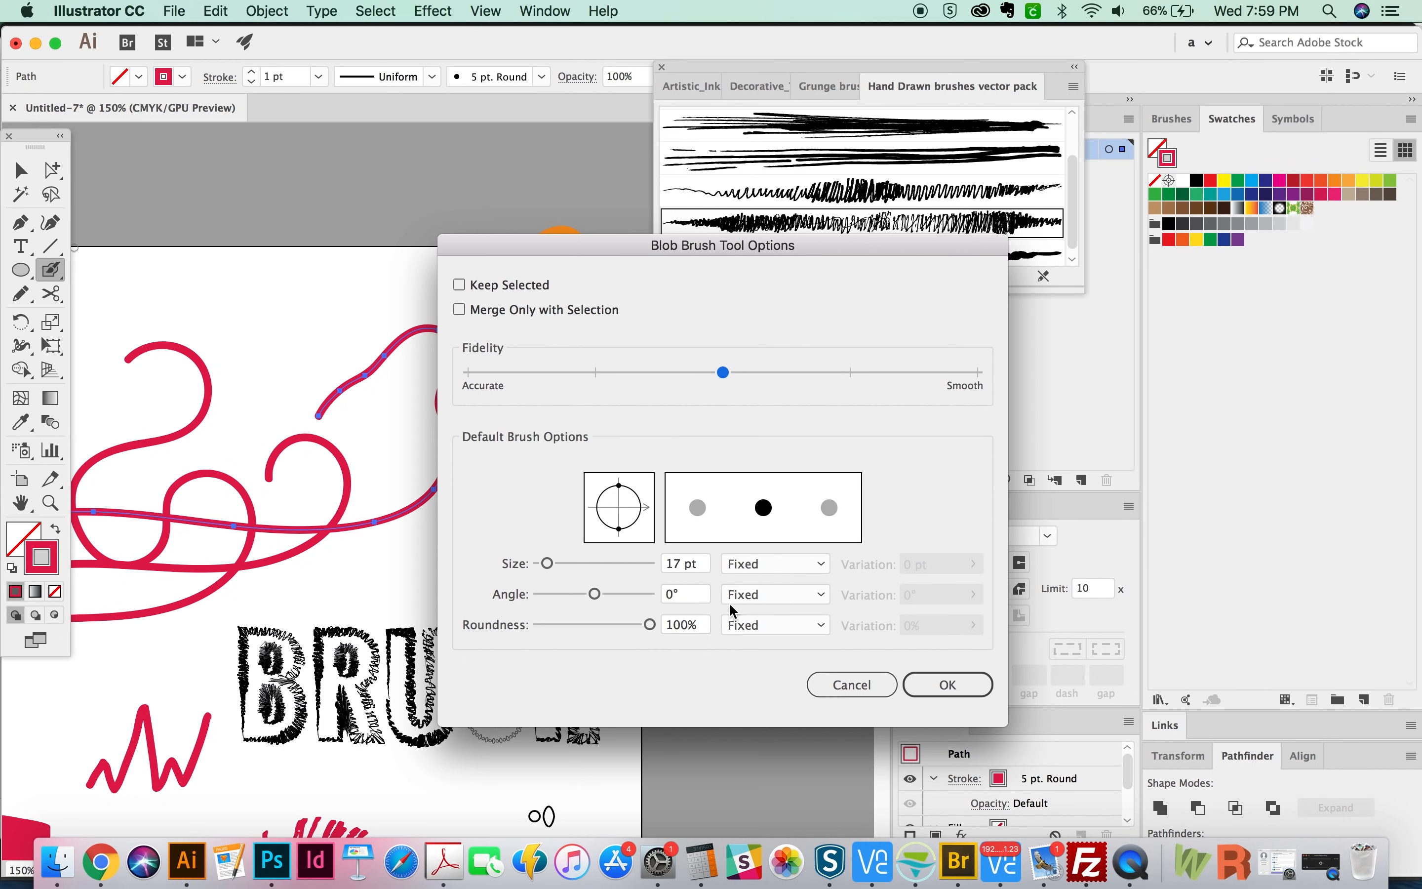
left_click(773, 625)
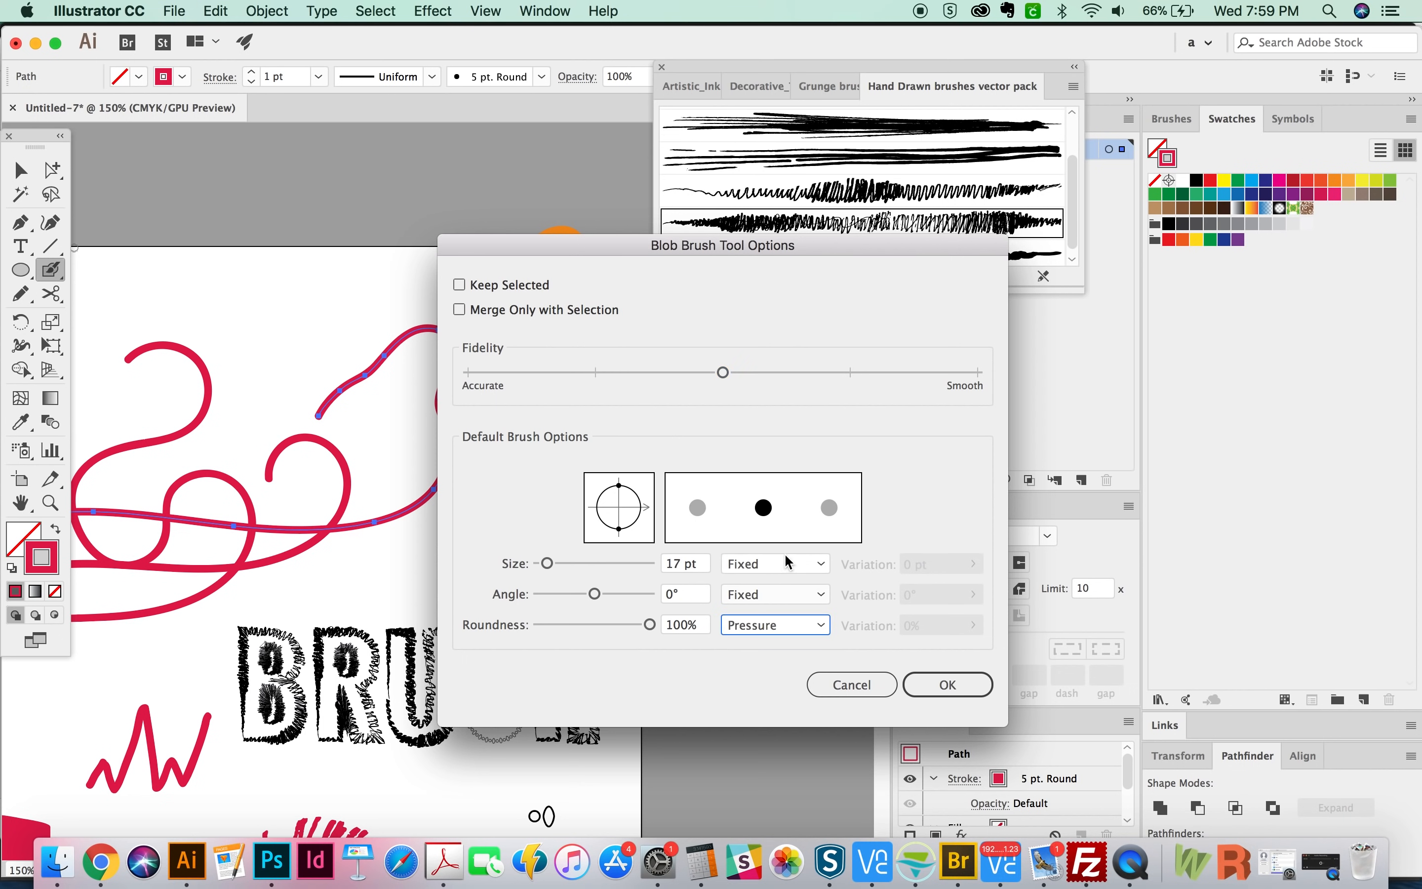
left_click(773, 563)
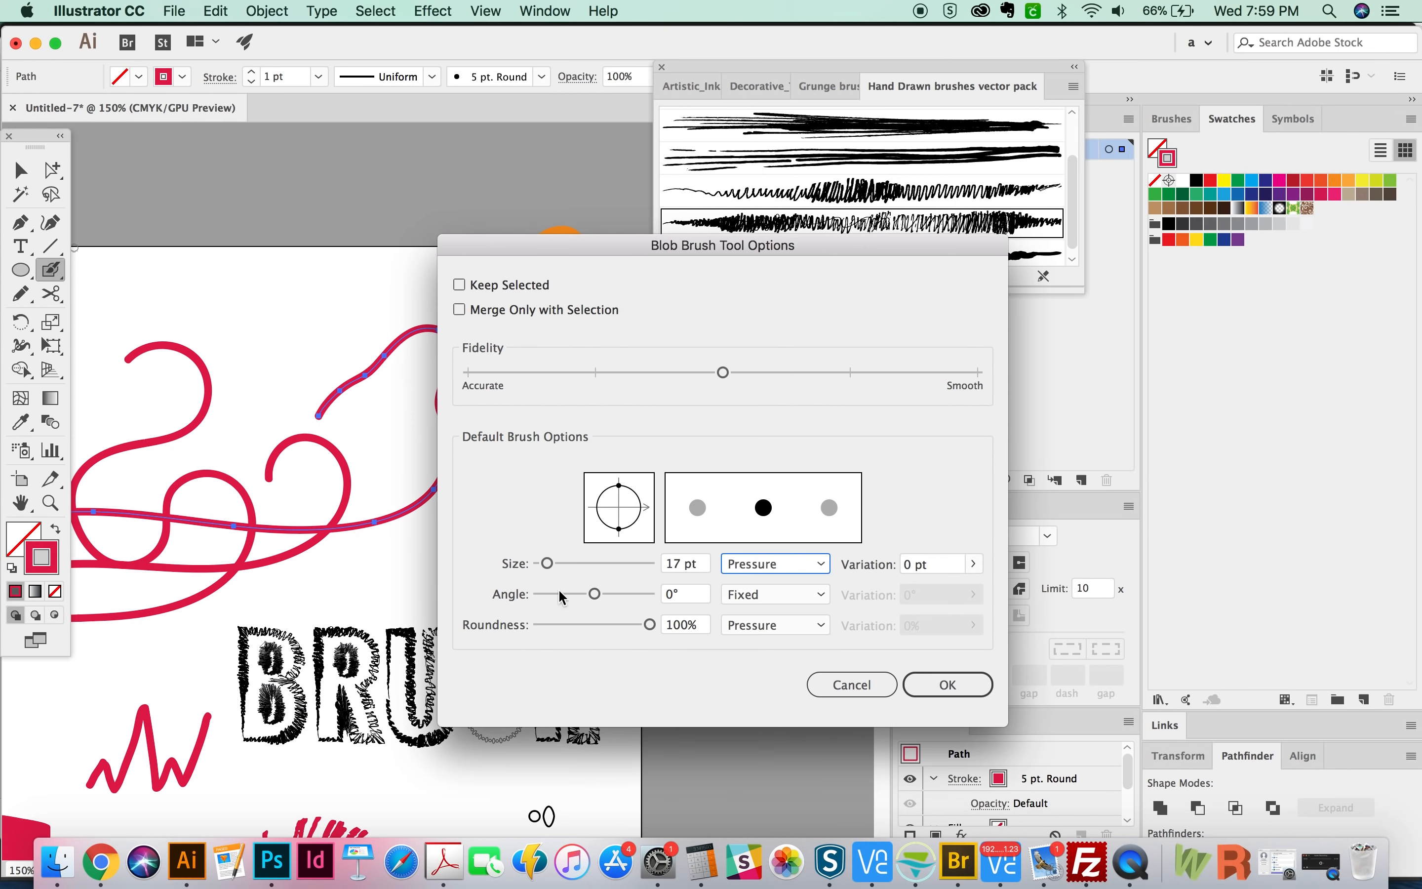
left_click(916, 563)
type("17")
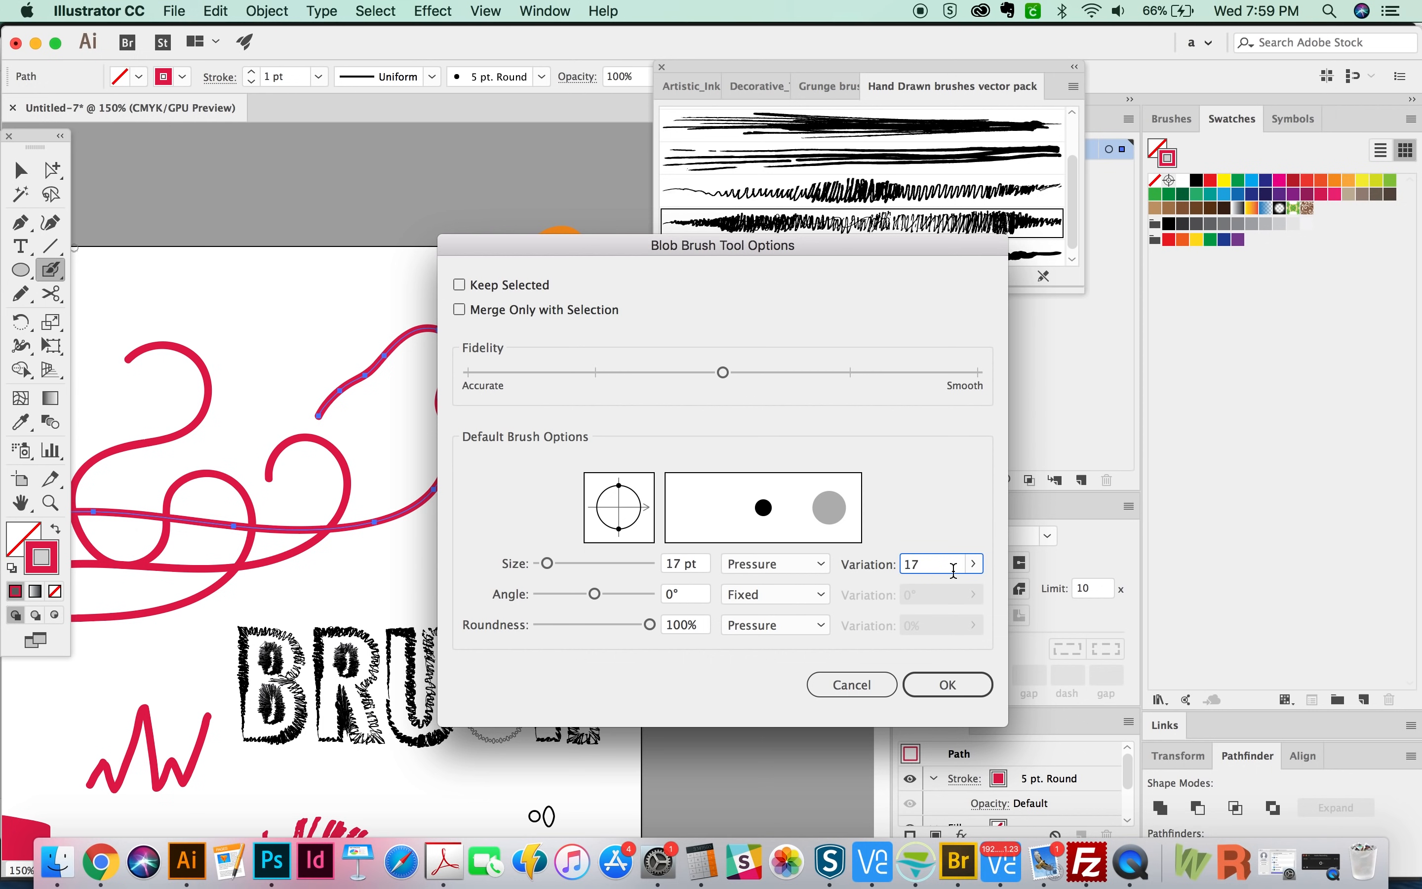
left_click(947, 684)
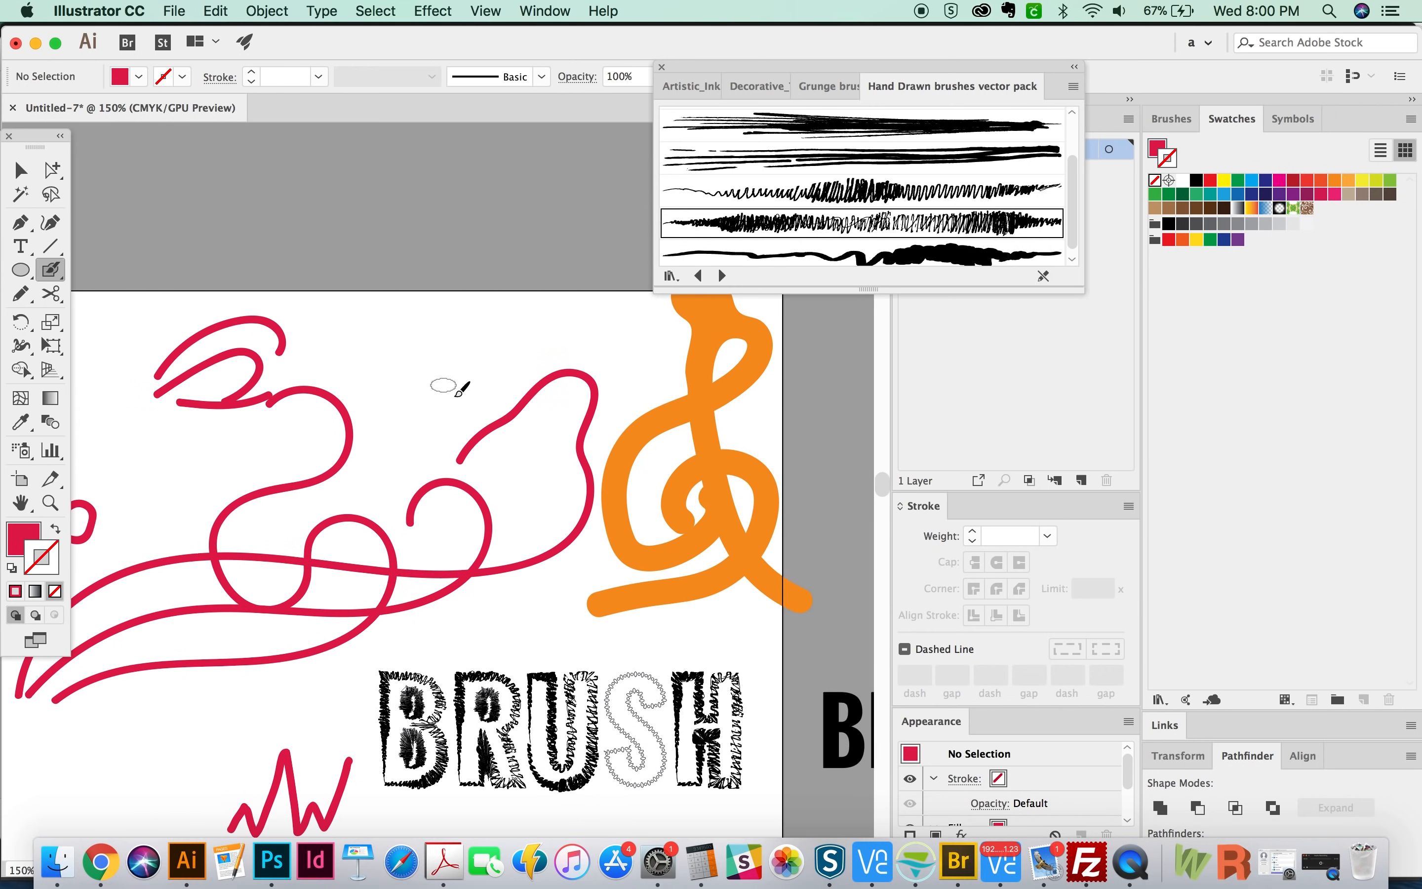
mouse_move(435, 352)
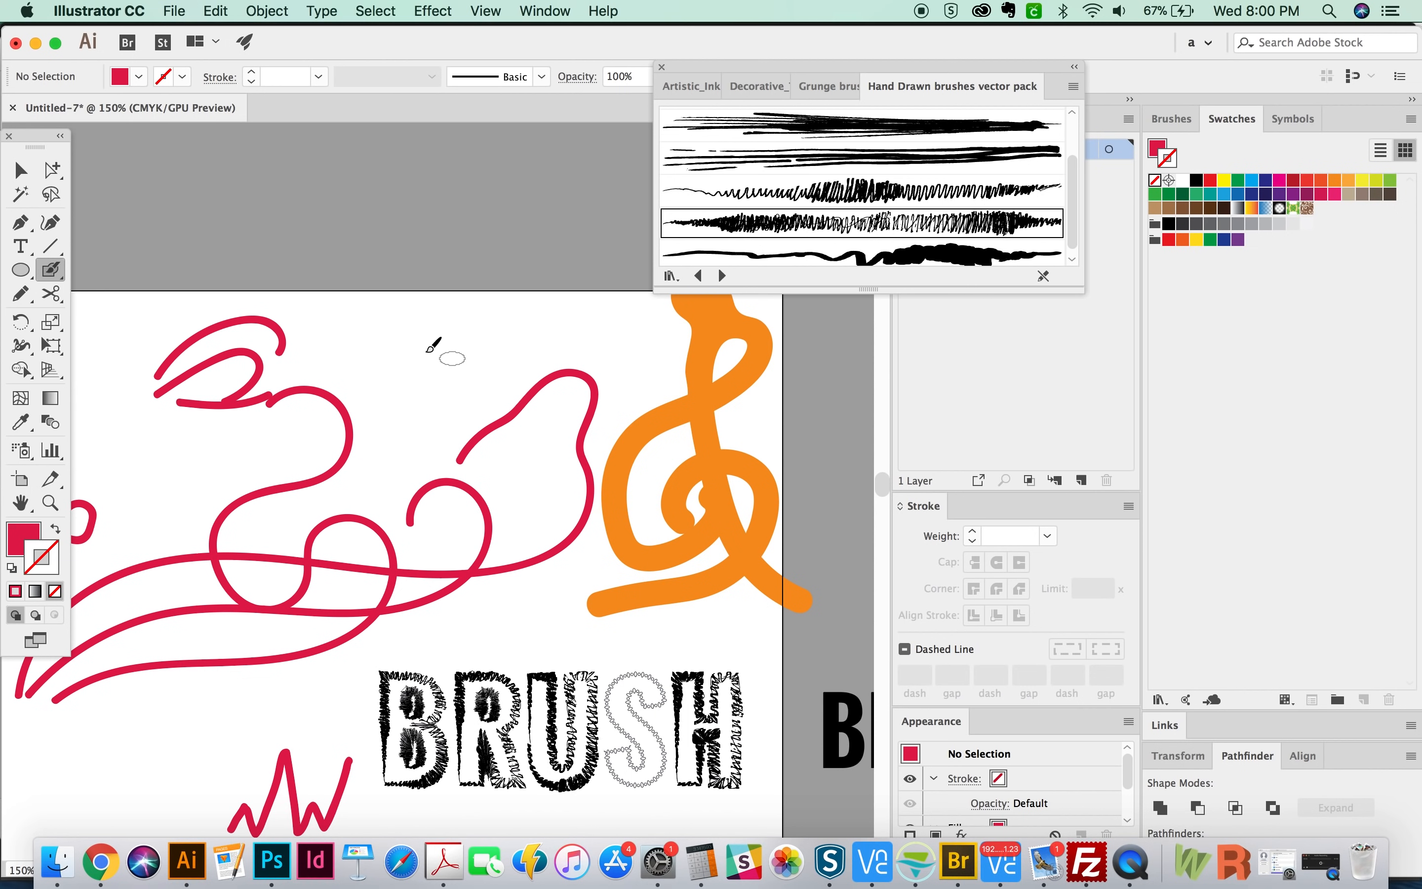
mouse_move(397, 353)
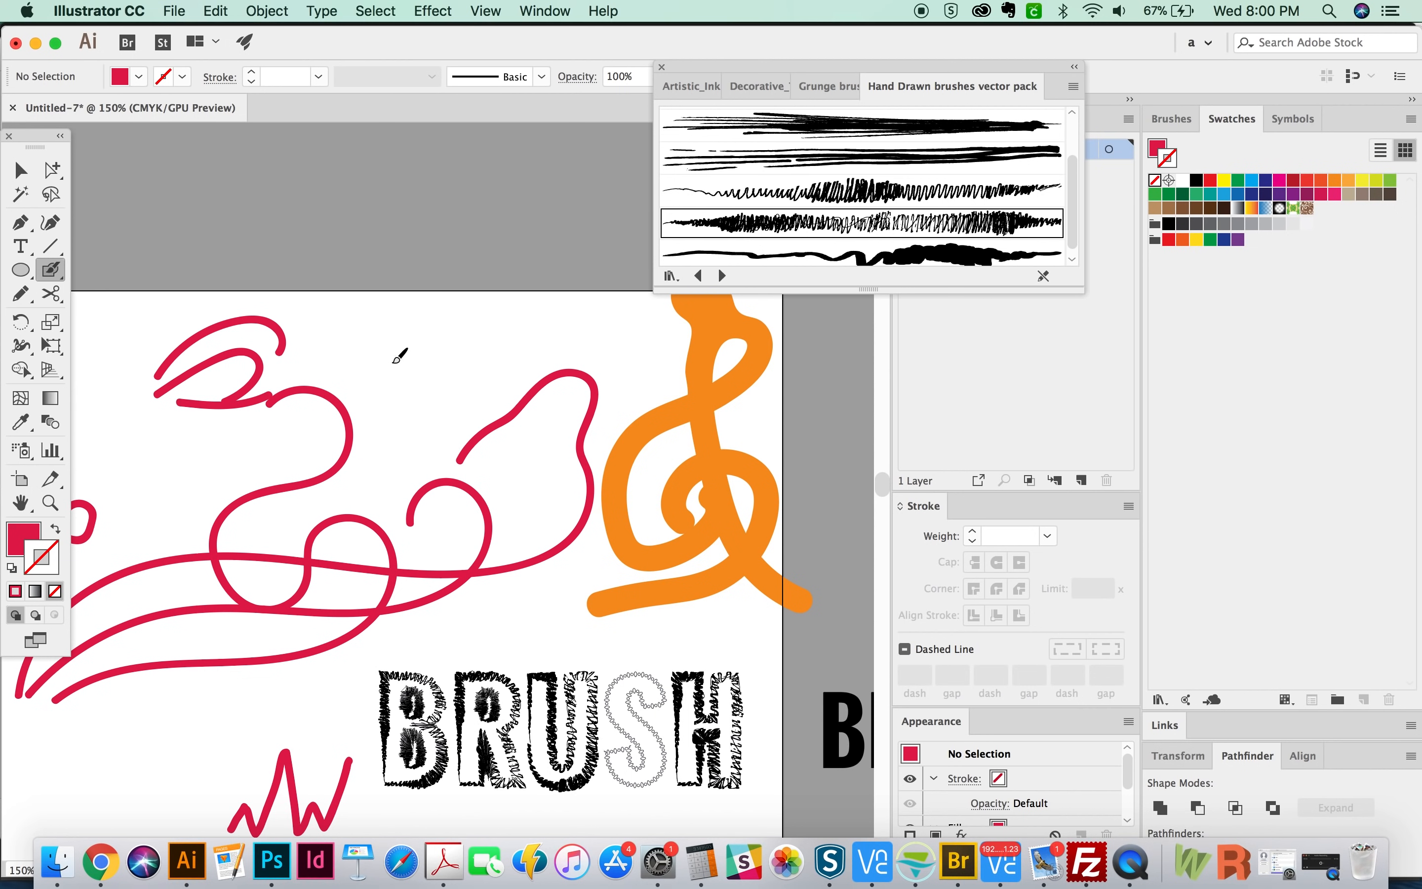
Paint a tapering red blob curl at the top of the artboard.
left_click_drag(394, 355, 599, 263)
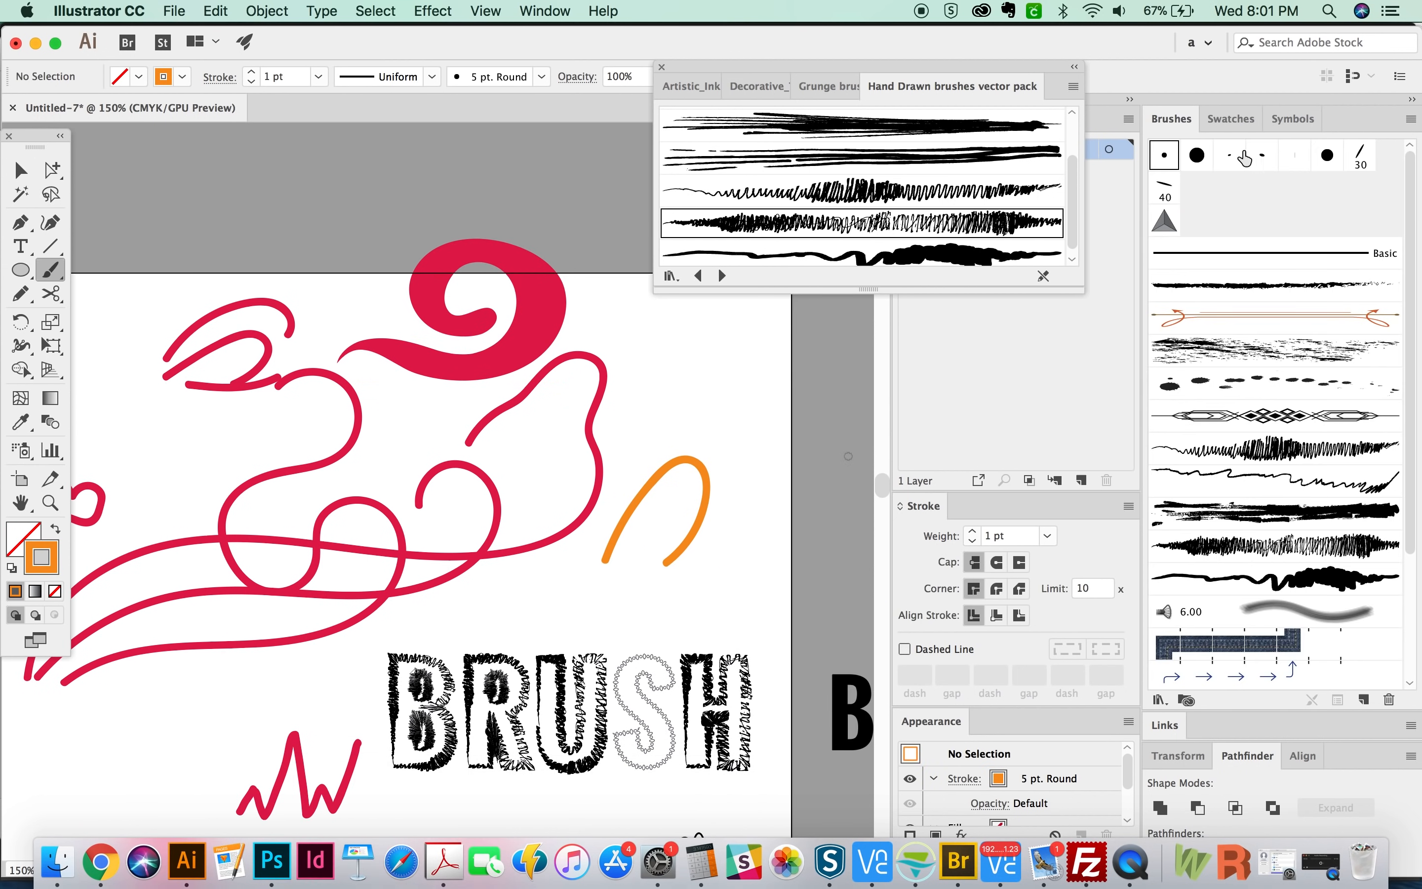
mouse_move(1261, 411)
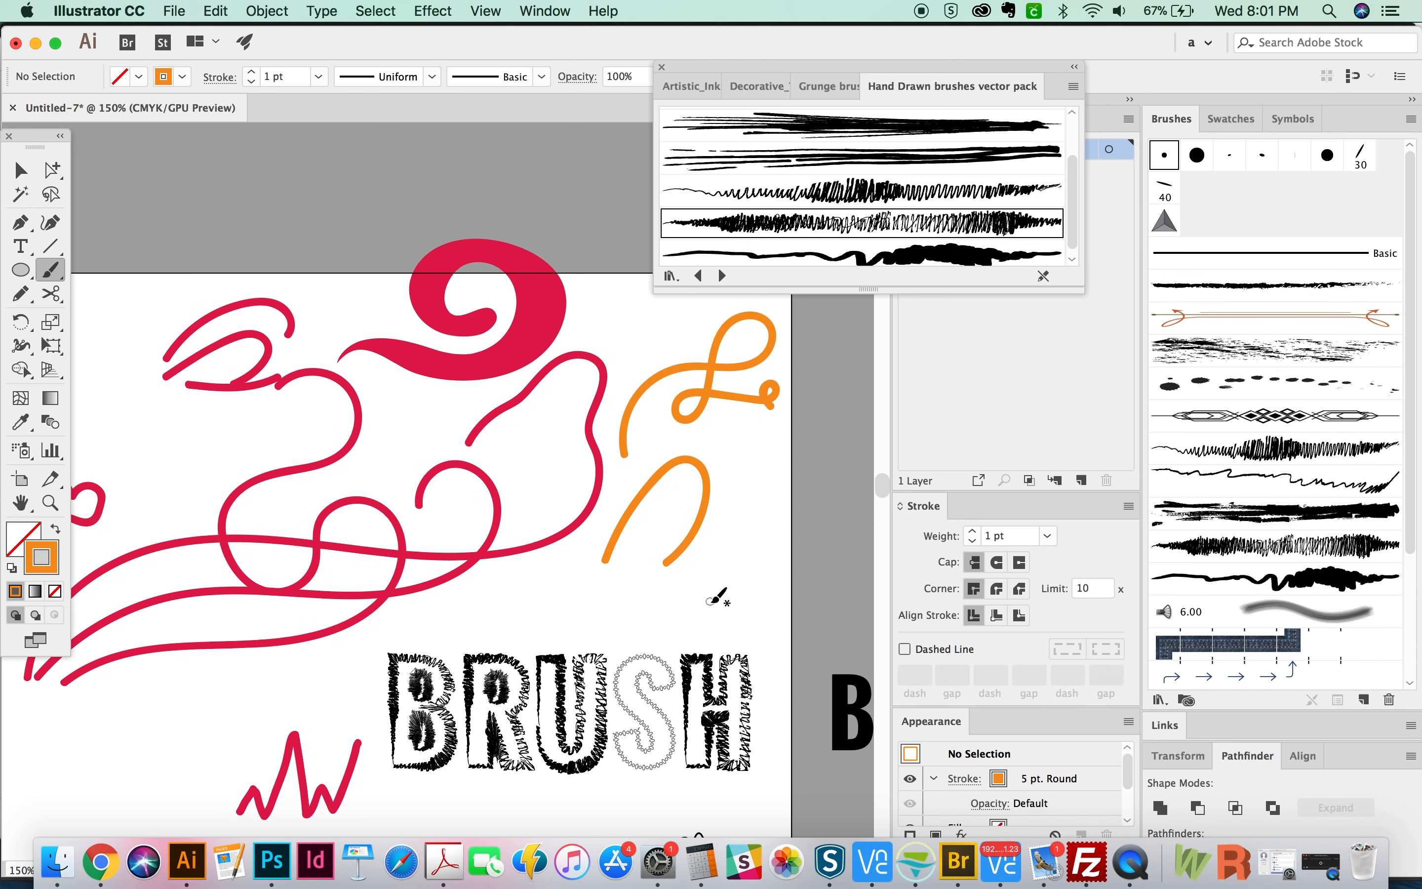
mouse_move(706, 624)
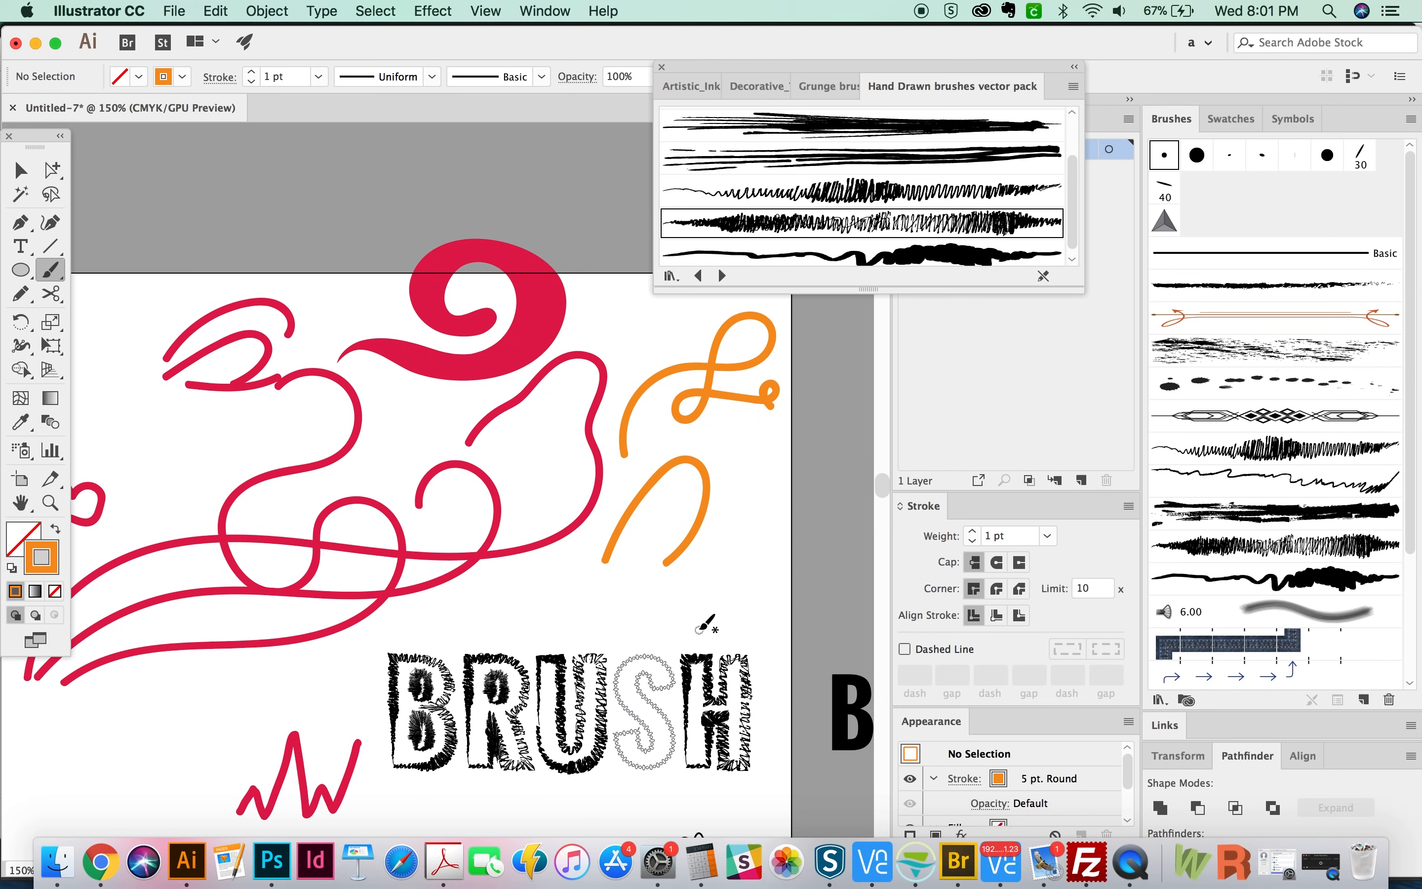
mouse_move(695, 521)
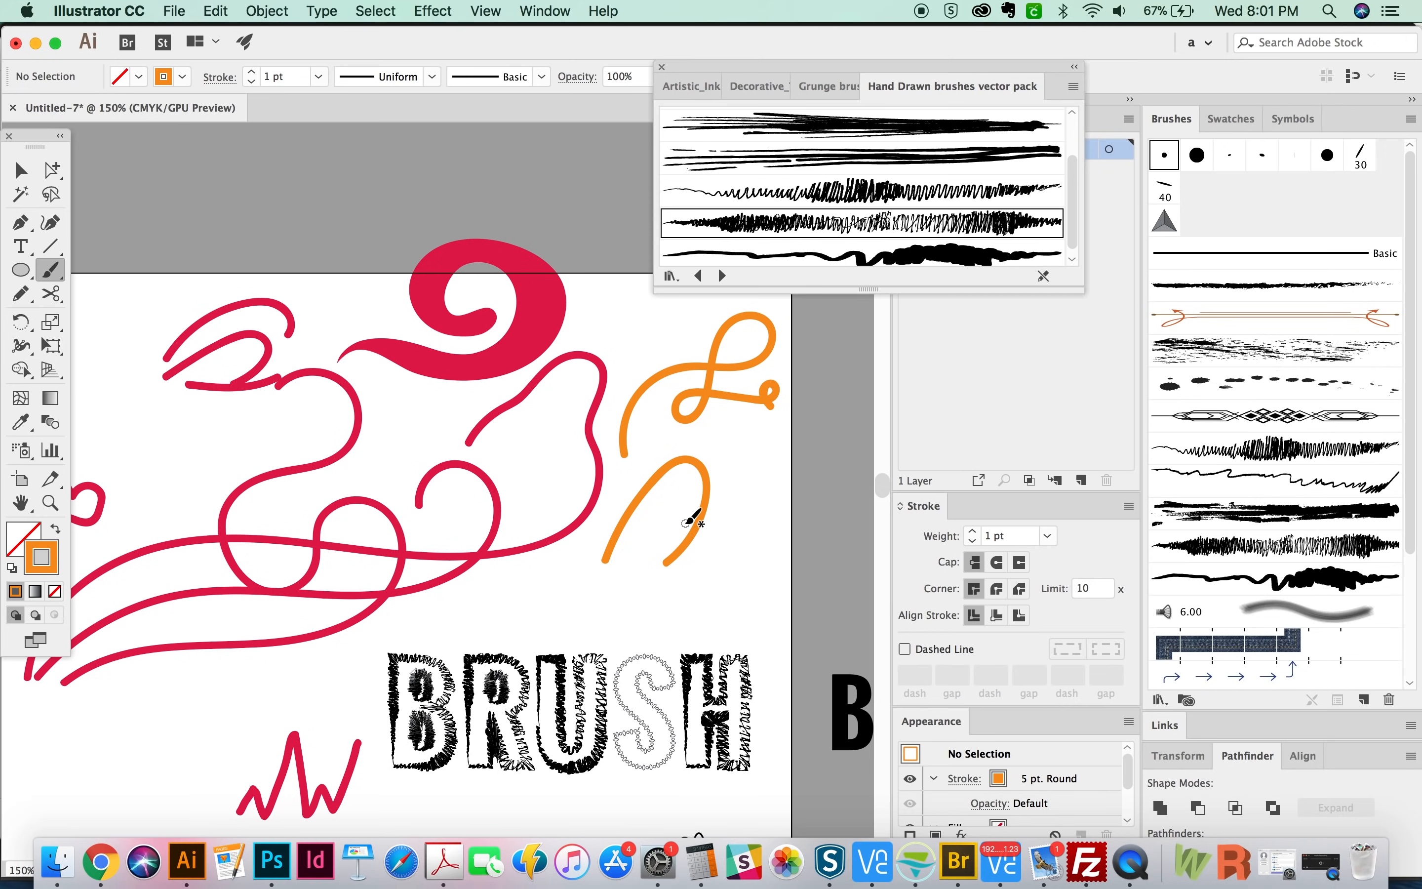